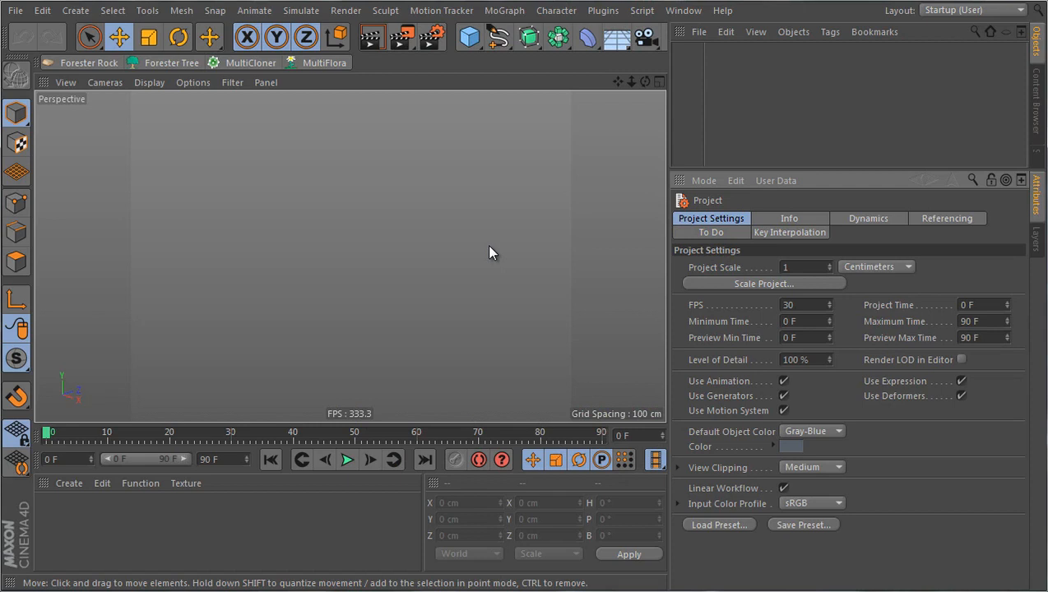
{"action": "mouse_move", "coordinate": [348, 211]}
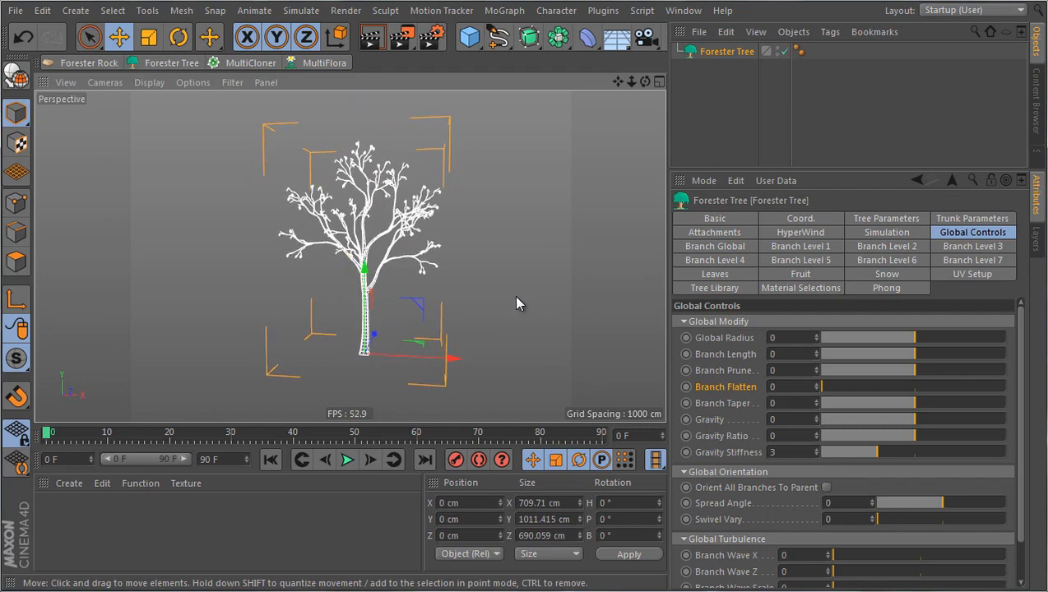
{"action": "mouse_move", "coordinate": [549, 260]}
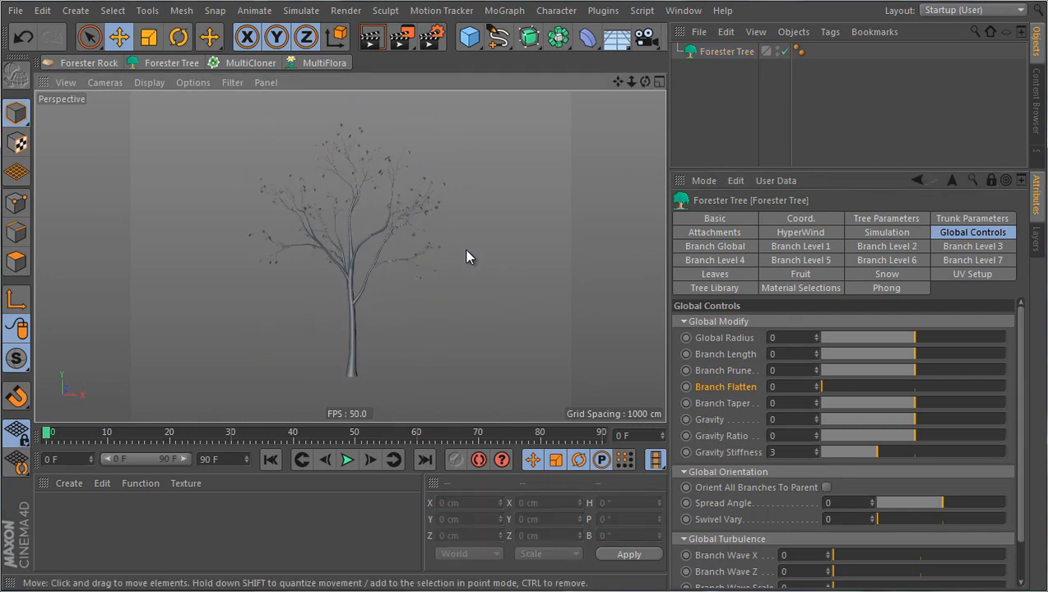
Show the Forester Tree's library of preset species and browse through them.
{"action": "left_click", "coordinate": [714, 286]}
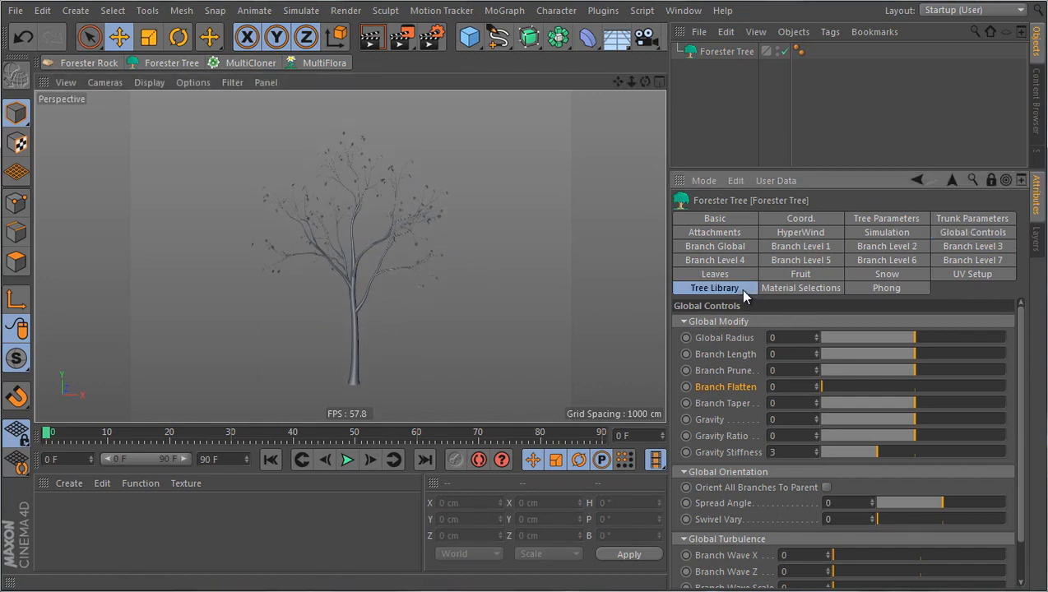
{"action": "left_click", "coordinate": [714, 286]}
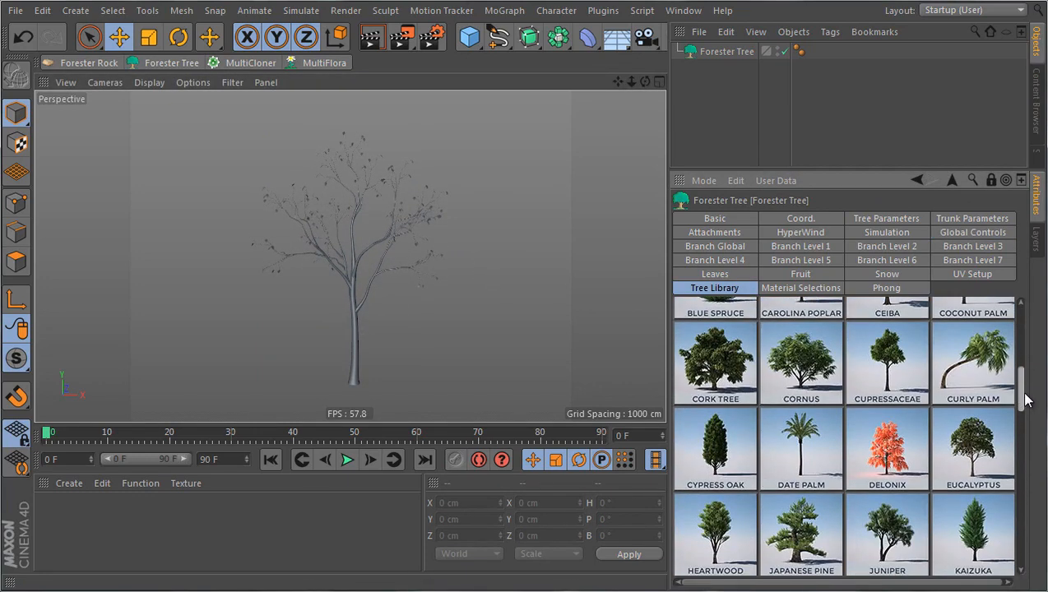
{"action": "scroll", "scroll_direction": "down", "scroll_amount": 3}
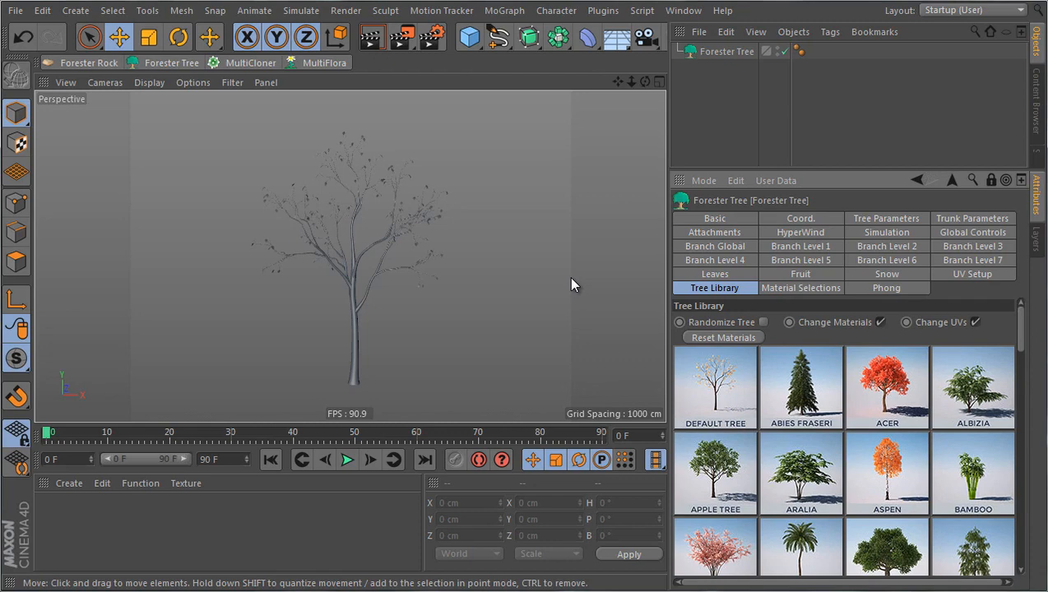
Set Viewport Levels to 1 in Tree Parameters and shade the viewport as Gouraud Shading (Lines).
{"action": "left_click", "coordinate": [885, 217]}
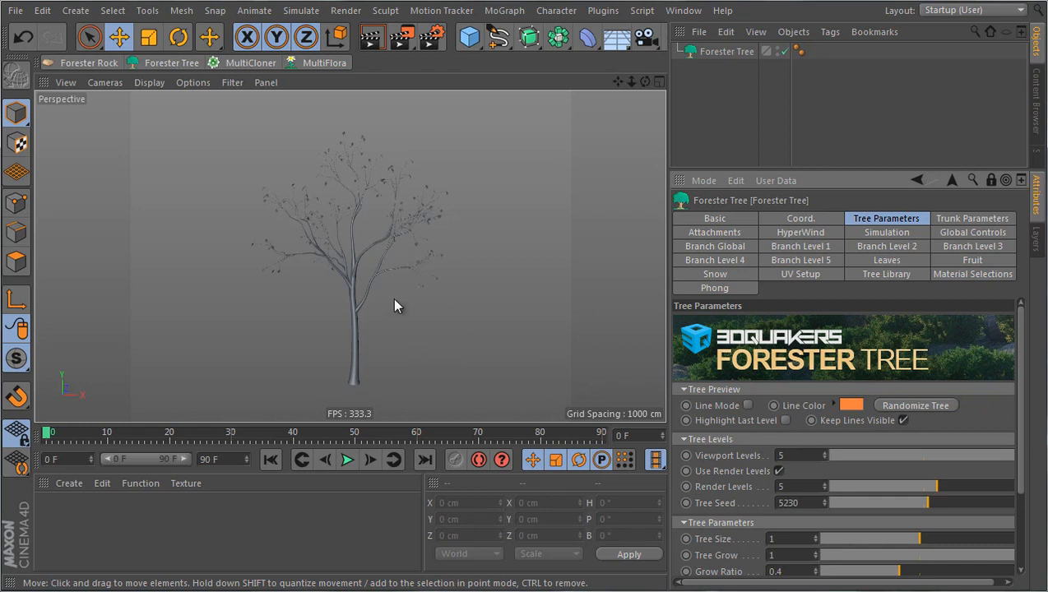
{"action": "mouse_move", "coordinate": [403, 164]}
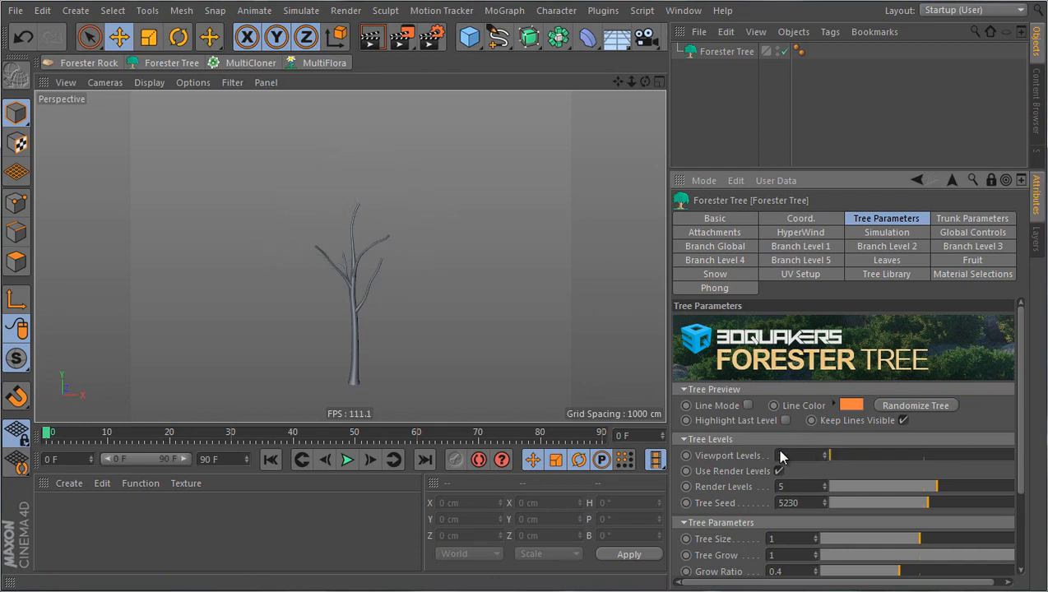
{"action": "left_click", "coordinate": [148, 82]}
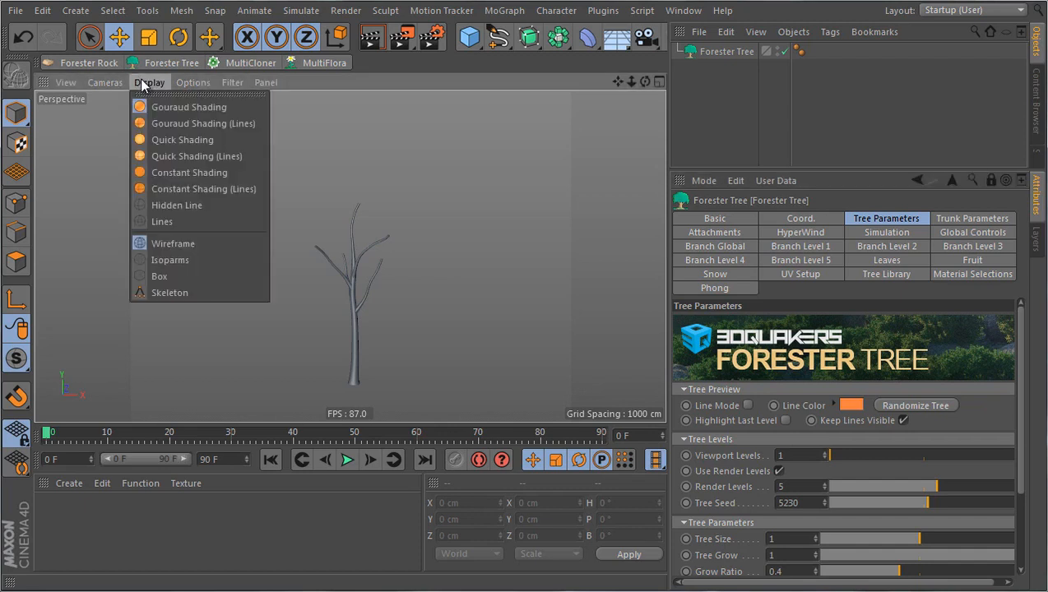
{"action": "mouse_move", "coordinate": [204, 123]}
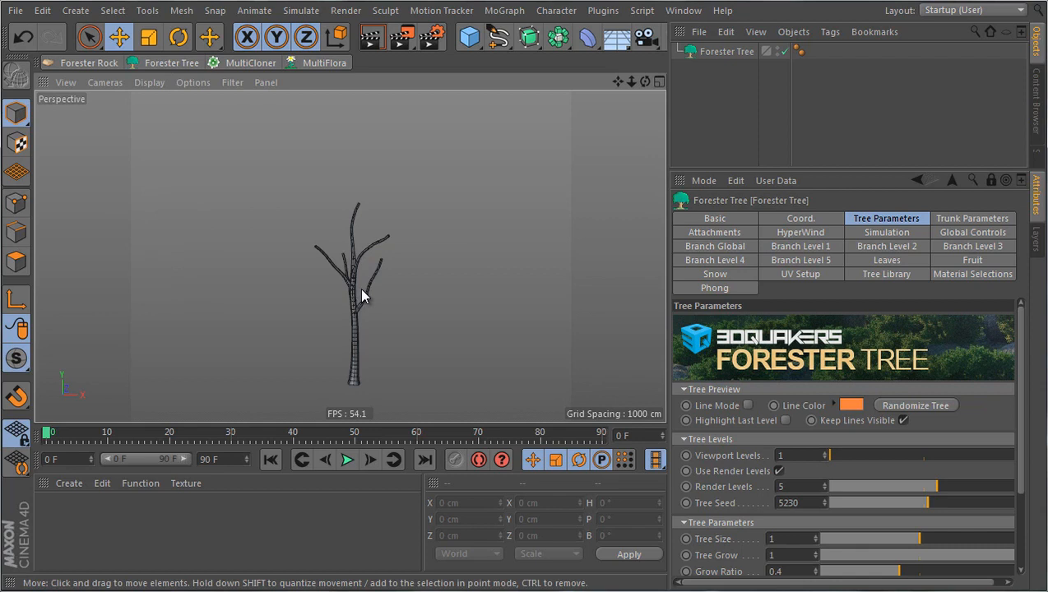
{"action": "mouse_move", "coordinate": [345, 246]}
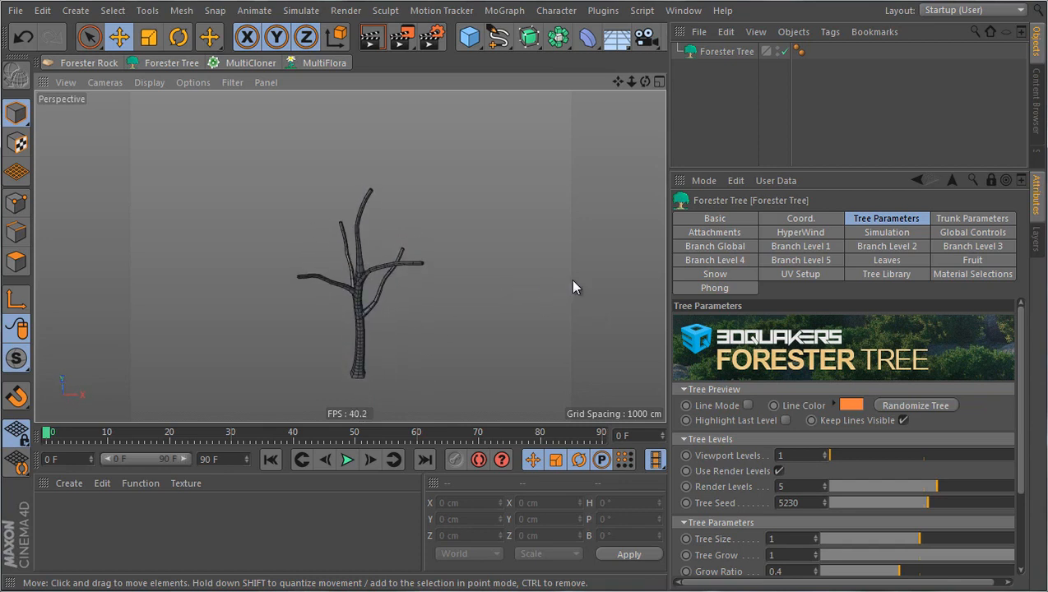
Try Insertion Count values around 70-100, then set Branch Level 1's Insertion Count to 15.
{"action": "left_click", "coordinate": [800, 246]}
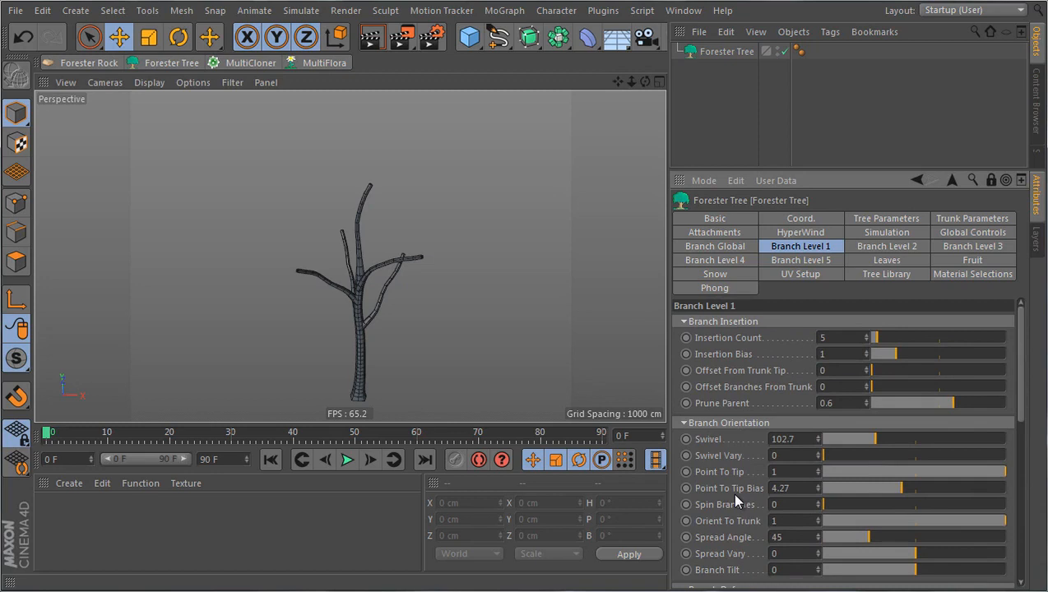
{"action": "mouse_move", "coordinate": [741, 477]}
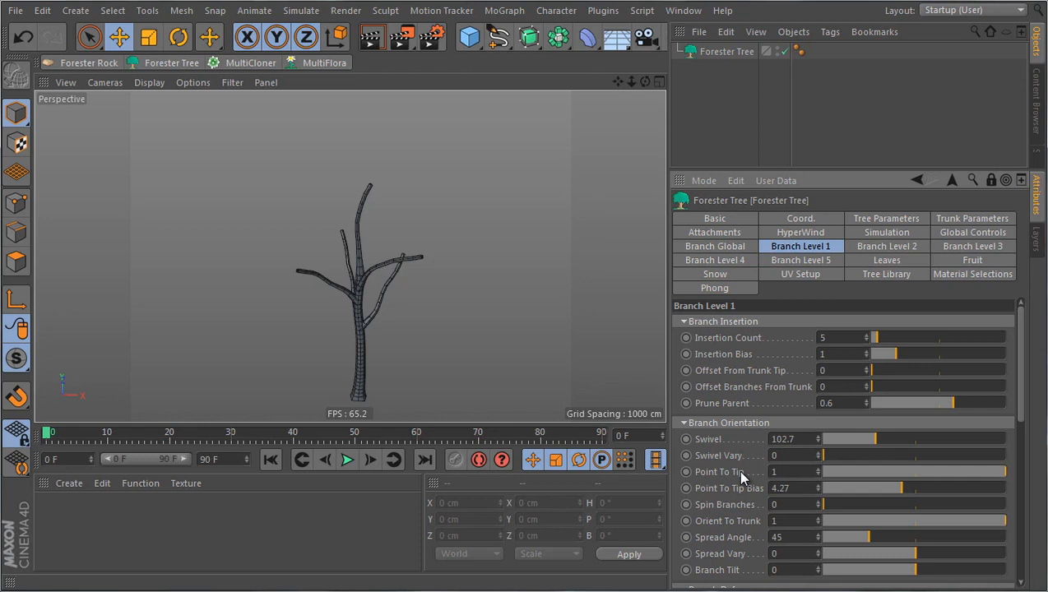
{"action": "mouse_move", "coordinate": [725, 345]}
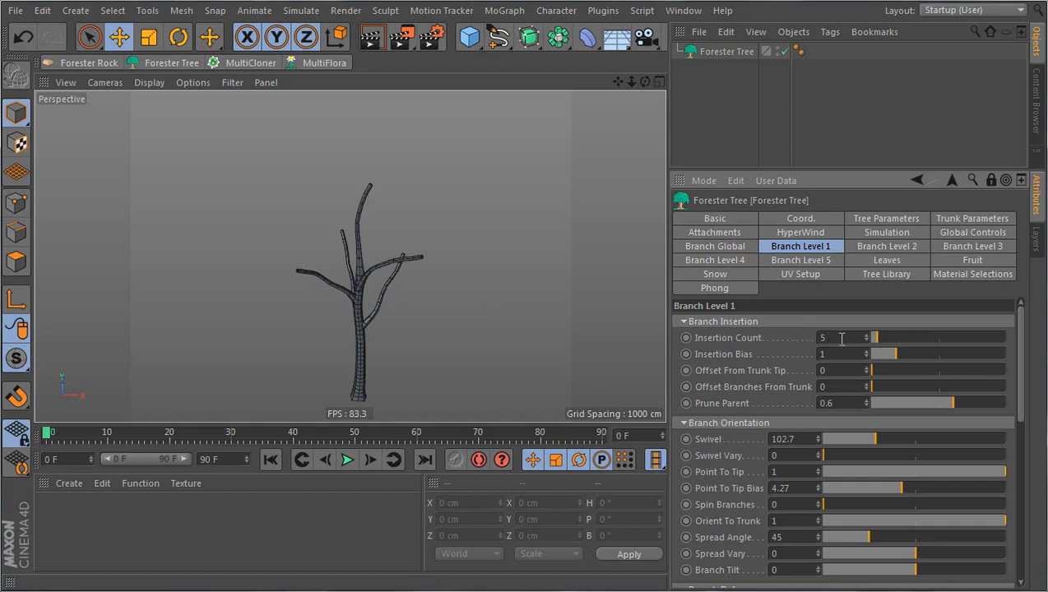
{"action": "left_click_drag", "start_coordinate": [875, 337], "coordinate": [912, 337]}
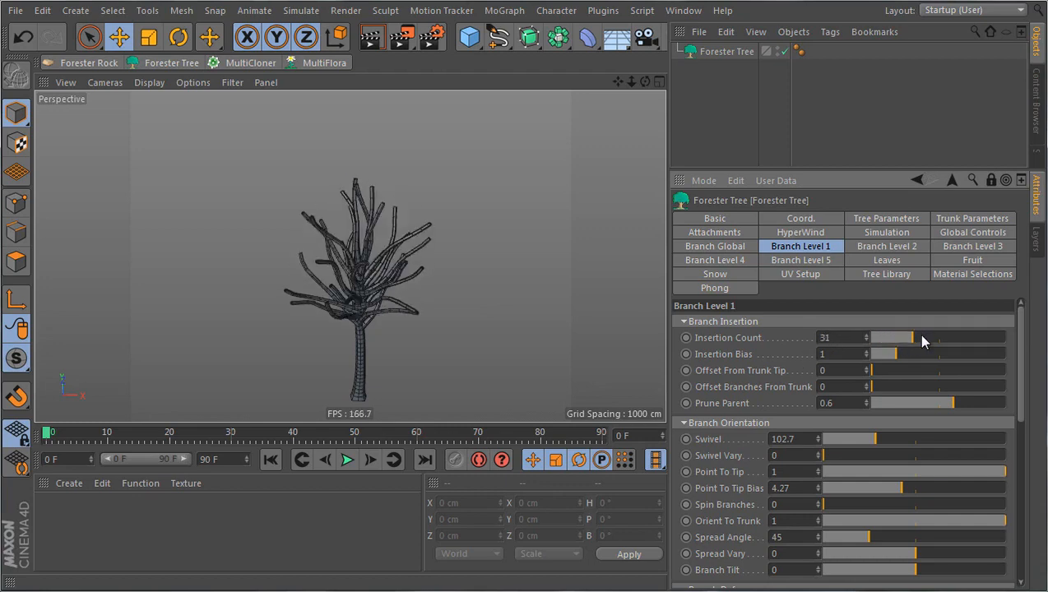
{"action": "left_click_drag", "start_coordinate": [904, 337], "coordinate": [1003, 337]}
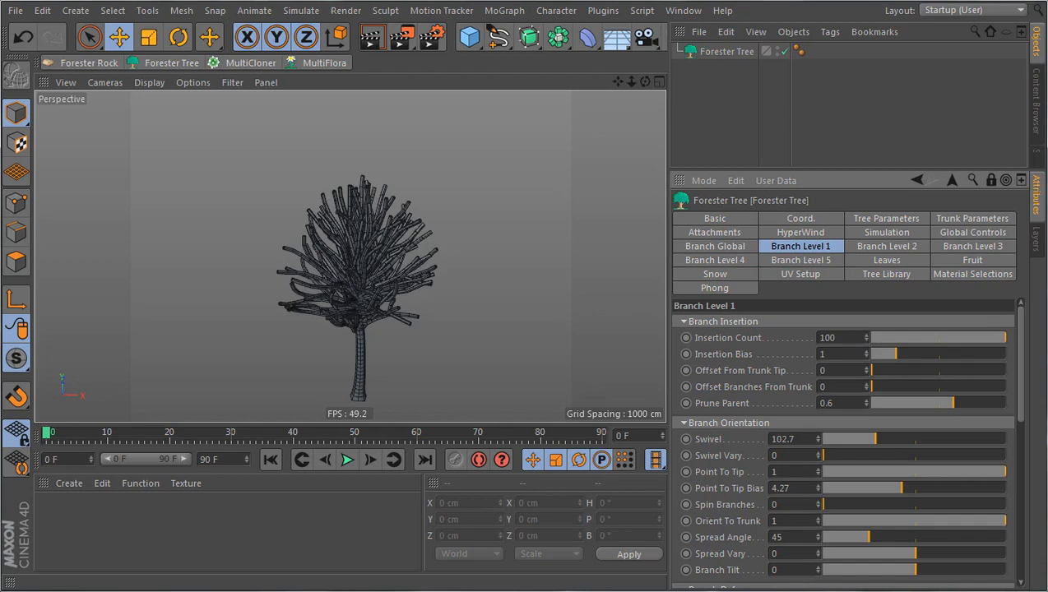
{"action": "left_click_drag", "start_coordinate": [1000, 337], "coordinate": [946, 337]}
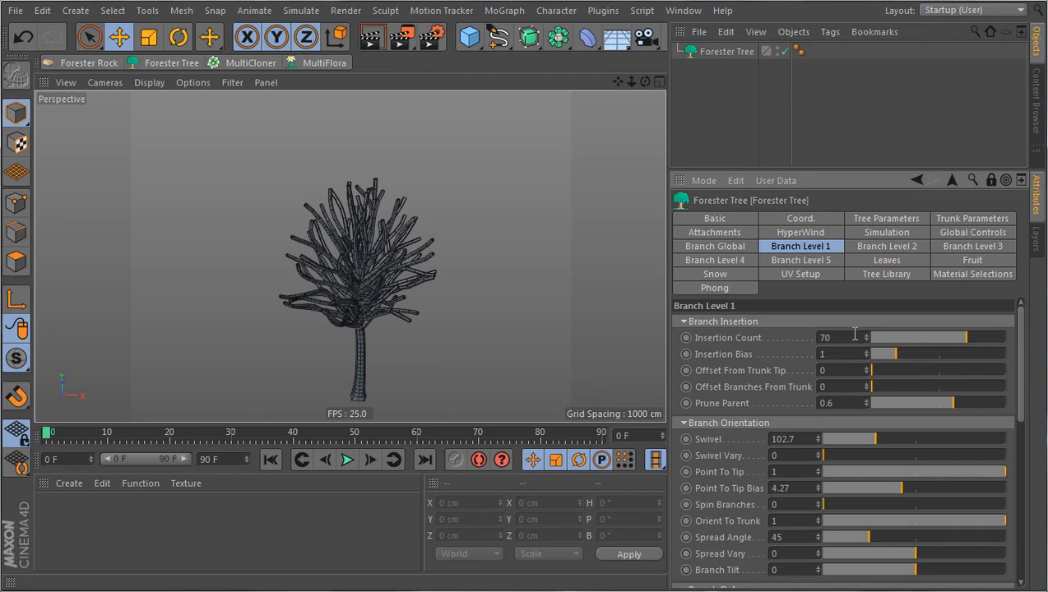
{"action": "triple_click", "coordinate": [826, 337]}
{"action": "type", "text": "15"}
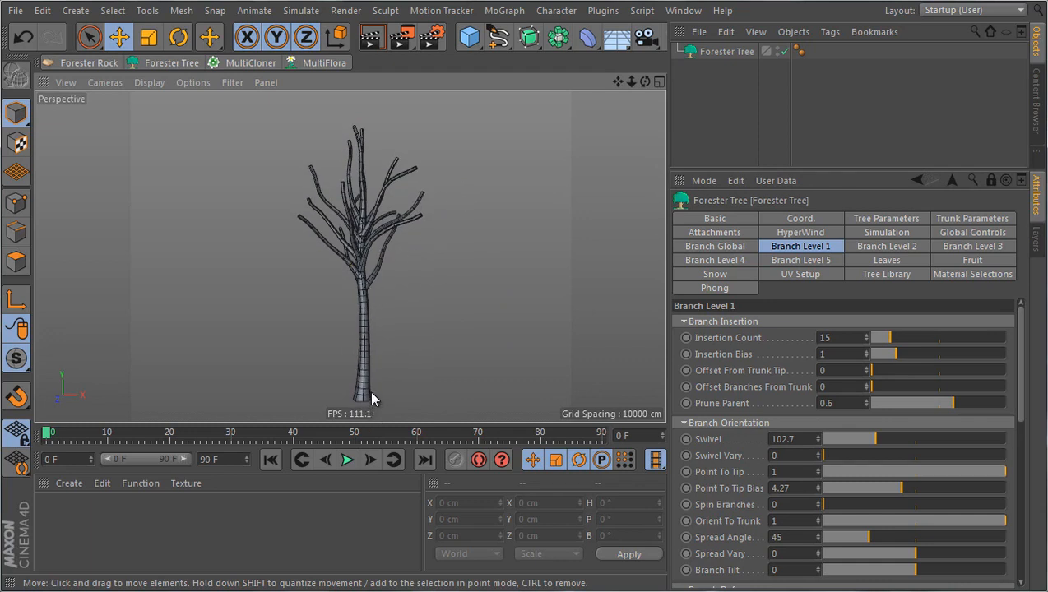
{"action": "mouse_move", "coordinate": [362, 237]}
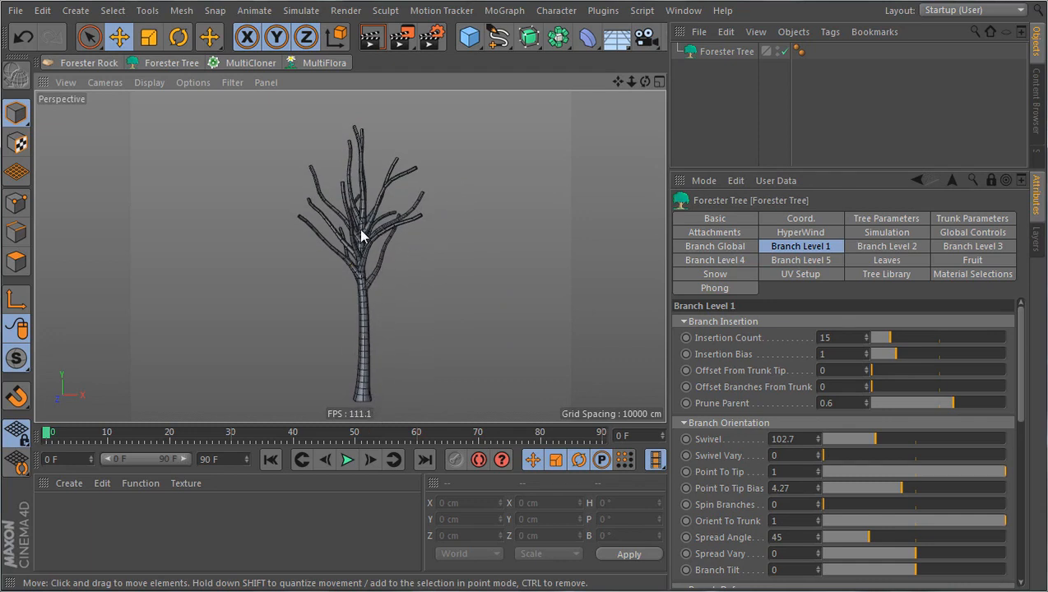
{"action": "mouse_move", "coordinate": [365, 308]}
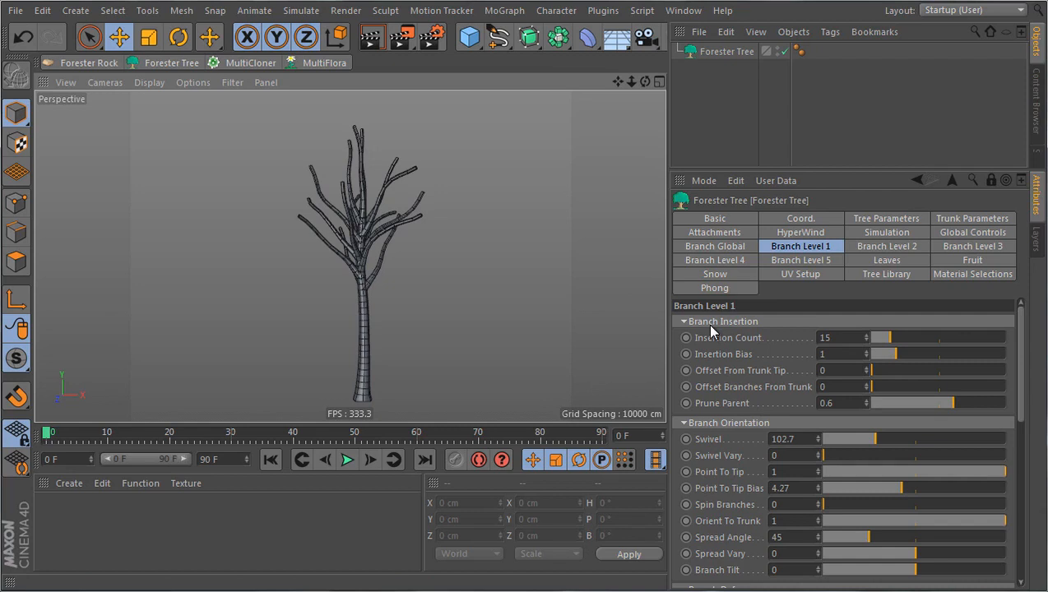
{"action": "mouse_move", "coordinate": [322, 166]}
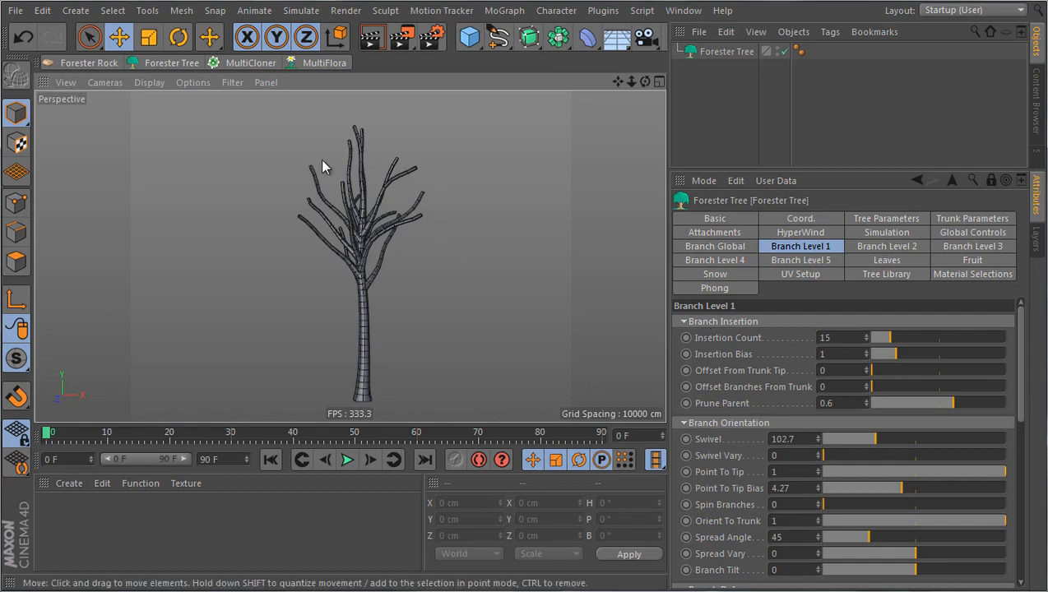
{"action": "mouse_move", "coordinate": [361, 395]}
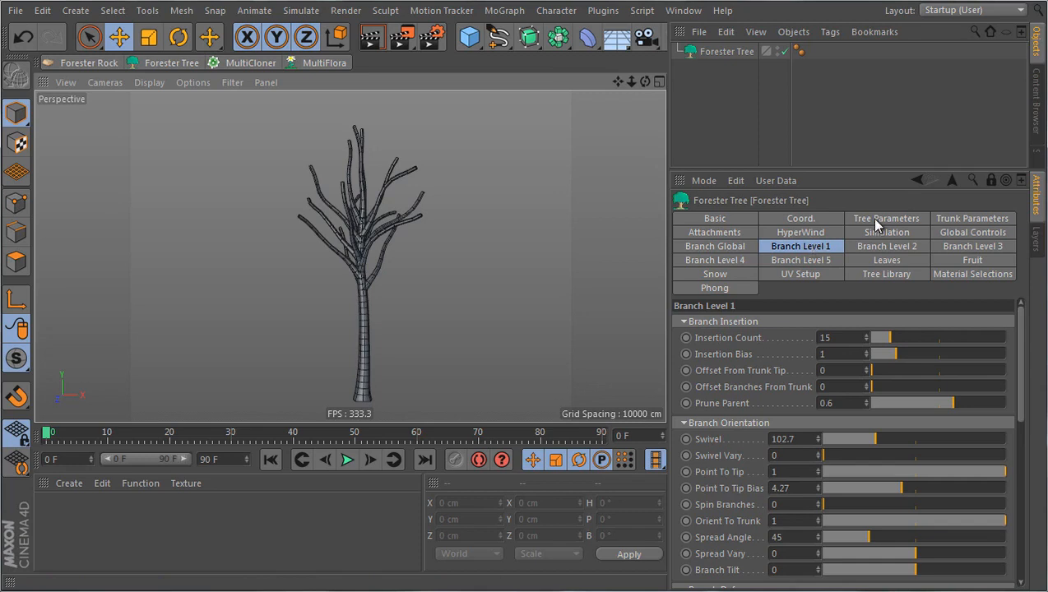
{"action": "left_click", "coordinate": [885, 218]}
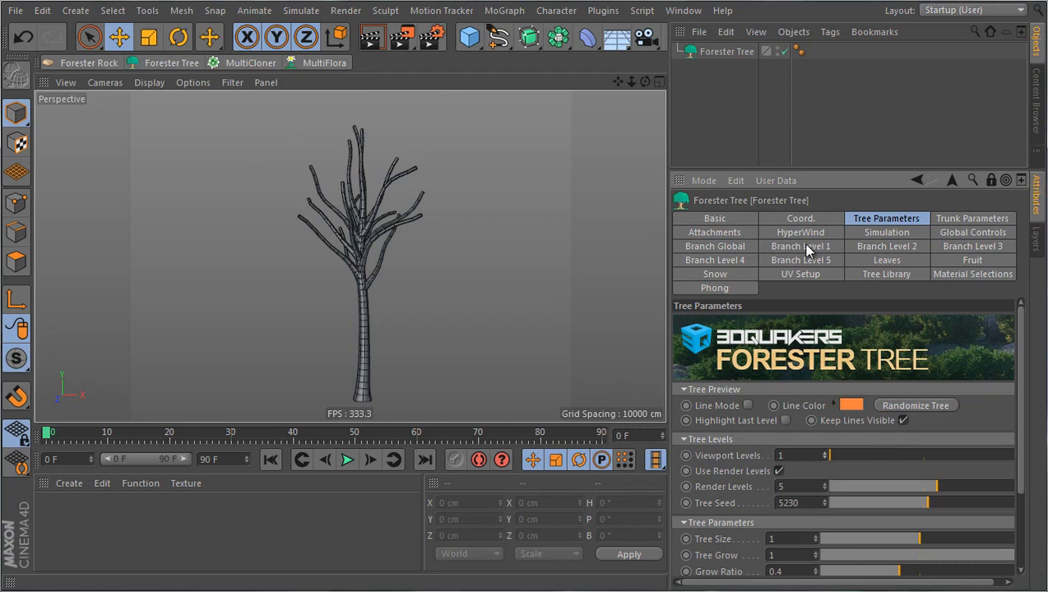
Lower Branch Level 1's parent pruning to about 0.29 so branches start higher on the trunk.
{"action": "left_click", "coordinate": [800, 247]}
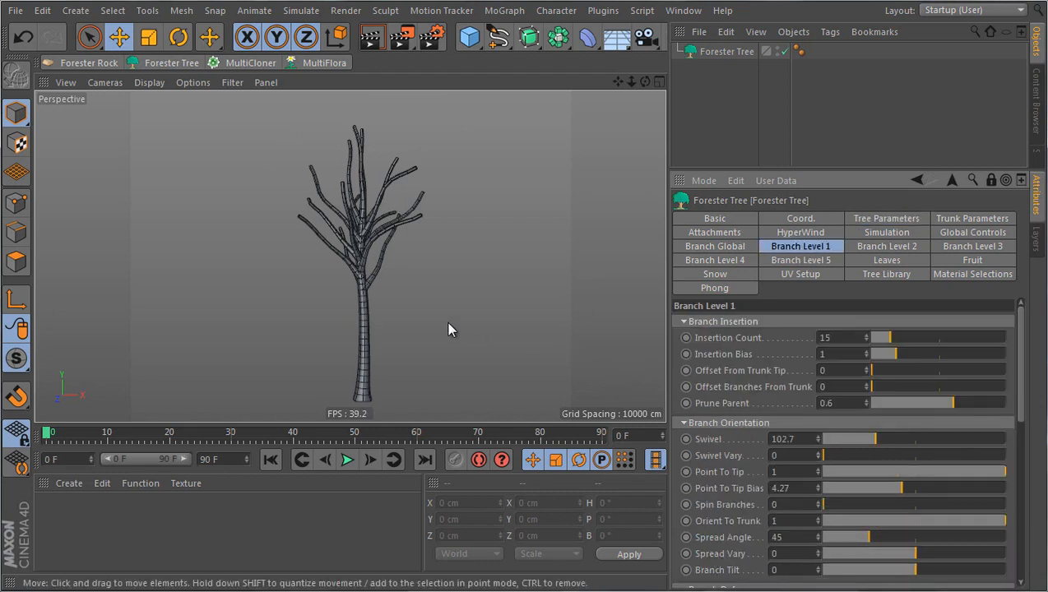
{"action": "mouse_move", "coordinate": [365, 283]}
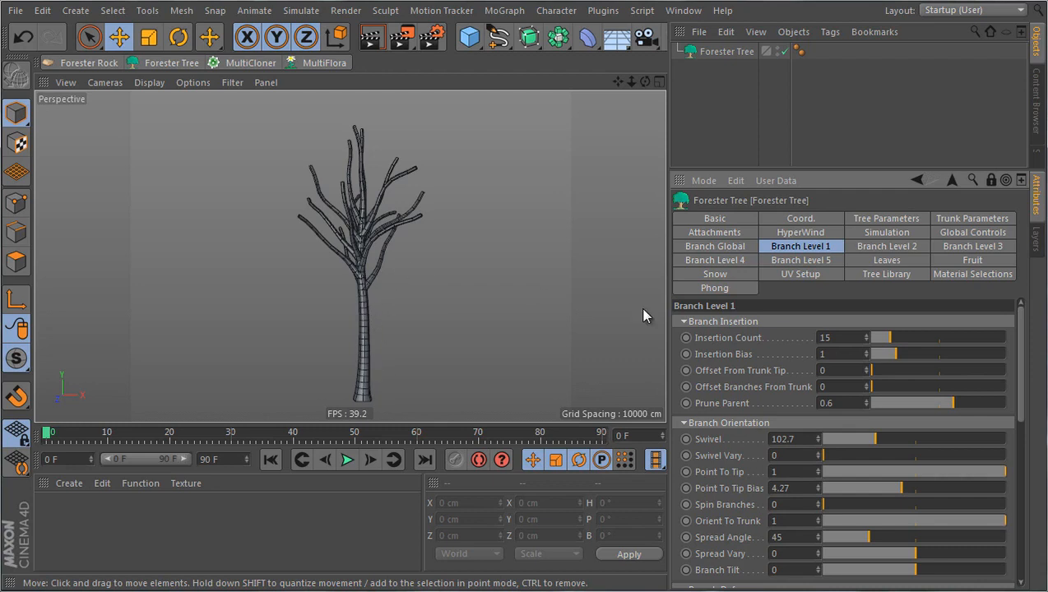
{"action": "left_click_drag", "start_coordinate": [954, 401], "coordinate": [896, 402]}
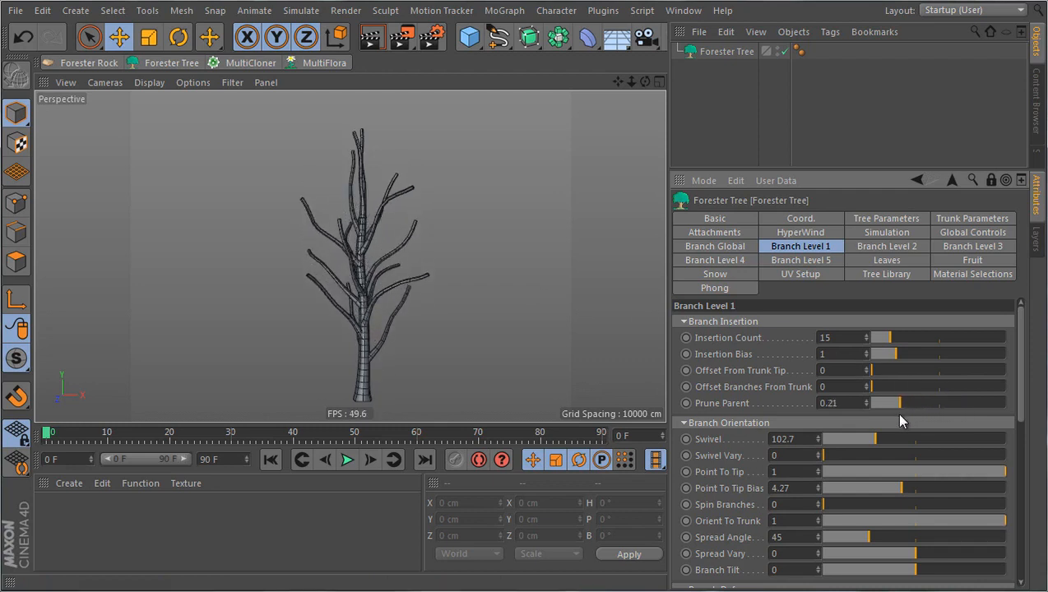
{"action": "left_click_drag", "start_coordinate": [884, 403], "coordinate": [913, 403]}
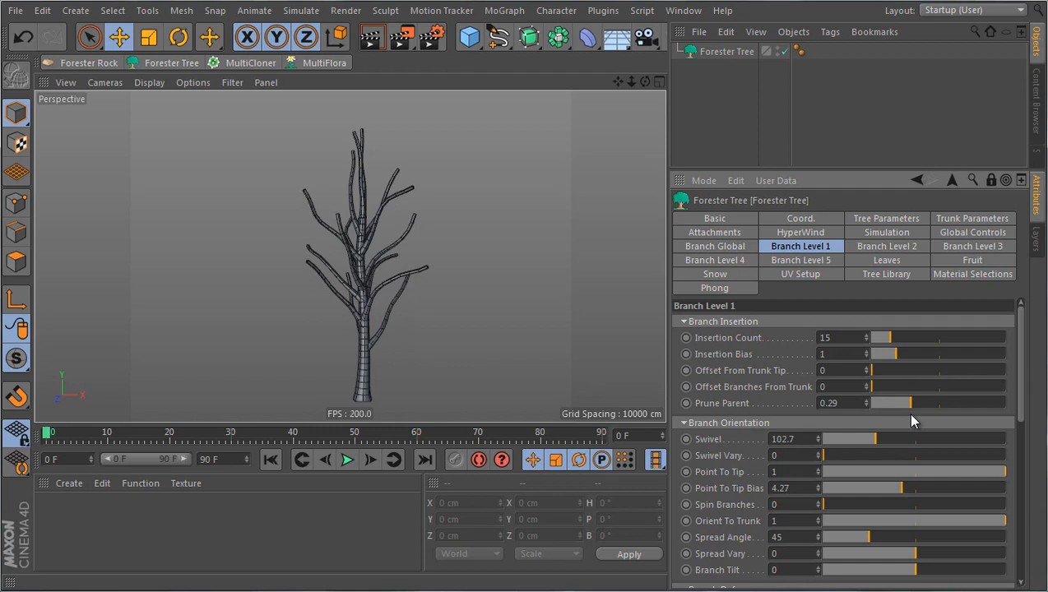
{"action": "mouse_move", "coordinate": [869, 418]}
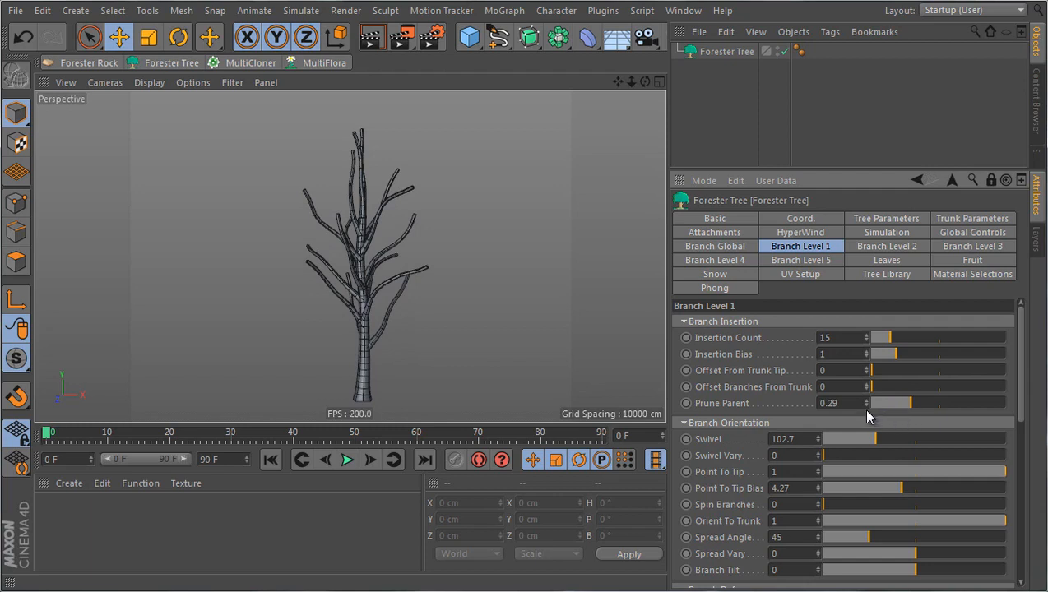
{"action": "left_click_drag", "start_coordinate": [913, 401], "coordinate": [887, 401]}
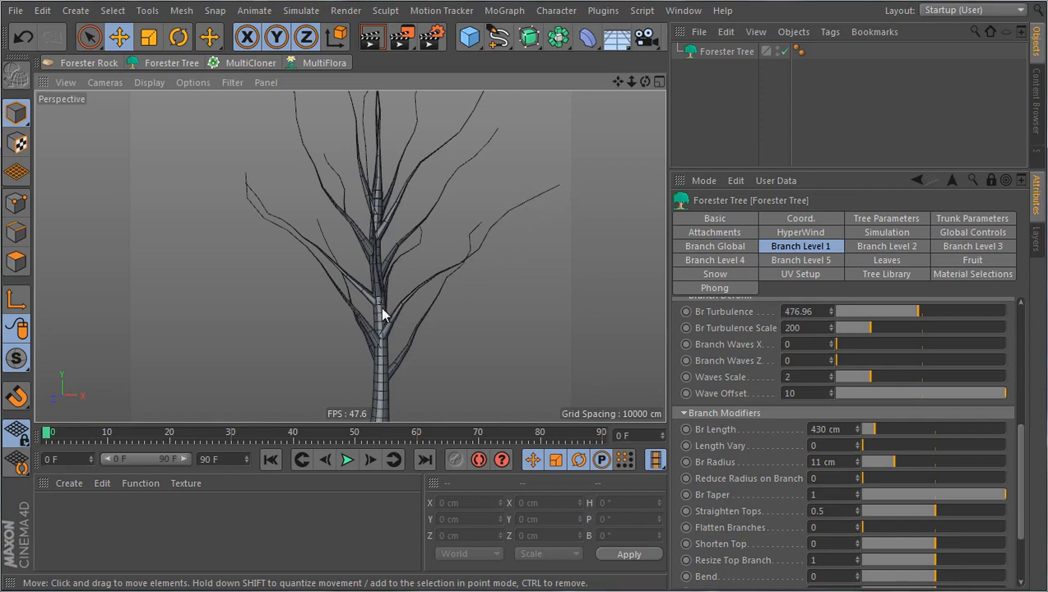
{"action": "mouse_move", "coordinate": [544, 233]}
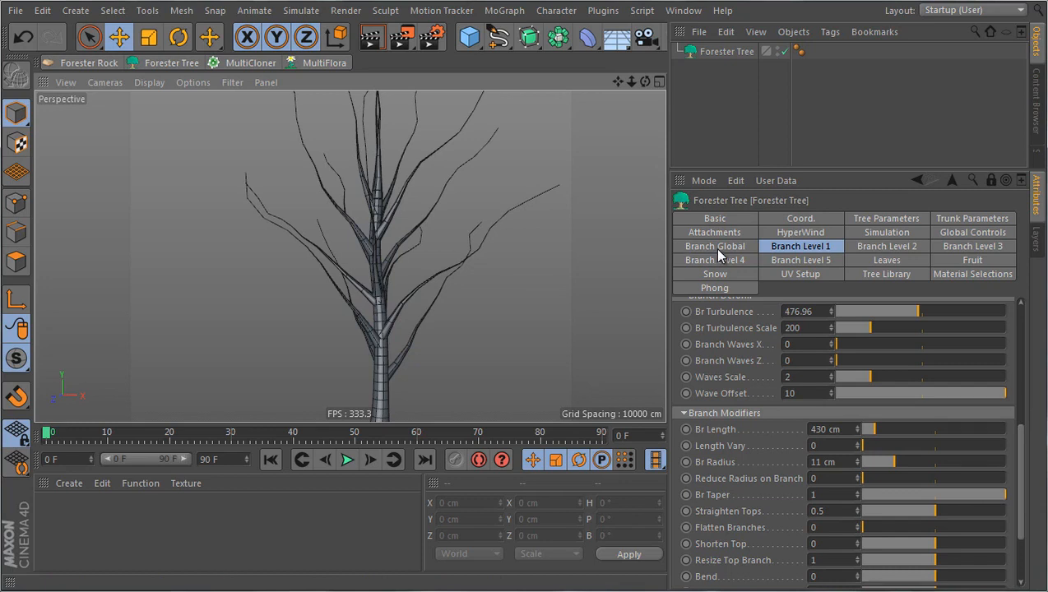
Set the global Branch Taper Bias to 1 and Br Segments to 5.
{"action": "left_click", "coordinate": [714, 246]}
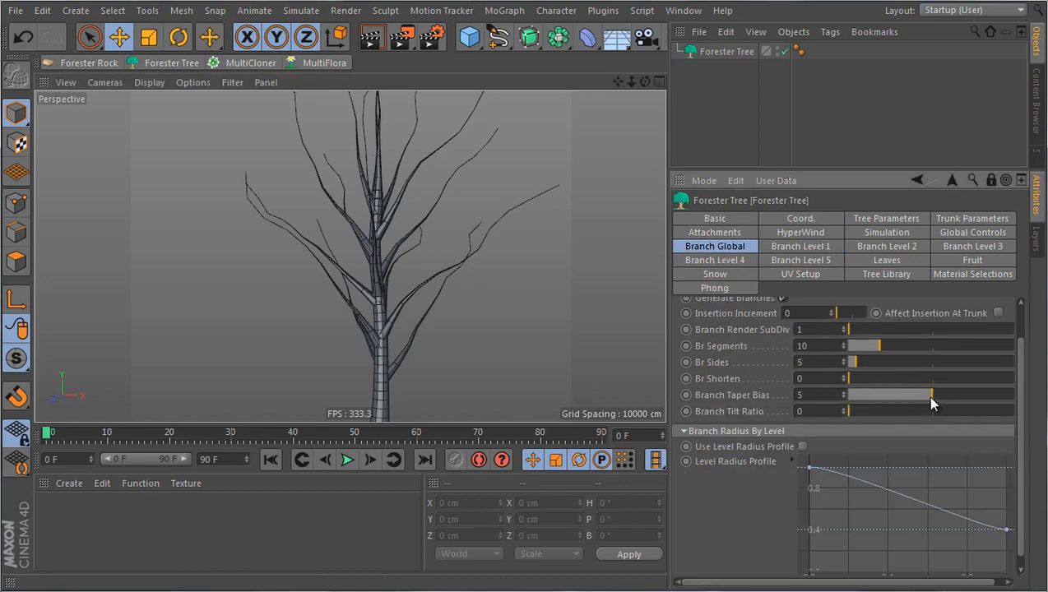
{"action": "left_click_drag", "start_coordinate": [929, 395], "coordinate": [868, 395]}
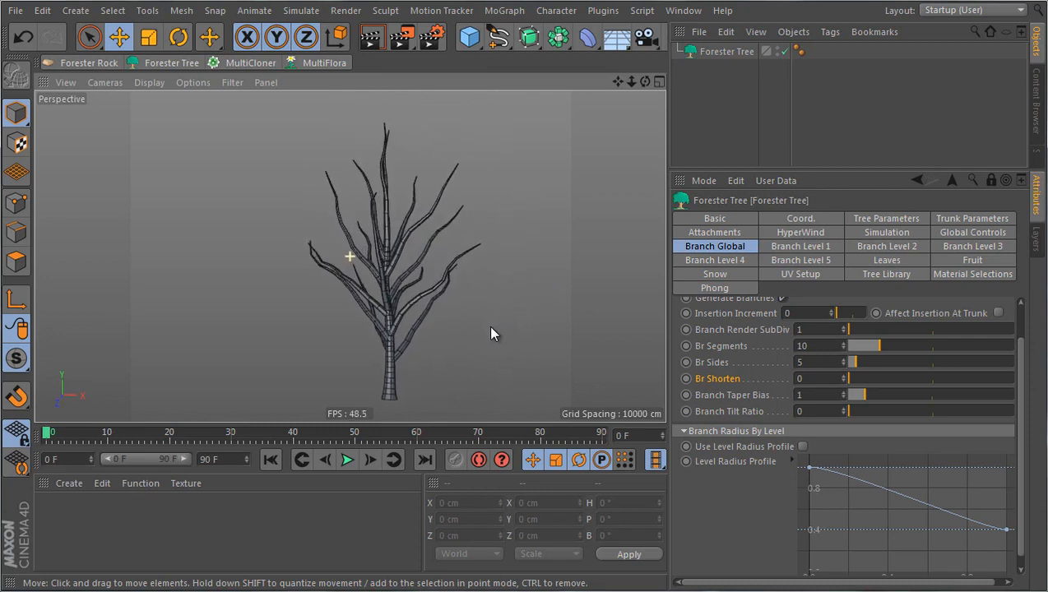
{"action": "mouse_move", "coordinate": [880, 352]}
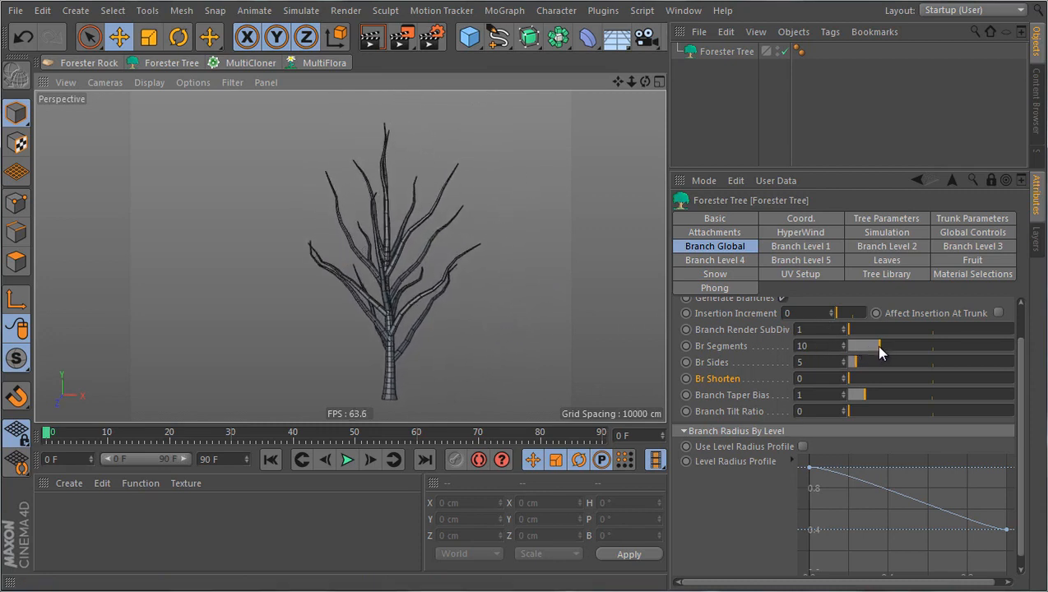
{"action": "left_click_drag", "start_coordinate": [880, 346], "coordinate": [852, 345]}
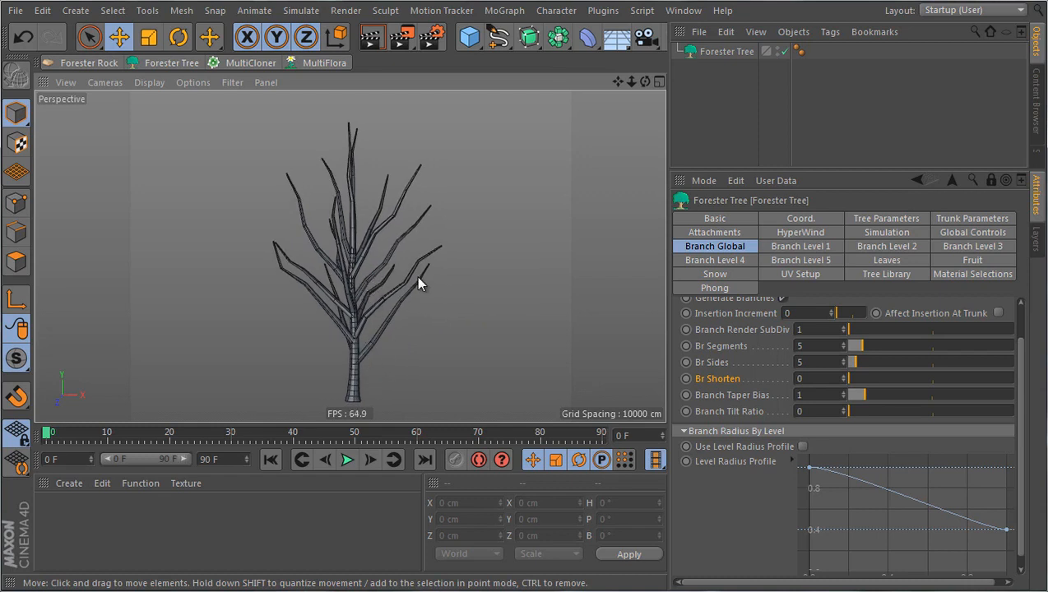
{"action": "mouse_move", "coordinate": [950, 220]}
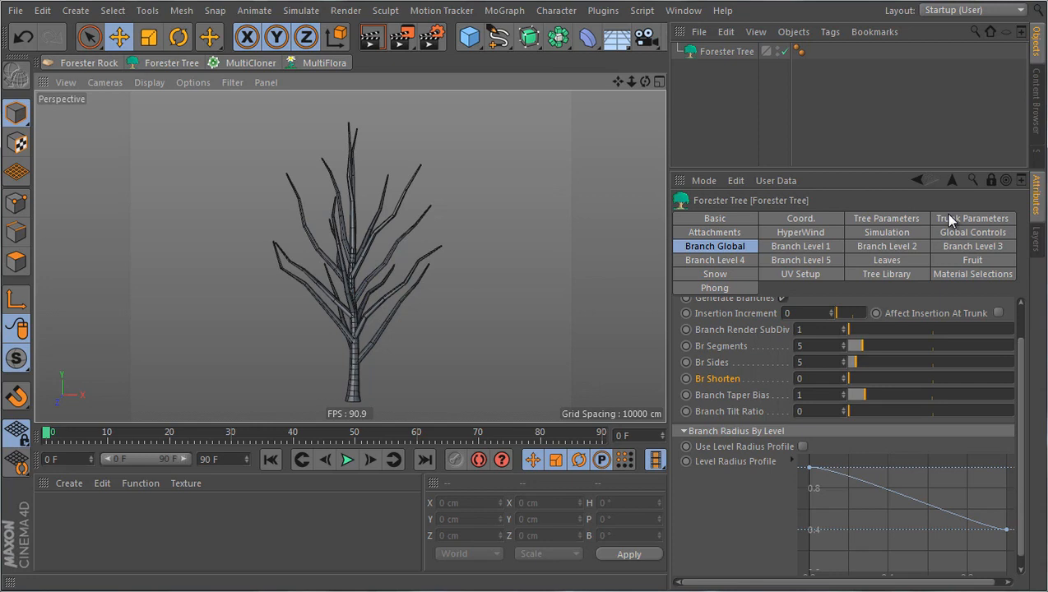
Raise the trunk's Tr Radius from 25 cm and settle it at 50 cm.
{"action": "left_click", "coordinate": [972, 217]}
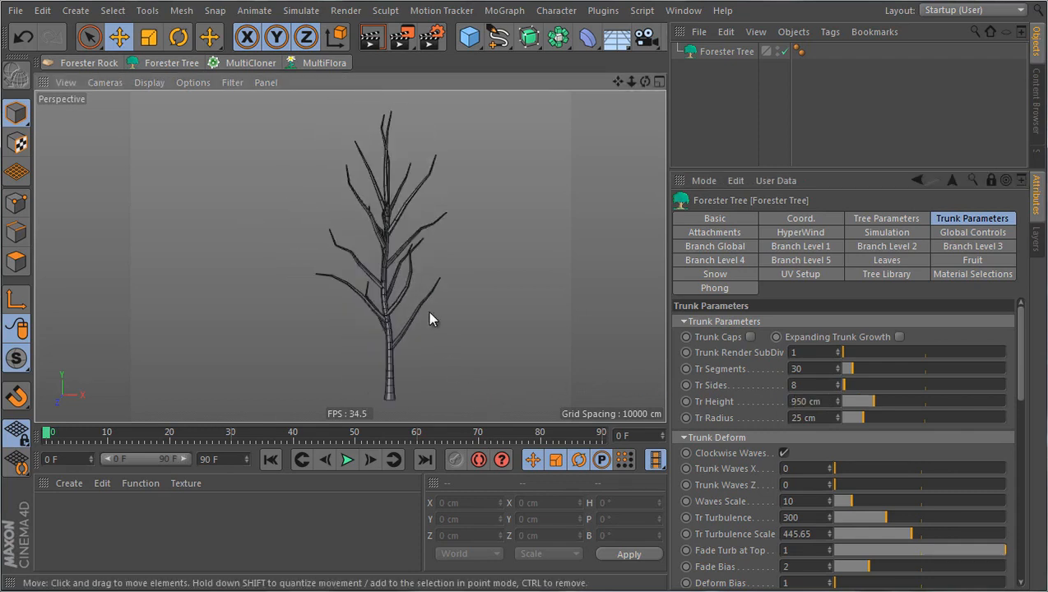
{"action": "mouse_move", "coordinate": [612, 332]}
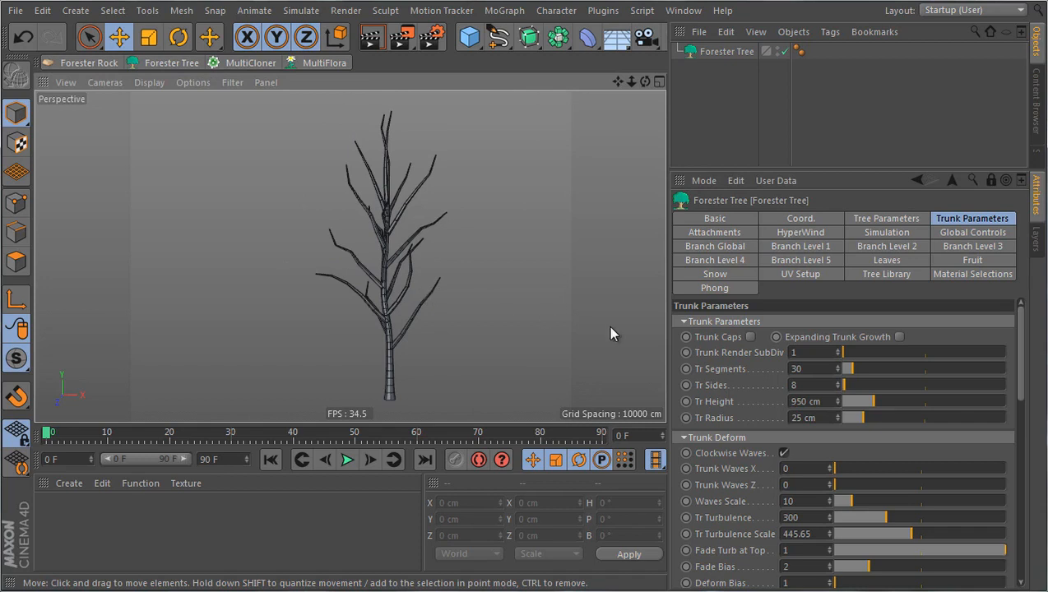
{"action": "mouse_move", "coordinate": [887, 431]}
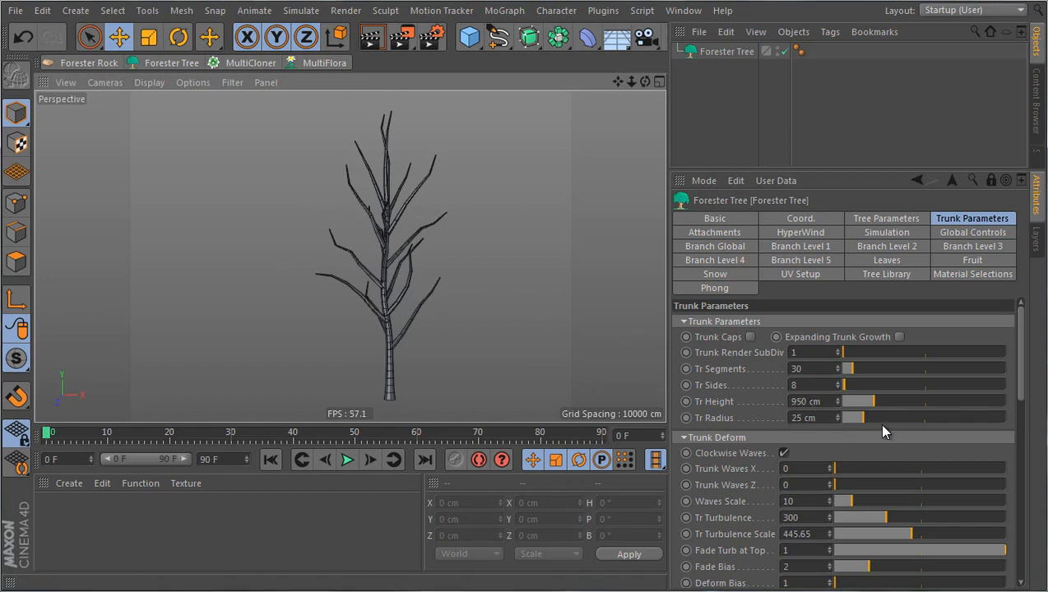
{"action": "left_click_drag", "start_coordinate": [852, 418], "coordinate": [872, 418]}
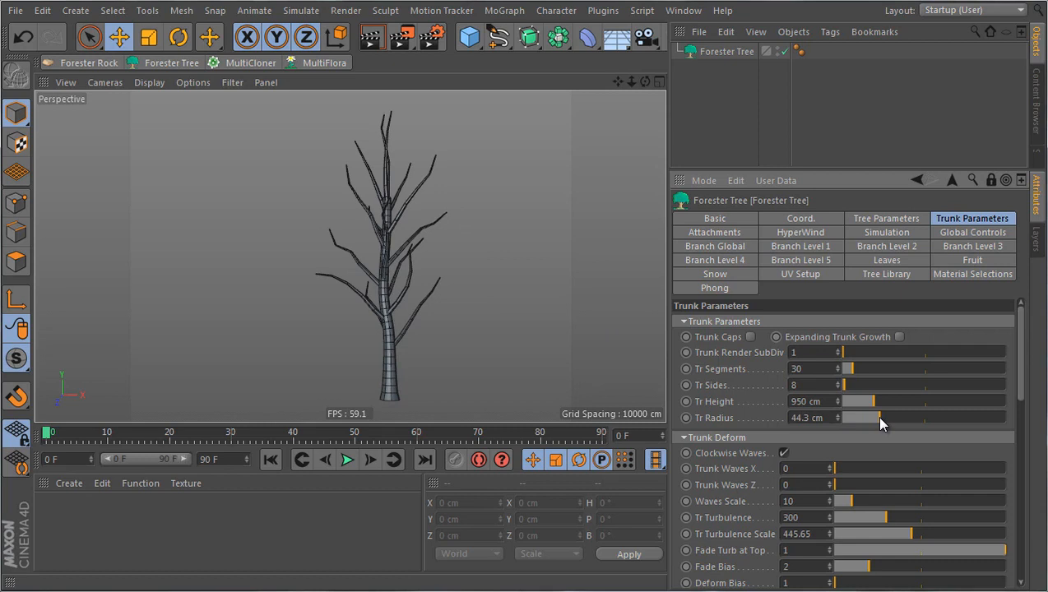
{"action": "left_click_drag", "start_coordinate": [864, 418], "coordinate": [880, 417]}
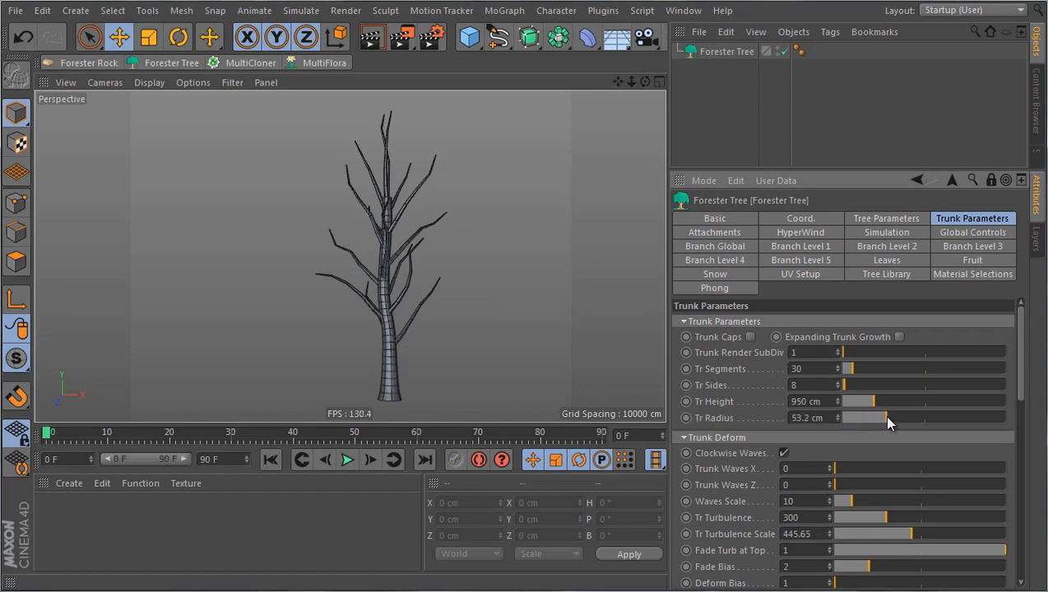
{"action": "left_click_drag", "start_coordinate": [884, 418], "coordinate": [871, 417]}
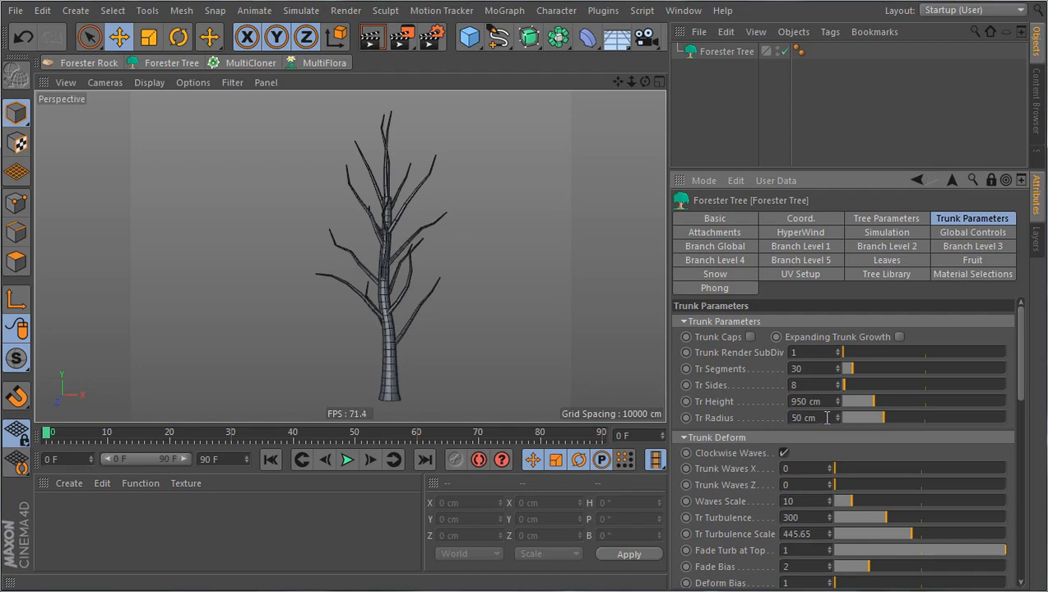
{"action": "mouse_move", "coordinate": [507, 332]}
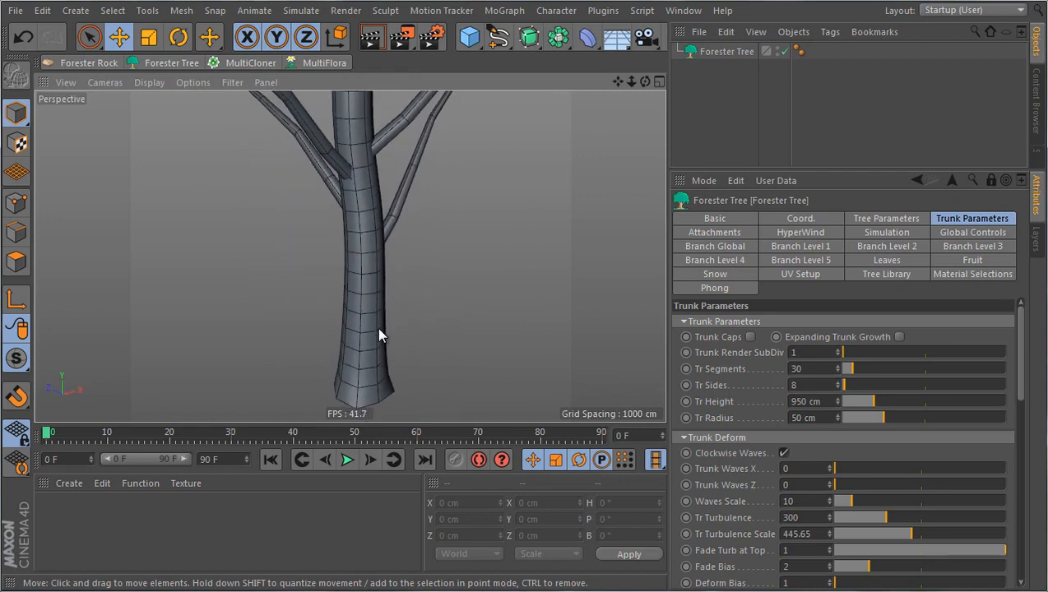
{"action": "mouse_move", "coordinate": [378, 365]}
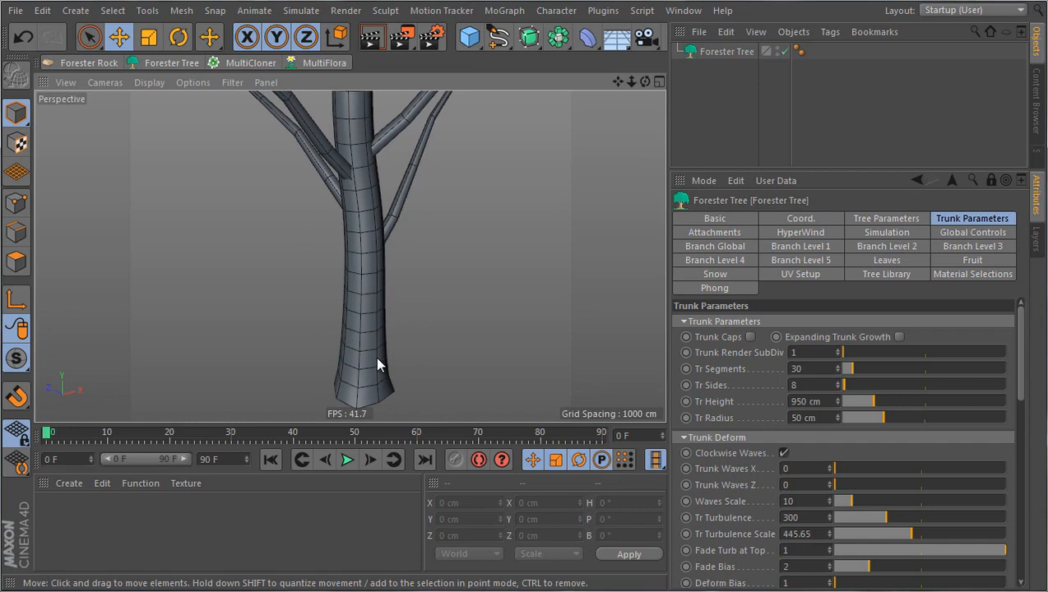
{"action": "mouse_move", "coordinate": [370, 385]}
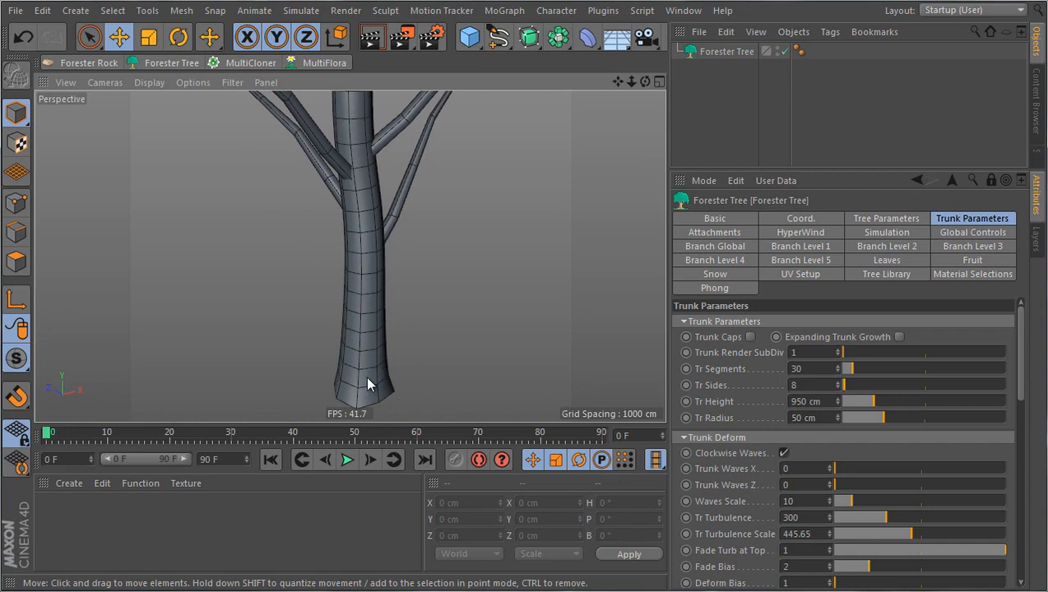
{"action": "mouse_move", "coordinate": [346, 400]}
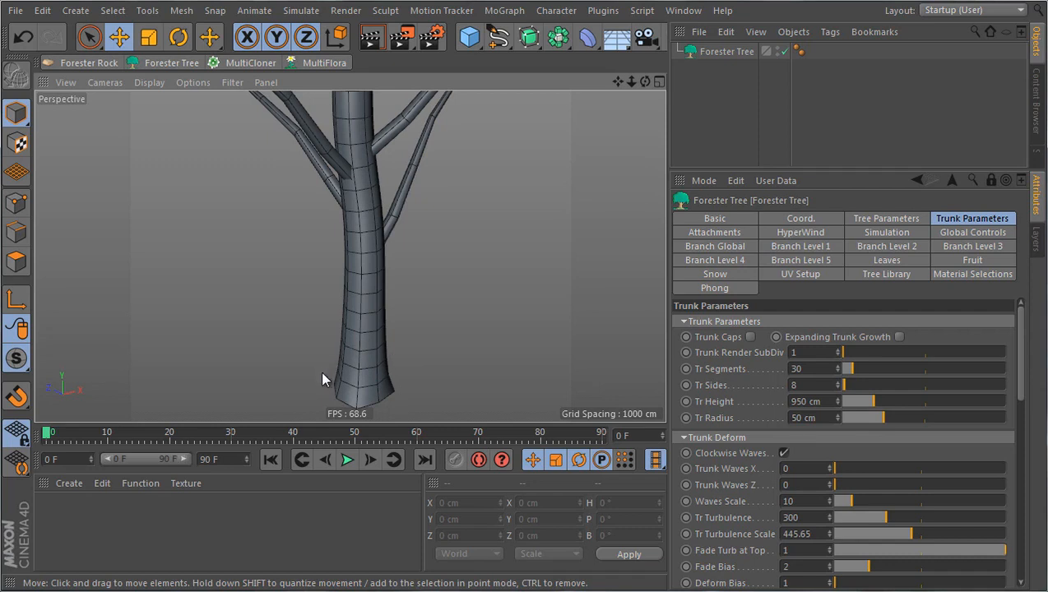
{"action": "mouse_move", "coordinate": [342, 349]}
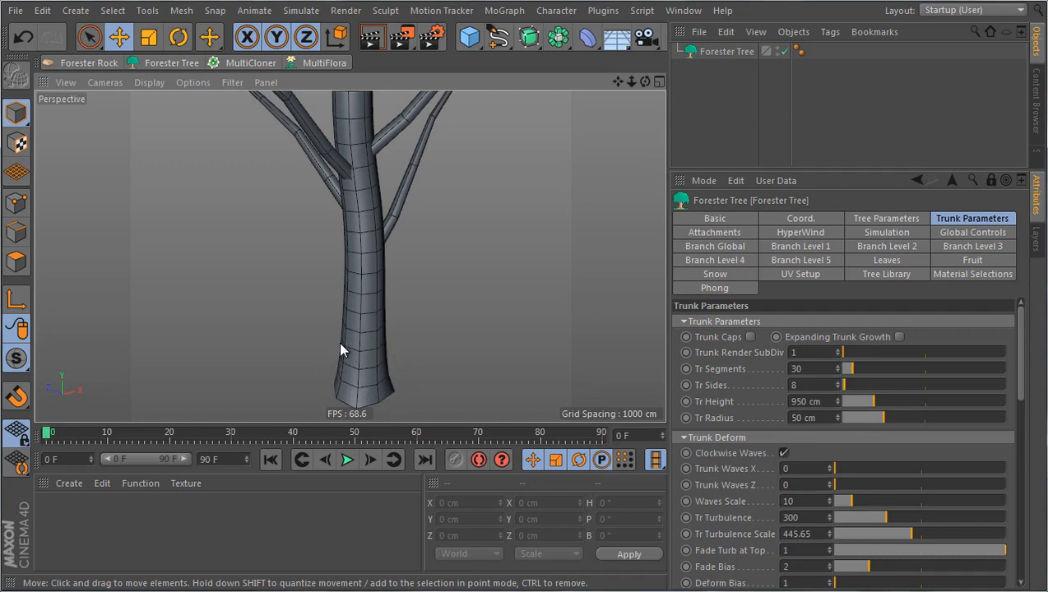
{"action": "mouse_move", "coordinate": [786, 394]}
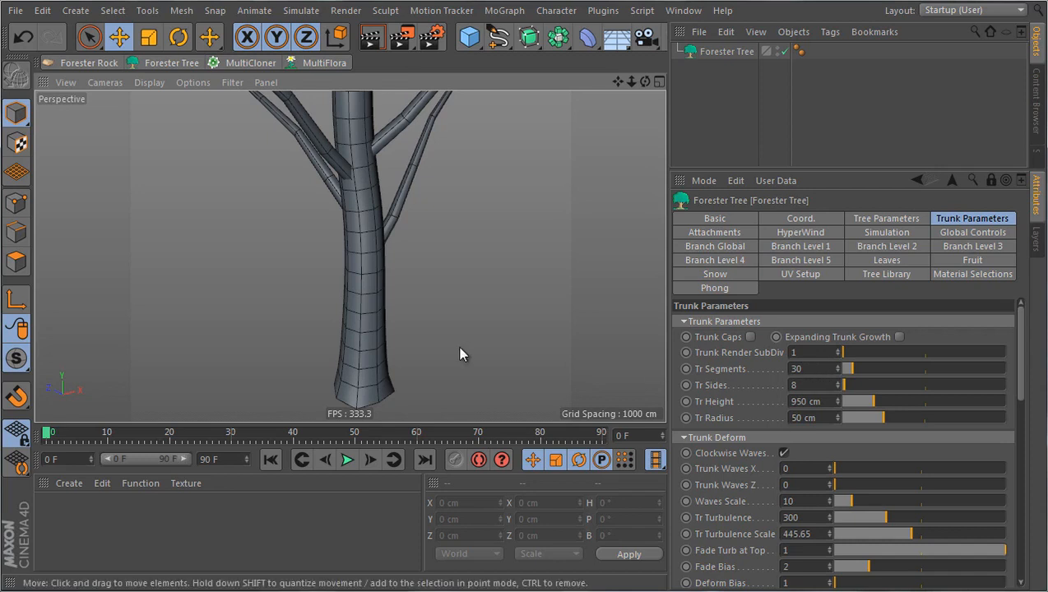
{"action": "mouse_move", "coordinate": [779, 377]}
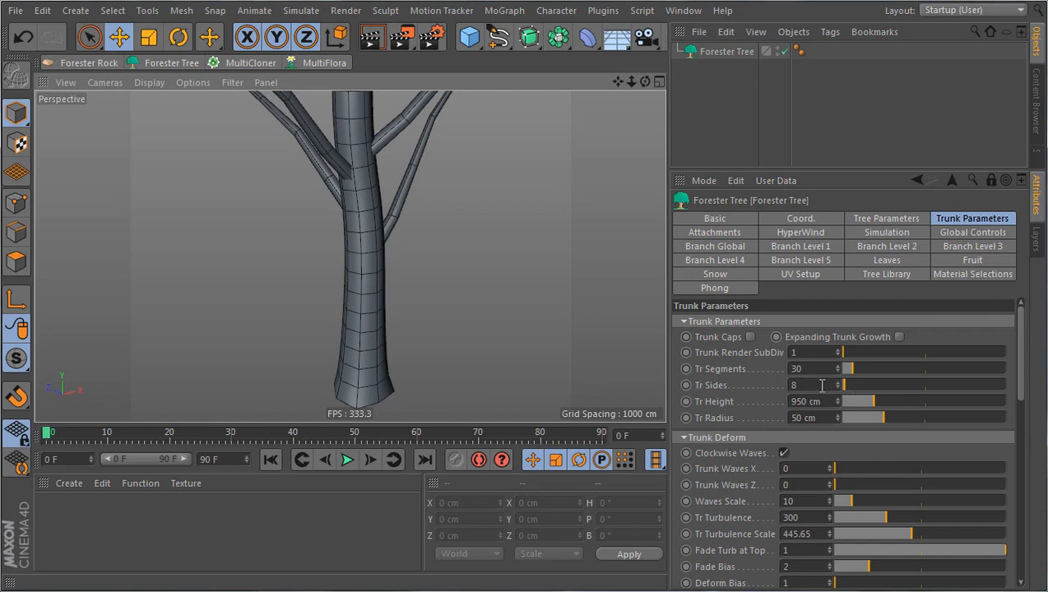
{"action": "mouse_move", "coordinate": [642, 352]}
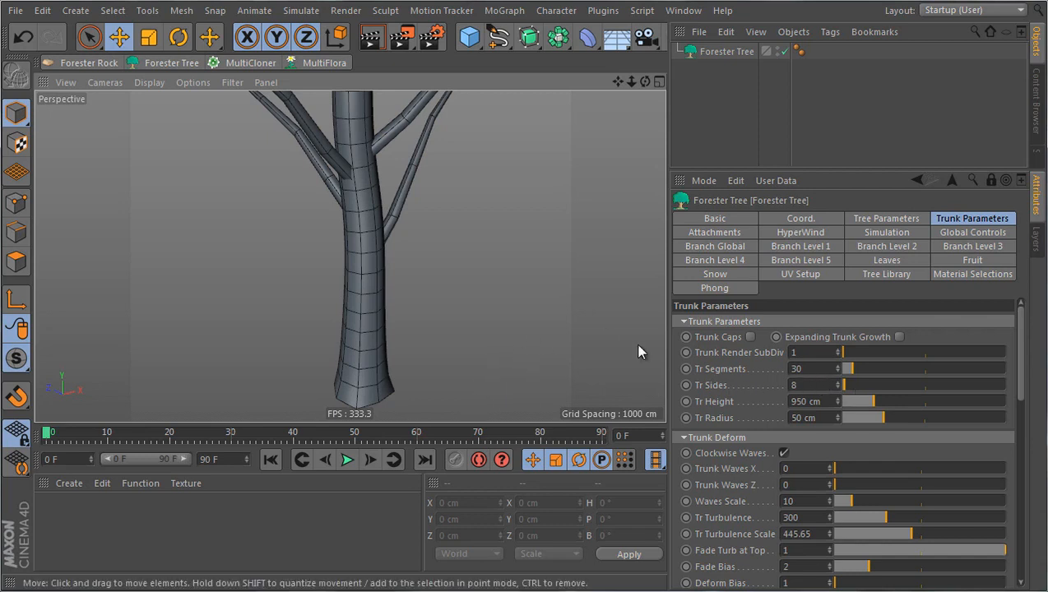
{"action": "mouse_move", "coordinate": [605, 345]}
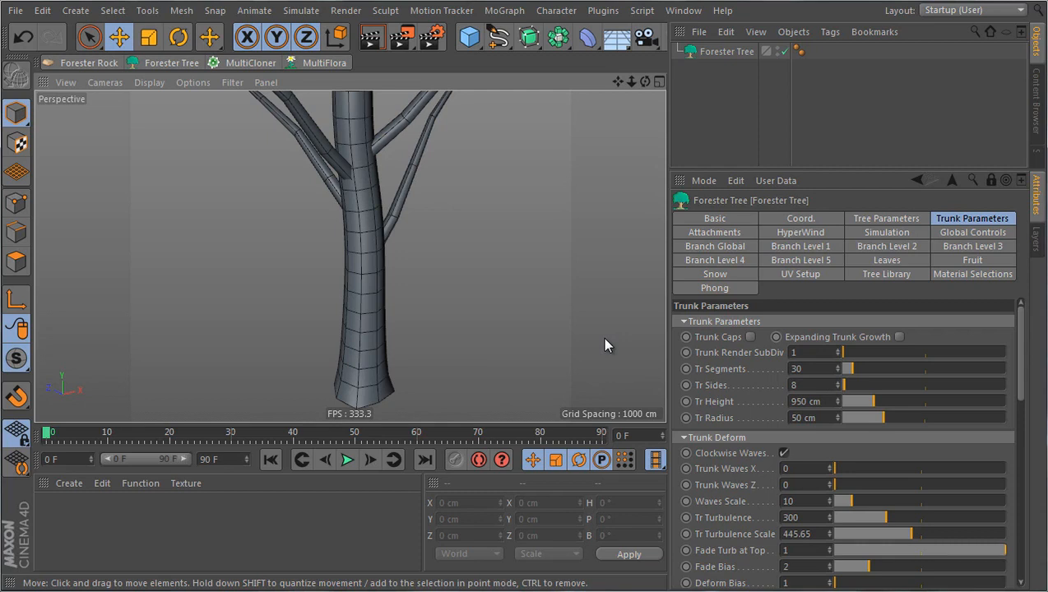
{"action": "mouse_move", "coordinate": [809, 335]}
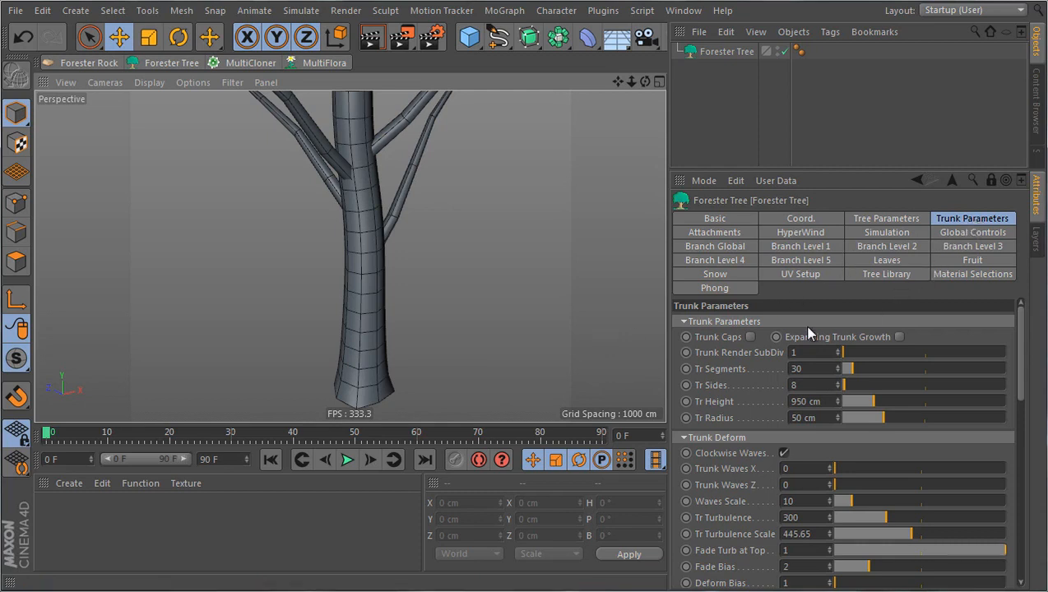
{"action": "mouse_move", "coordinate": [426, 343]}
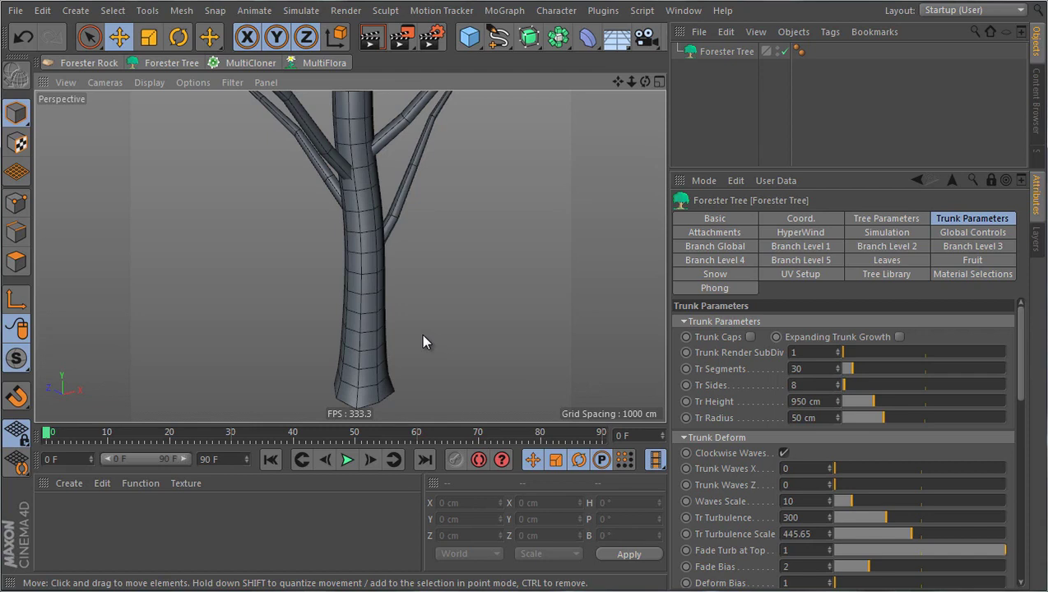
{"action": "mouse_move", "coordinate": [407, 362]}
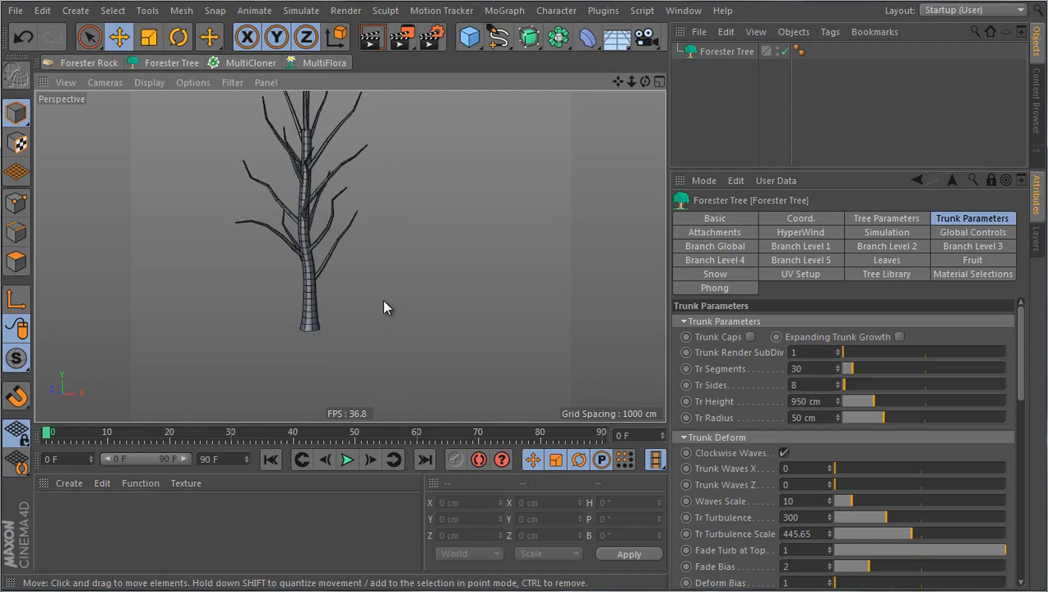
{"action": "scroll", "scroll_direction": "up", "scroll_amount": 3}
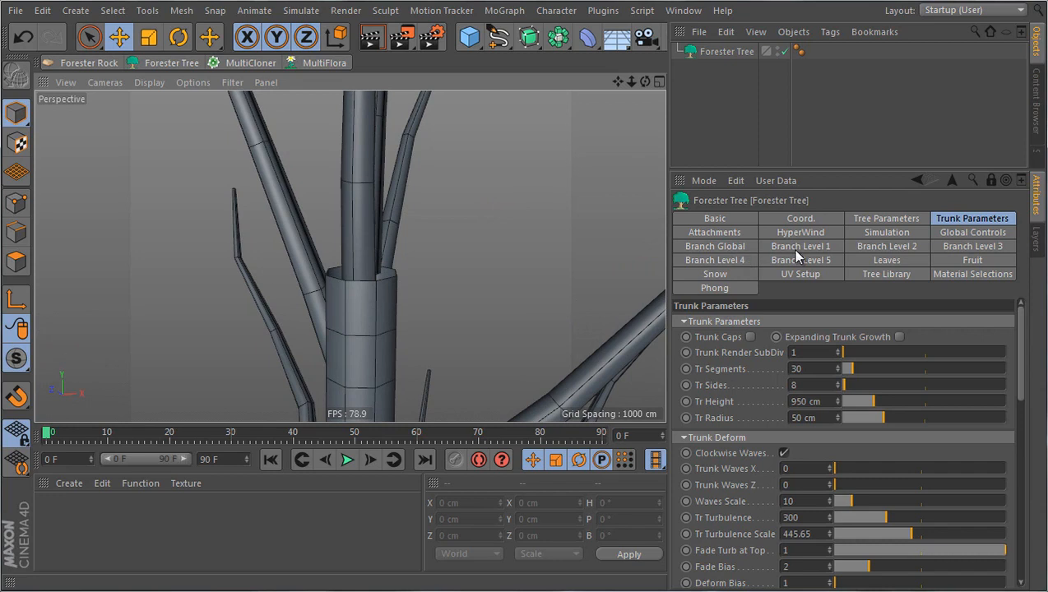
Disable Generate Branches, then pull the Trunk Profile curve's end down so the trunk tapers to a point.
{"action": "left_click", "coordinate": [713, 246]}
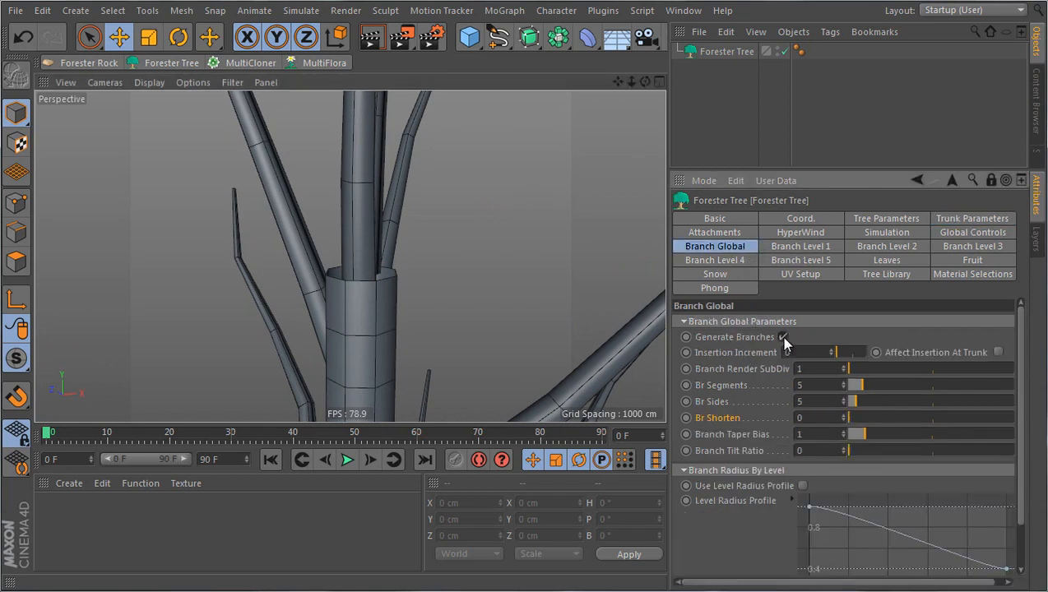
{"action": "left_click", "coordinate": [781, 335]}
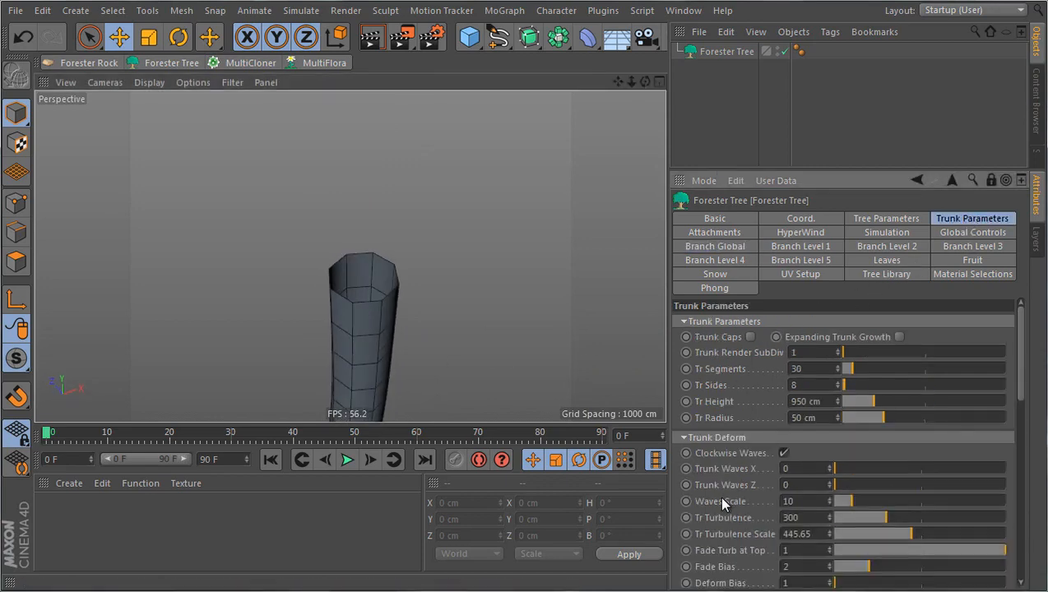
{"action": "scroll", "scroll_direction": "down", "scroll_amount": 3}
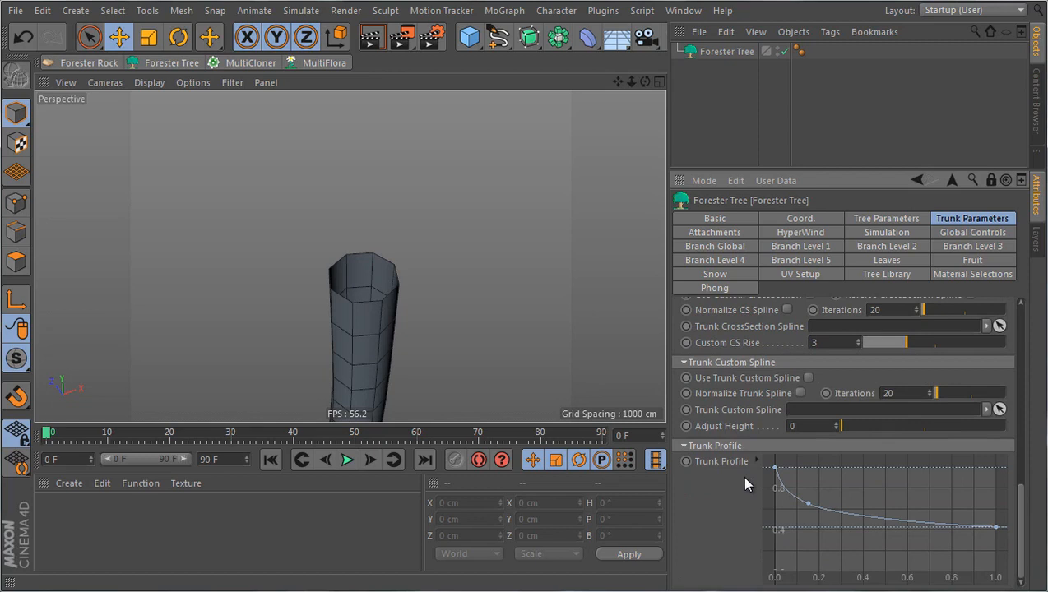
{"action": "mouse_move", "coordinate": [921, 519]}
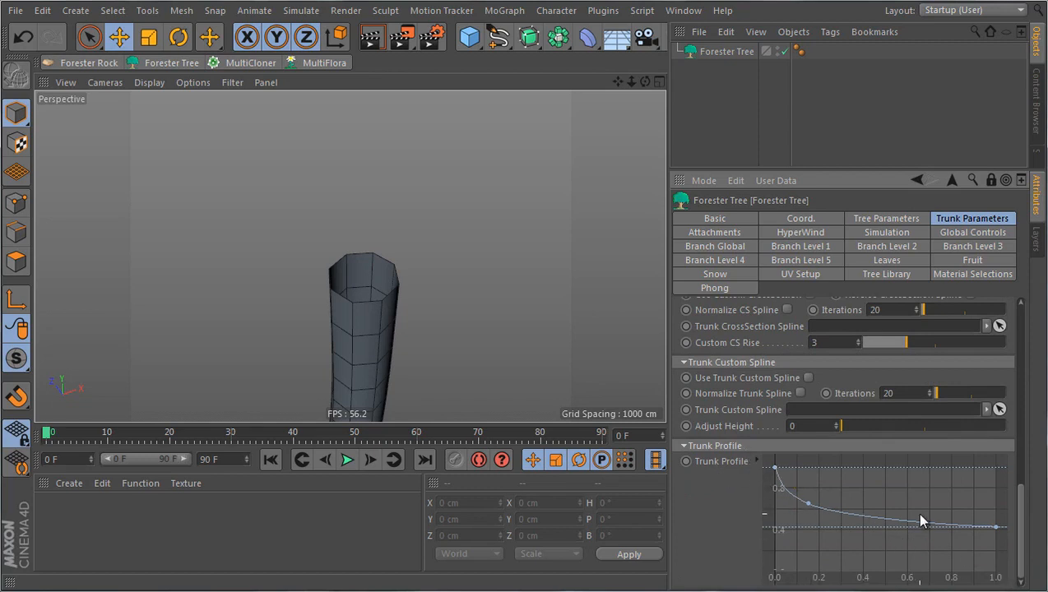
{"action": "mouse_move", "coordinate": [970, 533]}
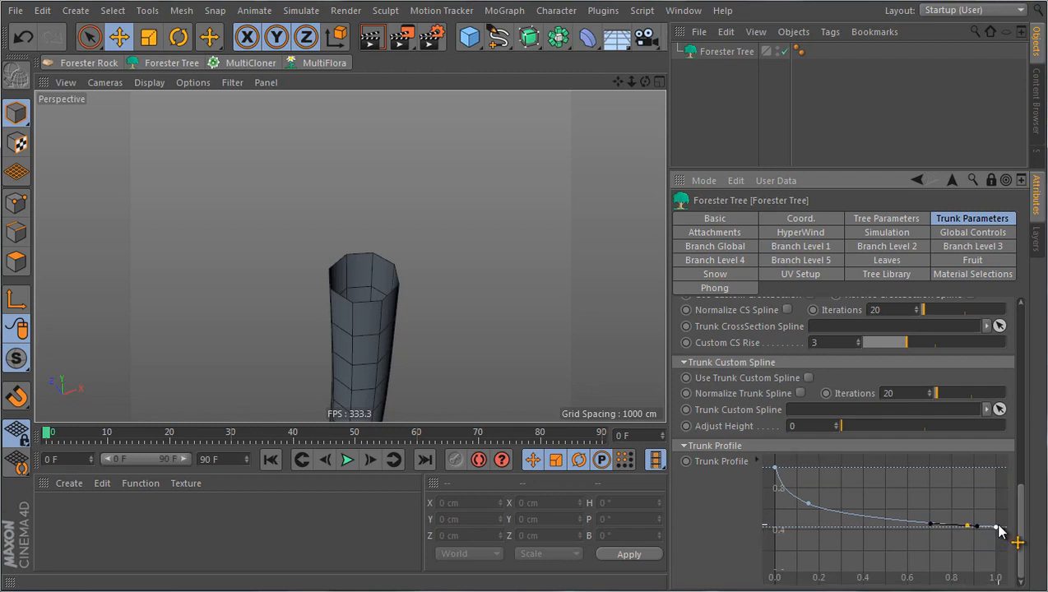
{"action": "left_click_drag", "start_coordinate": [997, 526], "coordinate": [996, 550]}
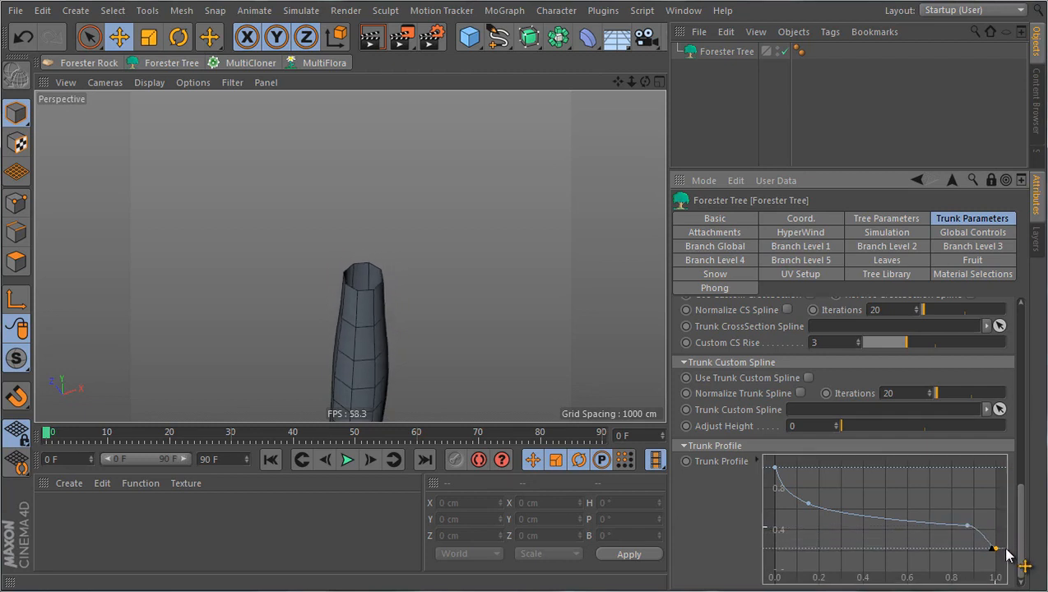
{"action": "left_click_drag", "start_coordinate": [995, 549], "coordinate": [995, 562]}
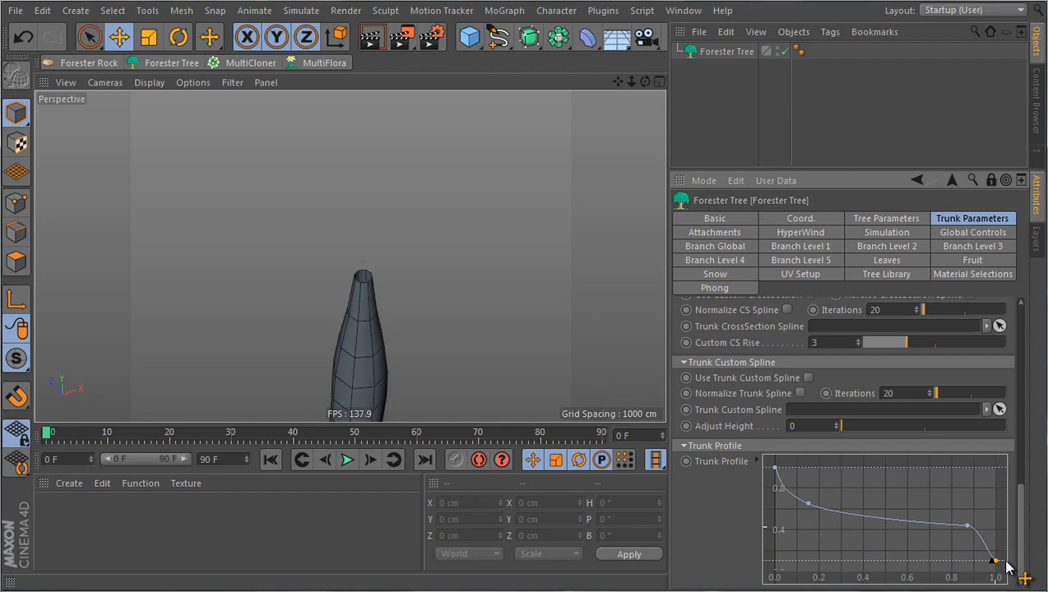
{"action": "left_click_drag", "start_coordinate": [1009, 566], "coordinate": [995, 551]}
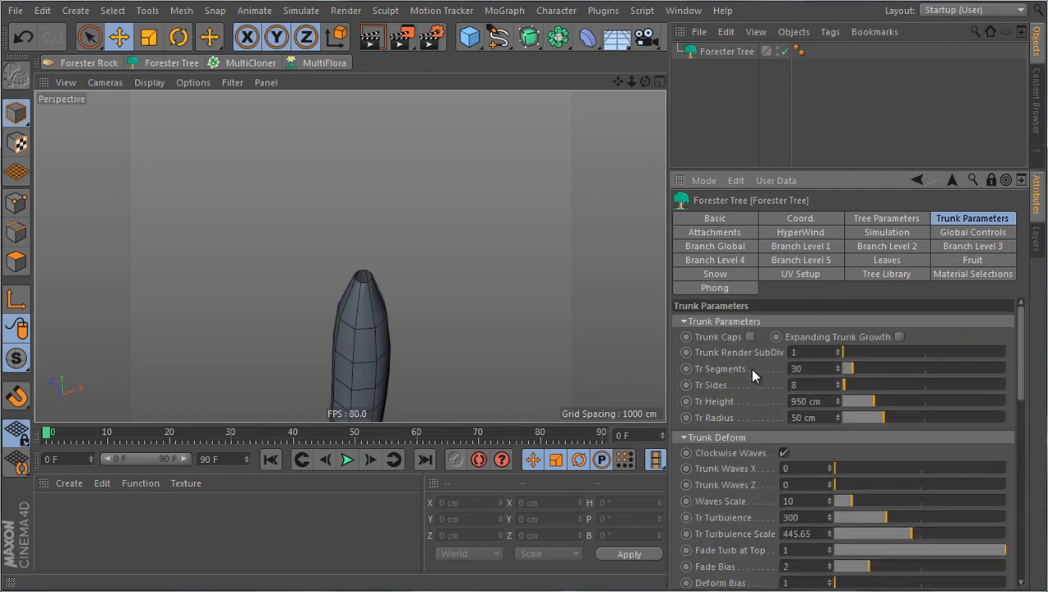
Move the right-hand Trunk Profile point so the trunk stays thick and narrows only at the tip.
{"action": "left_click", "coordinate": [750, 336]}
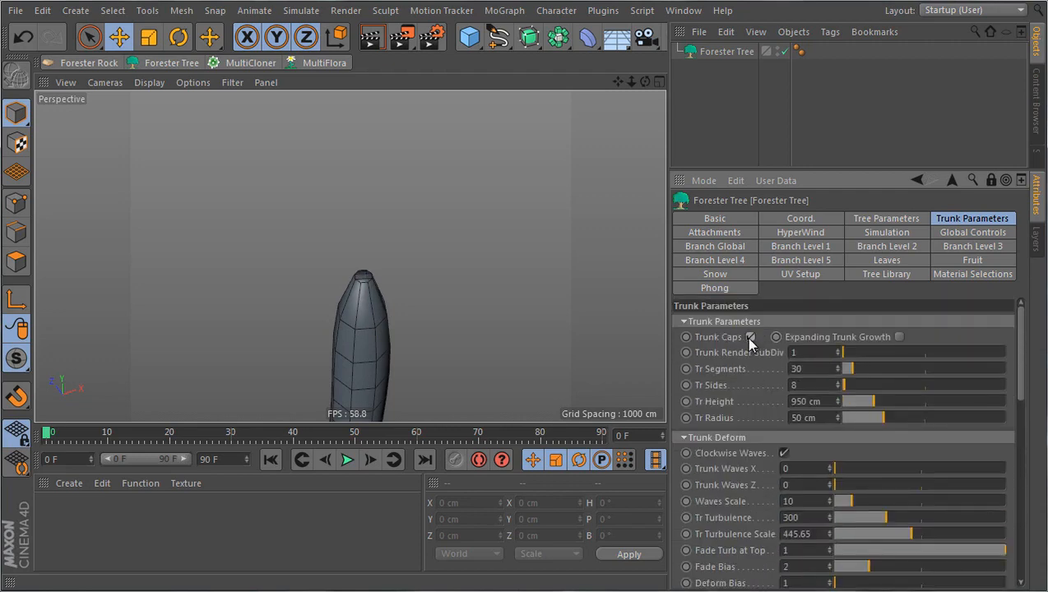
{"action": "scroll", "scroll_direction": "down", "scroll_amount": 3}
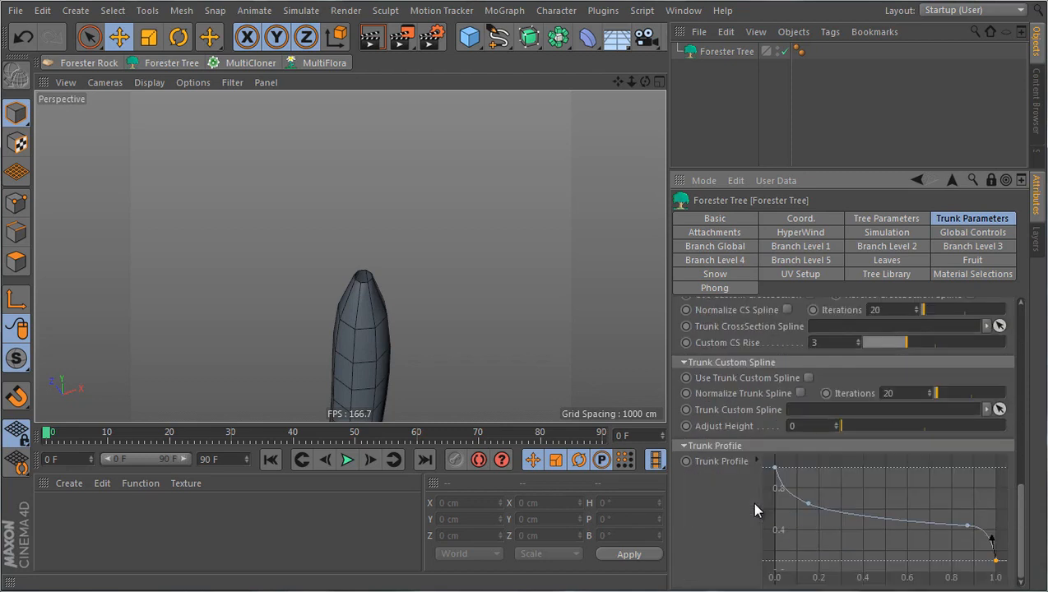
{"action": "mouse_move", "coordinate": [987, 563]}
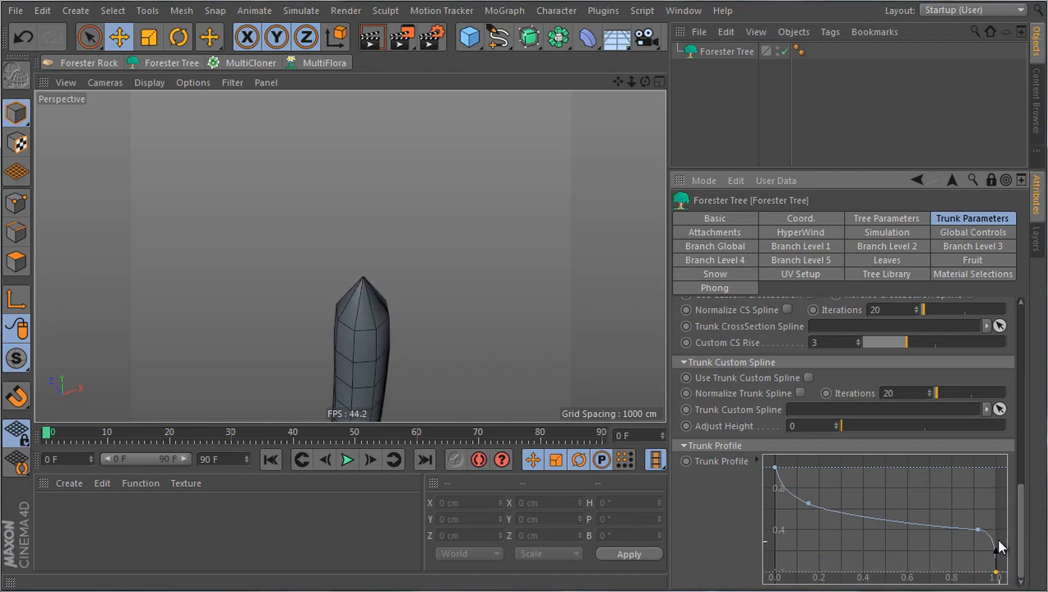
{"action": "left_click_drag", "start_coordinate": [977, 529], "coordinate": [943, 529]}
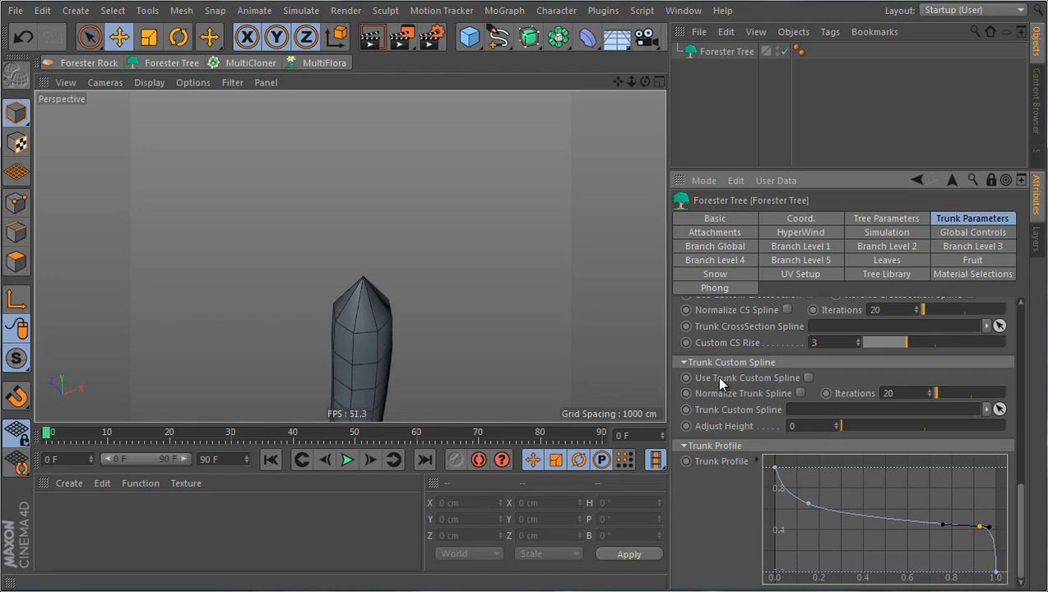
{"action": "scroll", "scroll_direction": "up", "scroll_amount": 3}
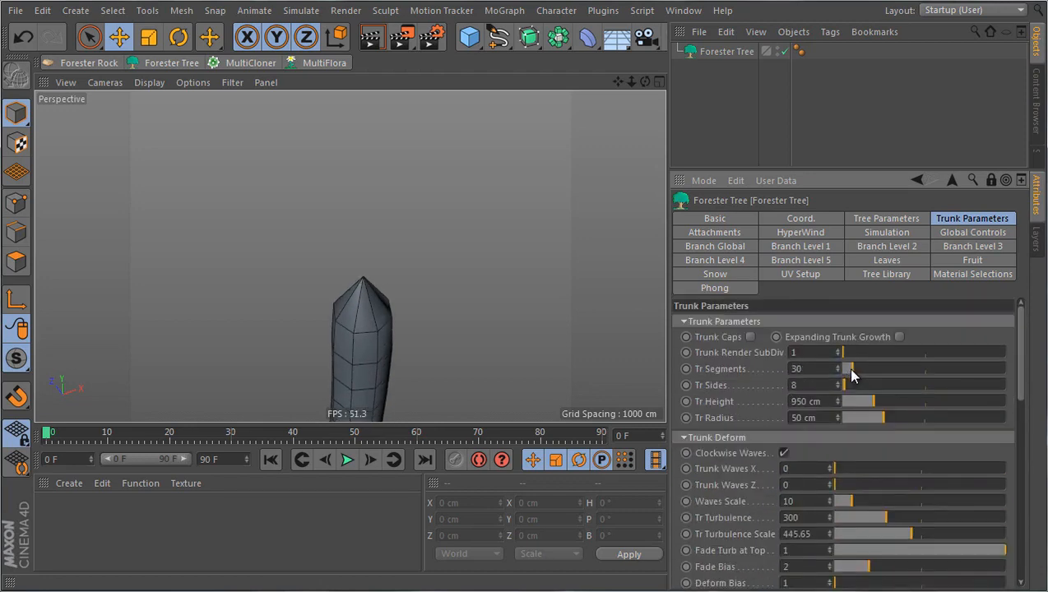
Raise Tr Segments with the slider, then enter 50 for a tall, gently wavy trunk.
{"action": "left_click_drag", "start_coordinate": [847, 369], "coordinate": [892, 368]}
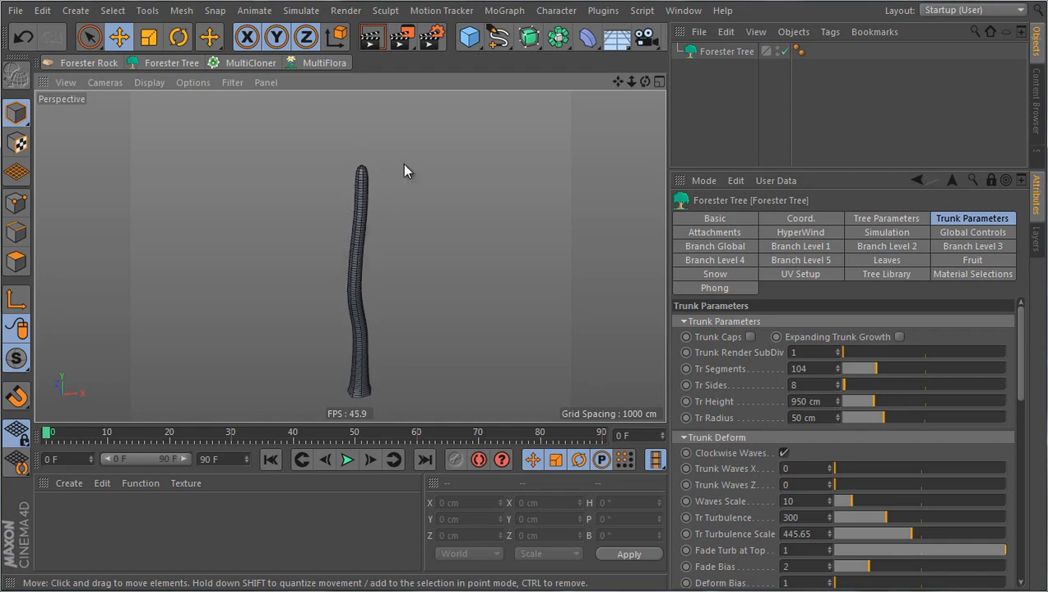
{"action": "mouse_move", "coordinate": [426, 273]}
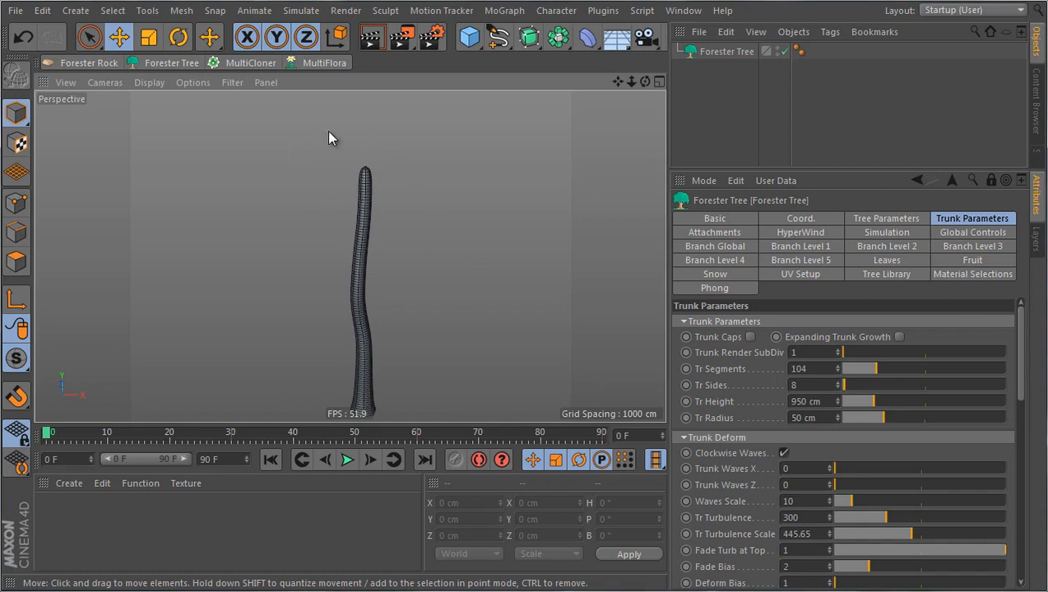
{"action": "mouse_move", "coordinate": [375, 185]}
{"action": "type", "text": "30"}
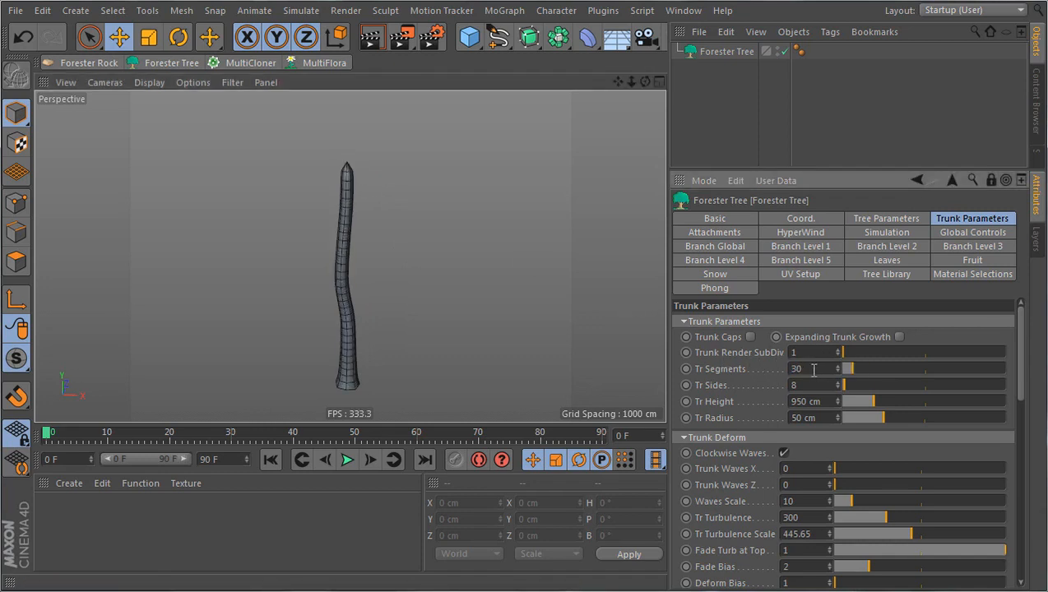
{"action": "type", "text": "50"}
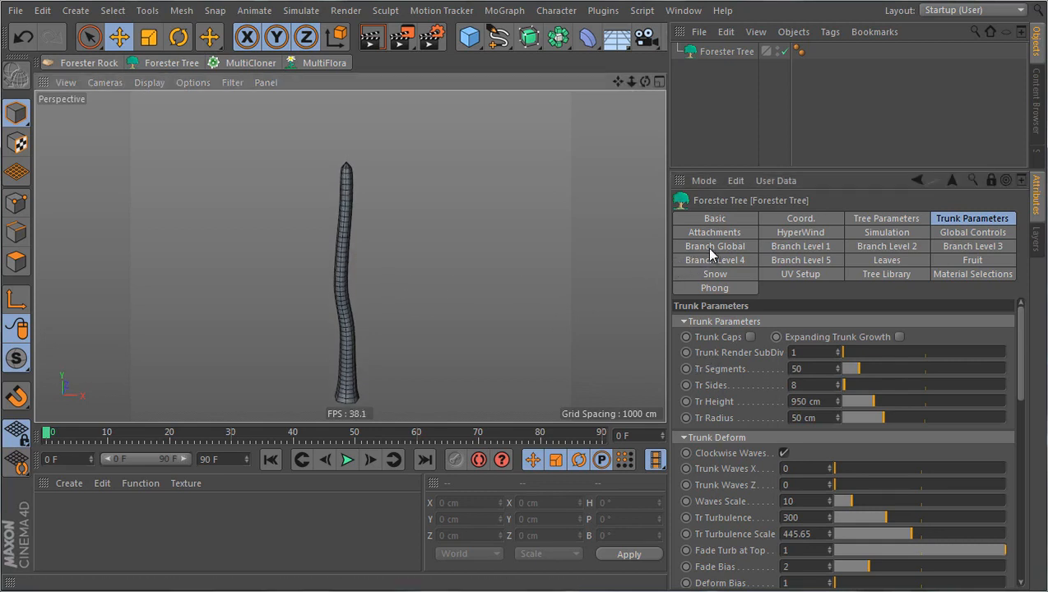
Re-enable Generate Branches and inspect where a first-level branch meets the trunk.
{"action": "left_click", "coordinate": [714, 247]}
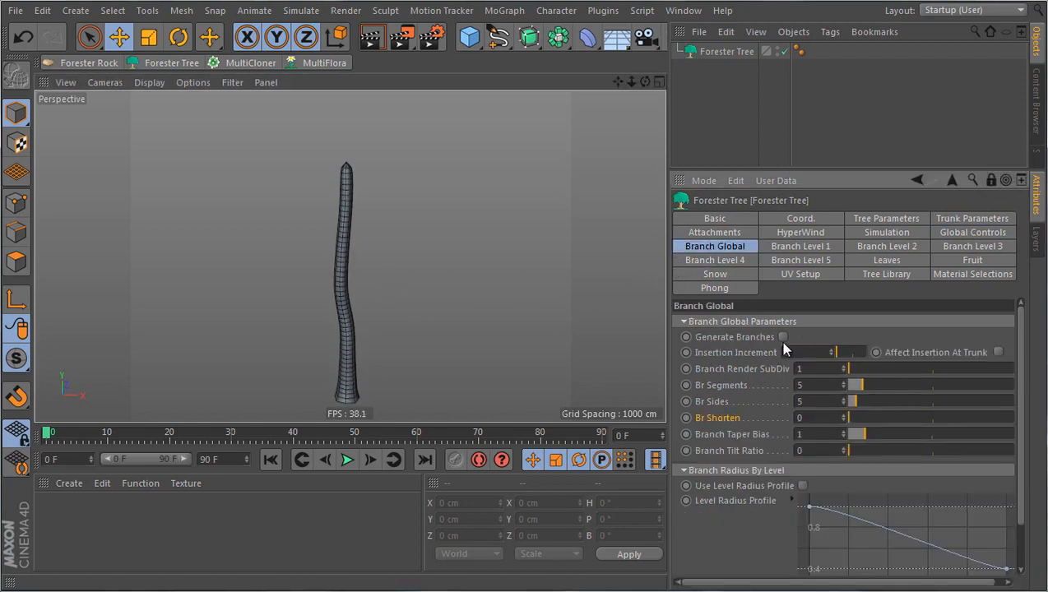
{"action": "left_click", "coordinate": [781, 336]}
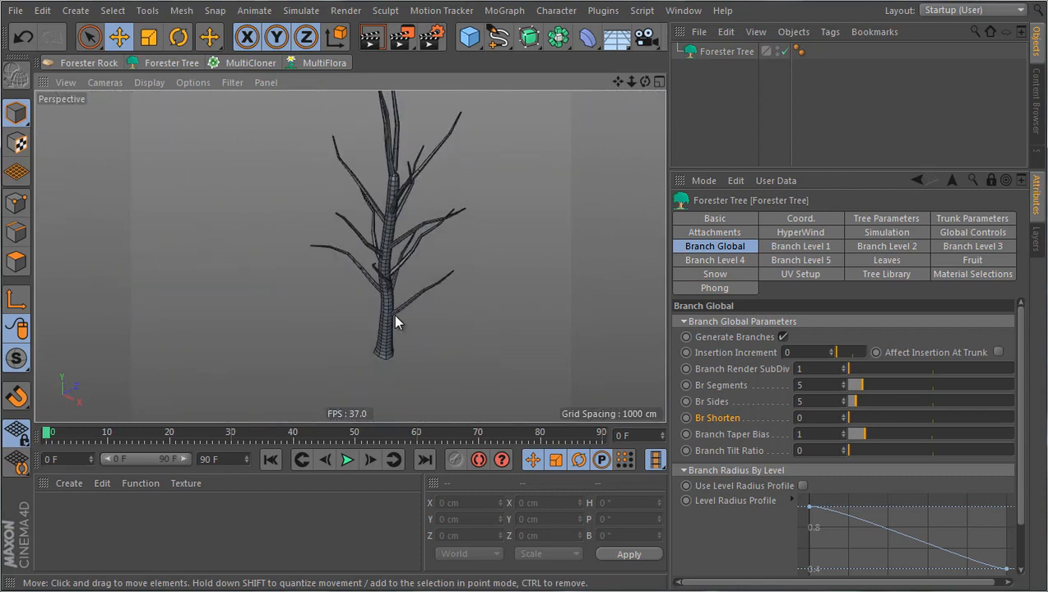
{"action": "left_click", "coordinate": [800, 246]}
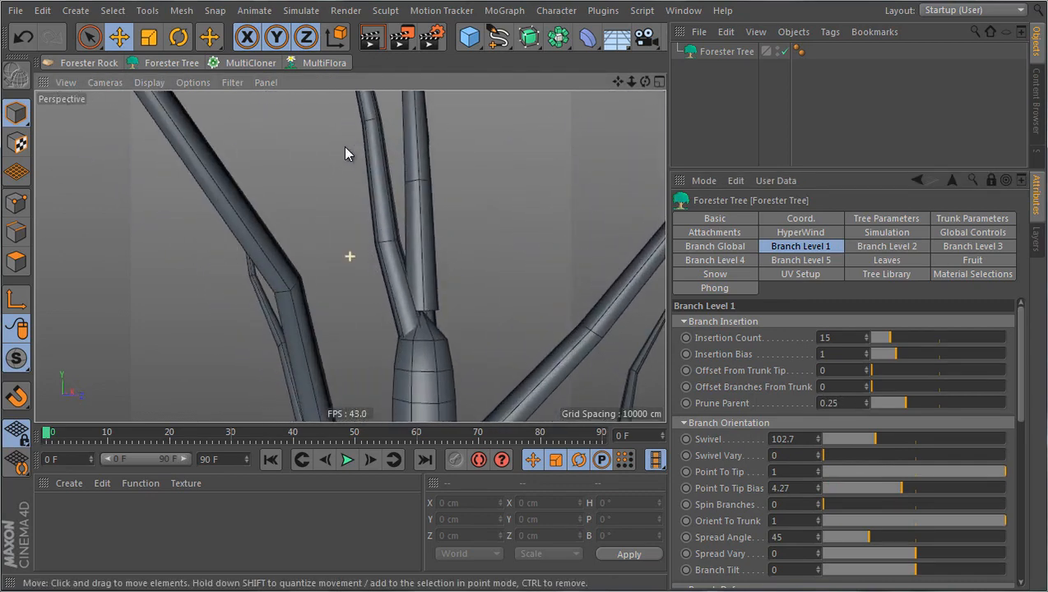
{"action": "left_click_drag", "start_coordinate": [346, 154], "coordinate": [474, 261]}
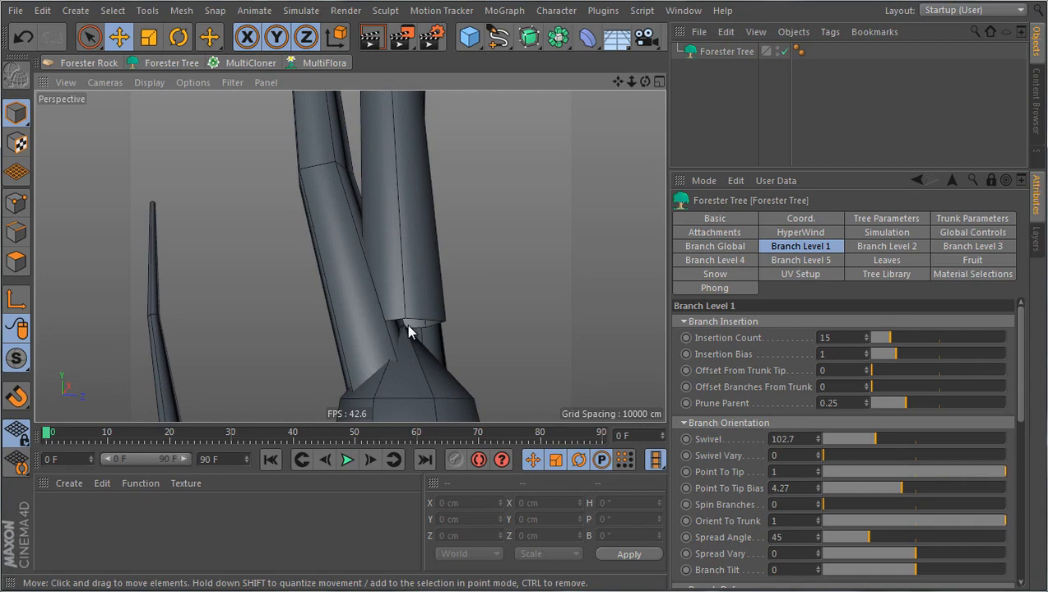
{"action": "mouse_move", "coordinate": [451, 378]}
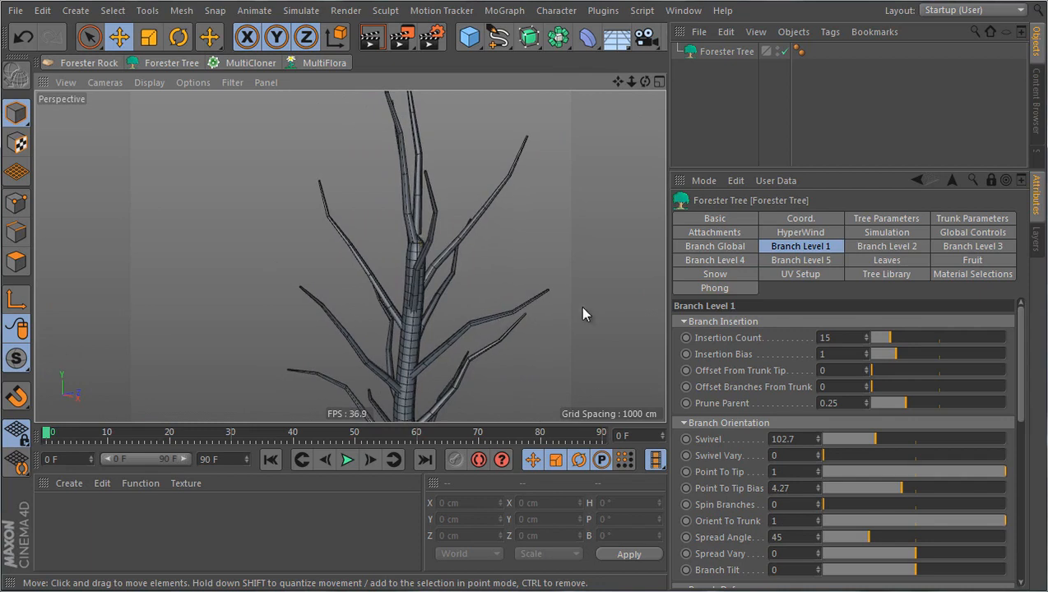
{"action": "mouse_move", "coordinate": [872, 370]}
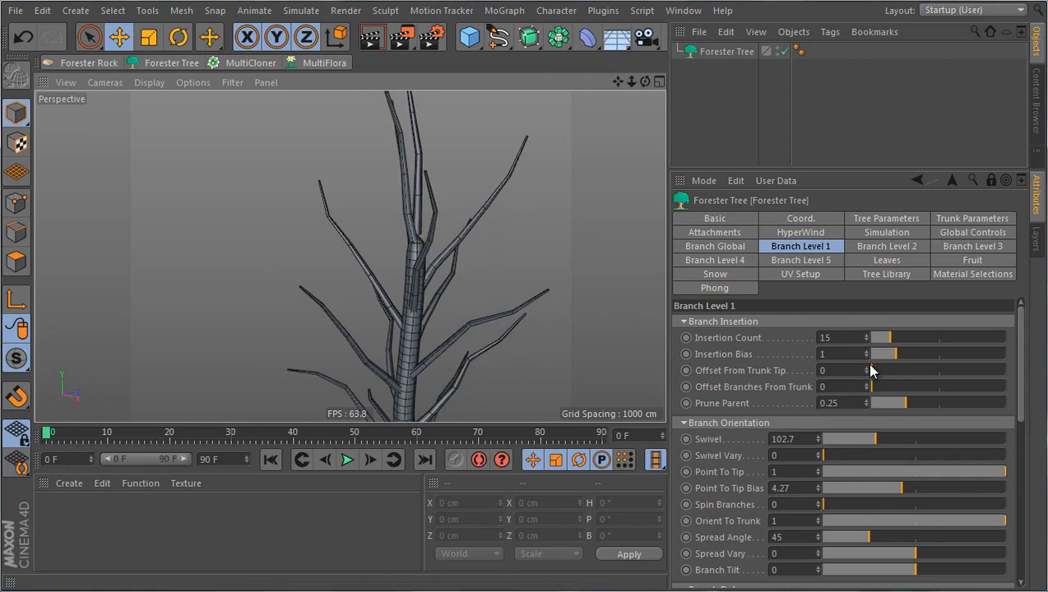
{"action": "mouse_move", "coordinate": [875, 375]}
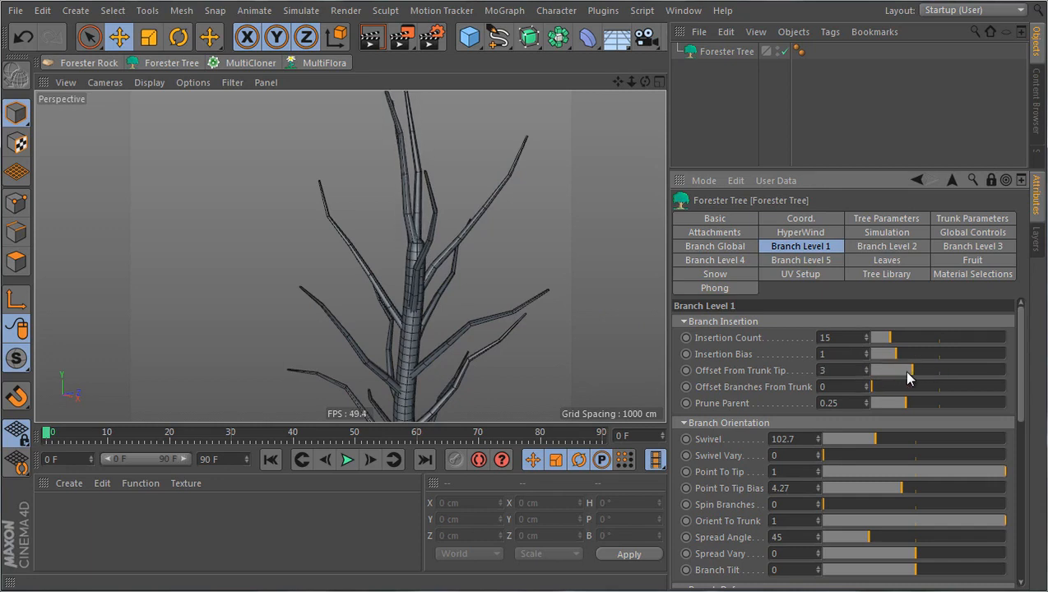
Set Branch Level 1 insertion bias to 1.12 and offset from trunk tip to 2.
{"action": "left_click", "coordinate": [914, 370]}
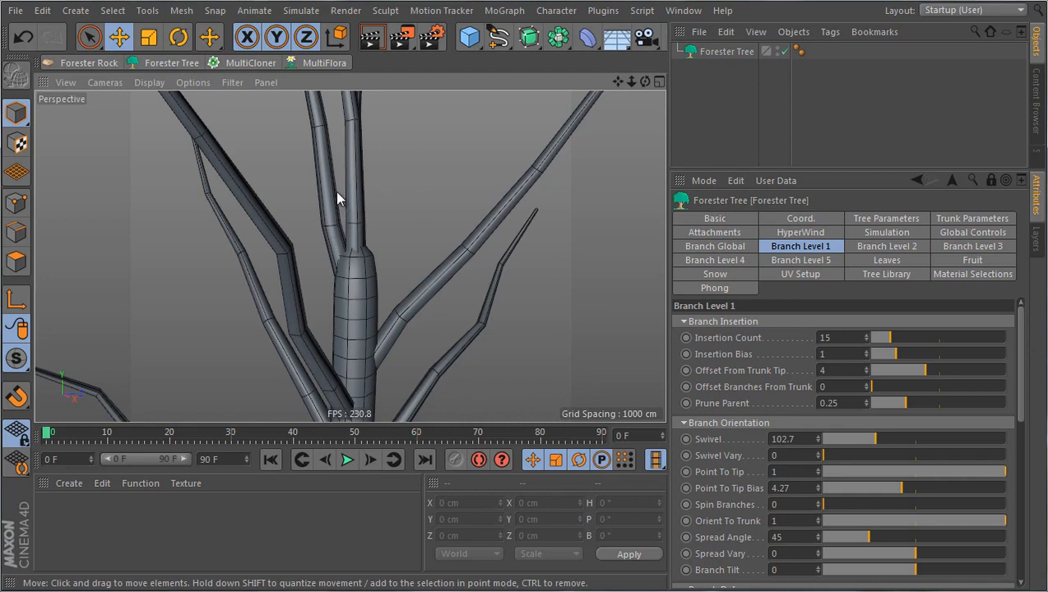
{"action": "mouse_move", "coordinate": [342, 256]}
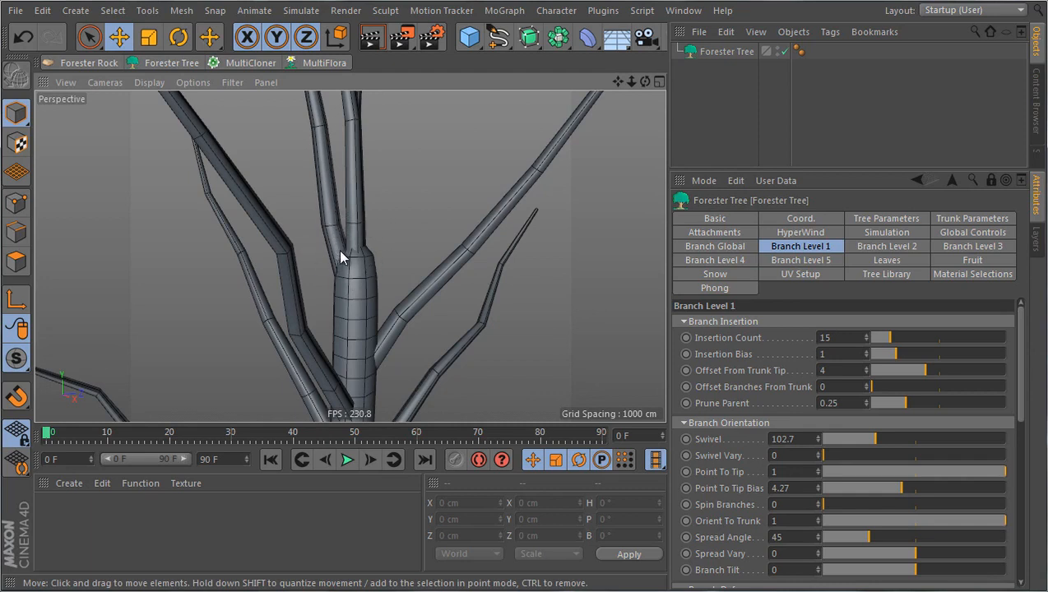
{"action": "mouse_move", "coordinate": [855, 350]}
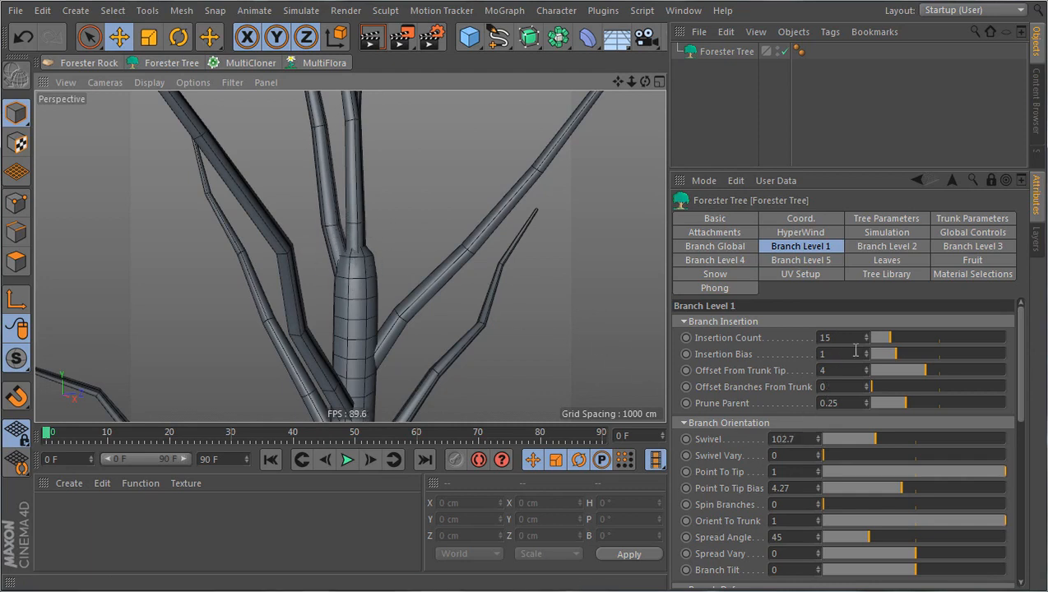
{"action": "left_click_drag", "start_coordinate": [872, 354], "coordinate": [901, 353]}
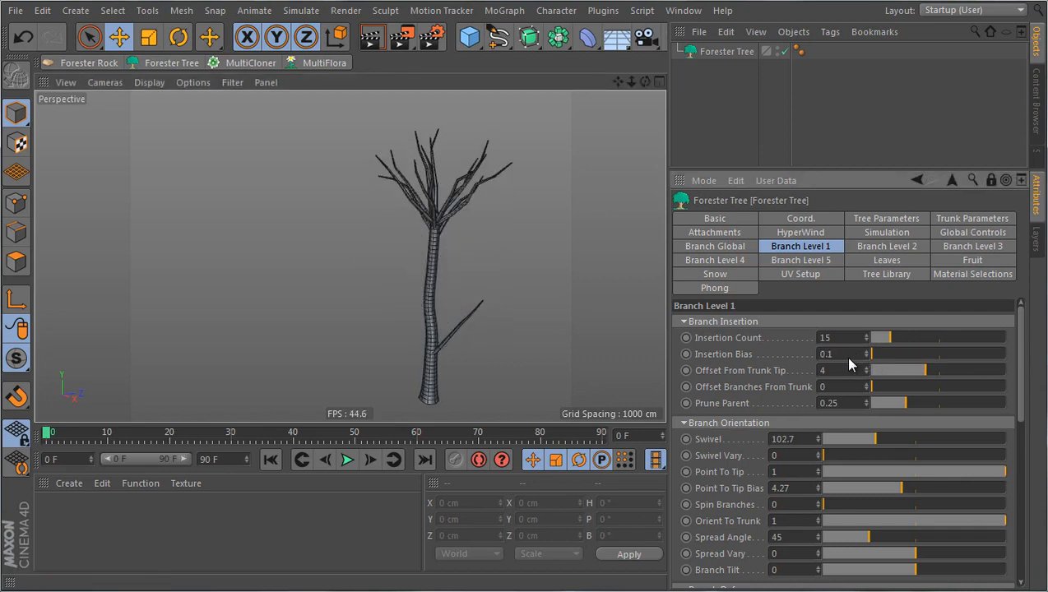
{"action": "left_click_drag", "start_coordinate": [871, 354], "coordinate": [913, 353]}
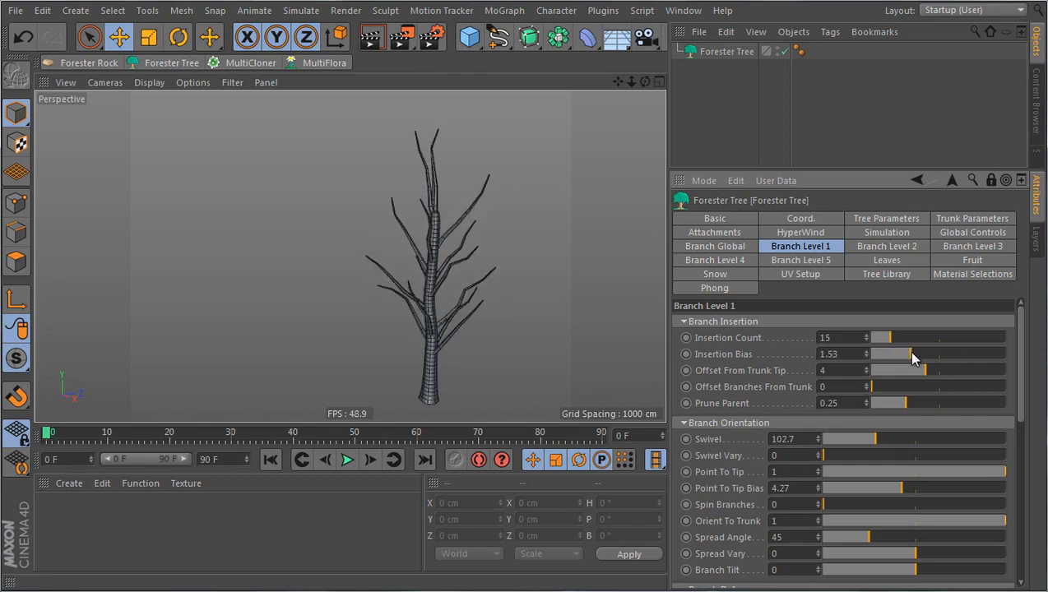
{"action": "left_click_drag", "start_coordinate": [920, 353], "coordinate": [901, 353]}
{"action": "type", "text": "2"}
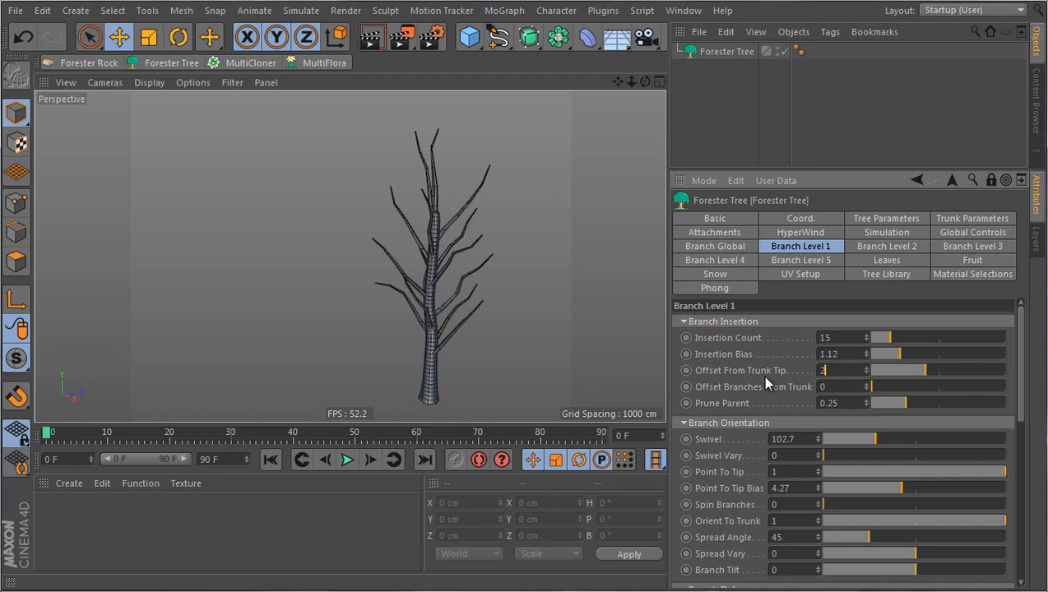
{"action": "left_click", "coordinate": [838, 370]}
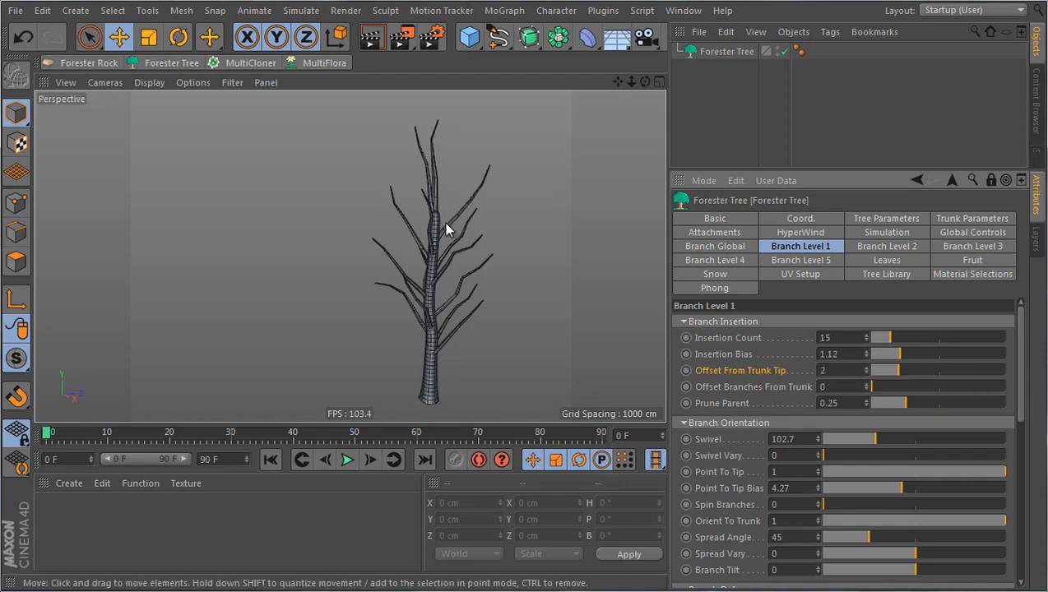
{"action": "mouse_move", "coordinate": [451, 217]}
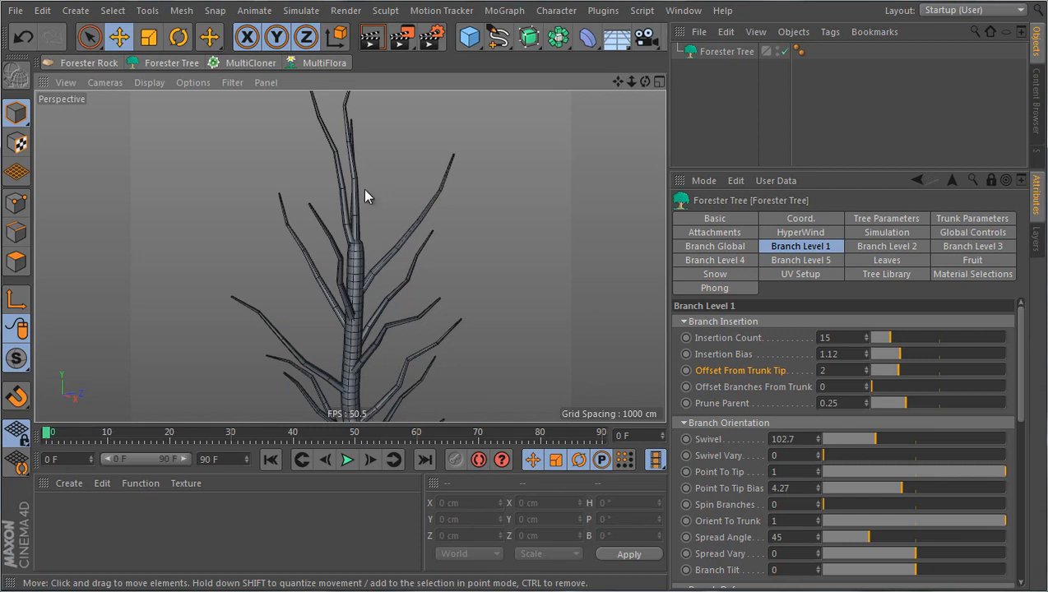
Widen the first-level branch spread angle briefly, then settle it at 45.
{"action": "left_click_drag", "start_coordinate": [1003, 470], "coordinate": [934, 471]}
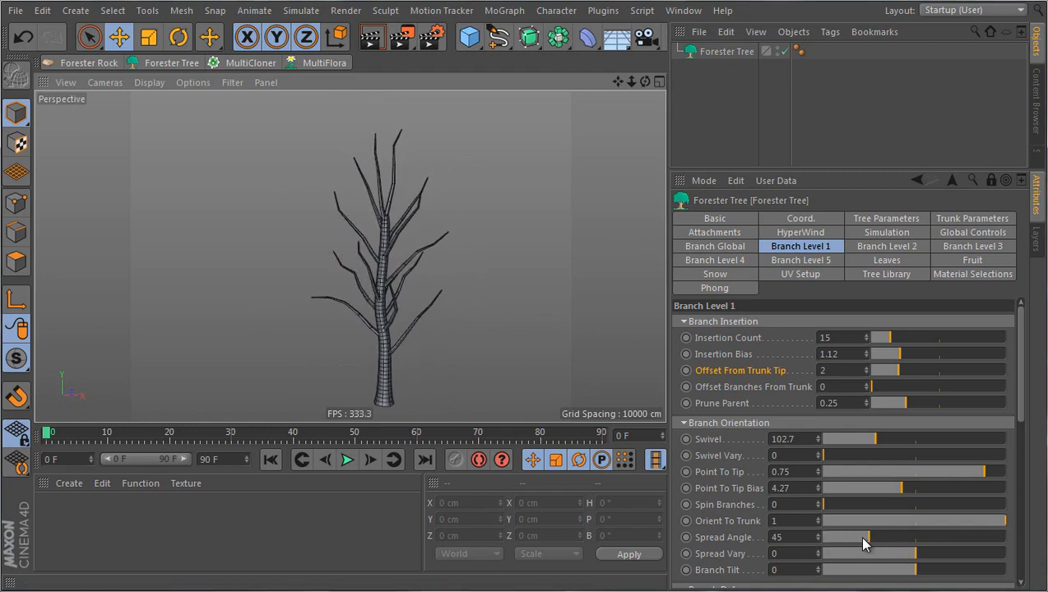
{"action": "left_click_drag", "start_coordinate": [839, 536], "coordinate": [904, 536]}
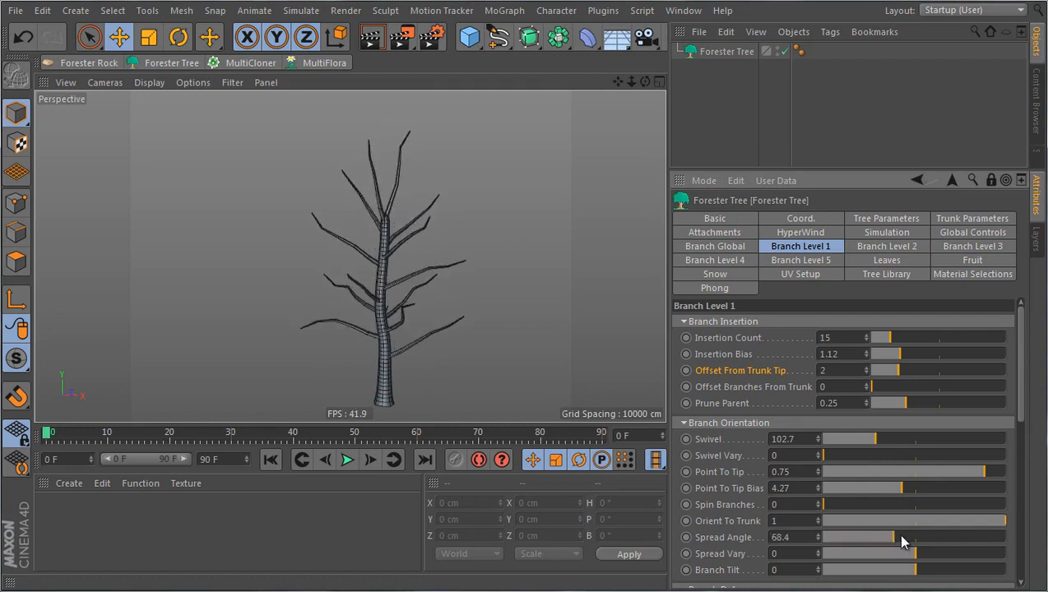
{"action": "left_click_drag", "start_coordinate": [896, 536], "coordinate": [903, 536]}
{"action": "type", "text": "45"}
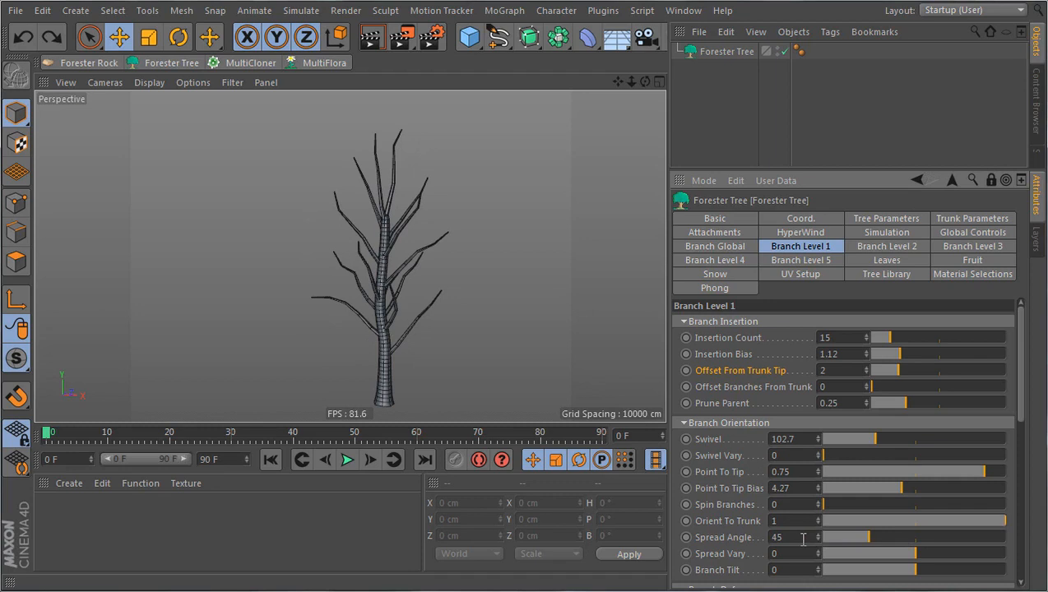
Set Br Turbulence to about 447.37 and Br Turbulence Scale to about 299.04 under Branch Deform.
{"action": "scroll", "scroll_direction": "down", "scroll_amount": 3}
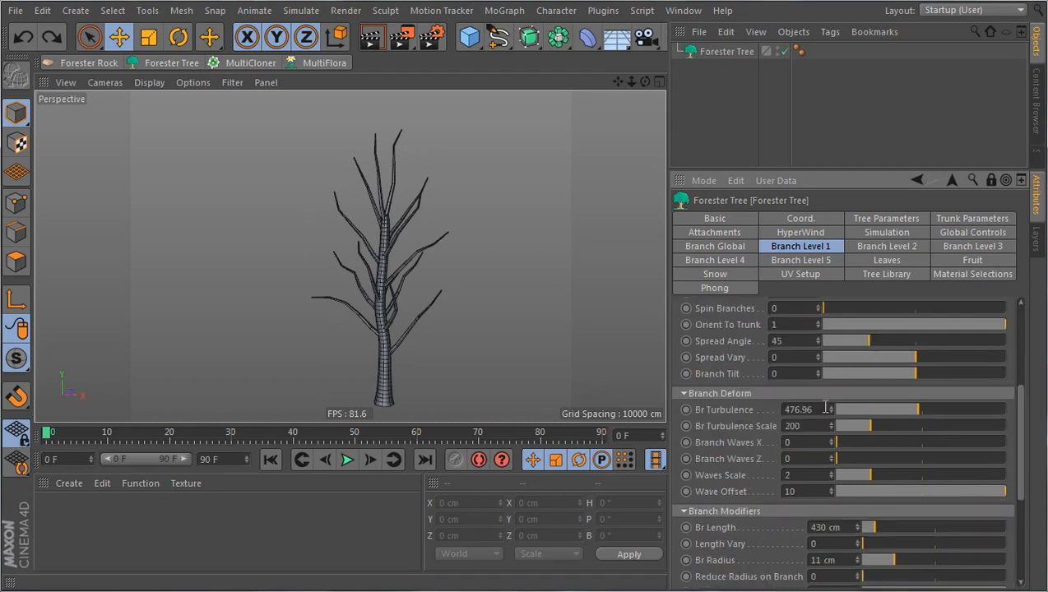
{"action": "left_click_drag", "start_coordinate": [921, 408], "coordinate": [984, 408]}
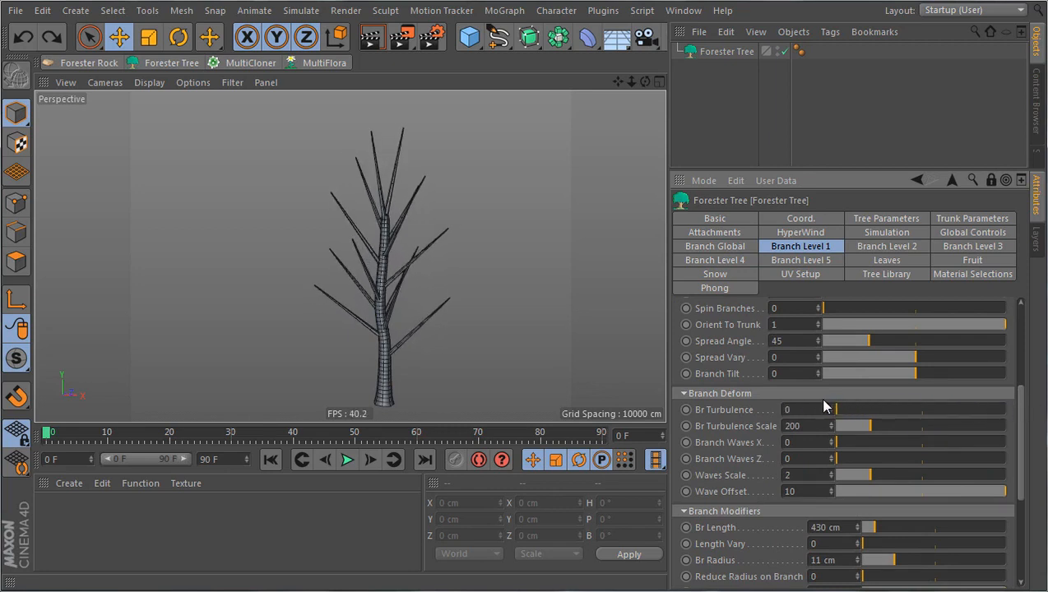
{"action": "mouse_move", "coordinate": [814, 407]}
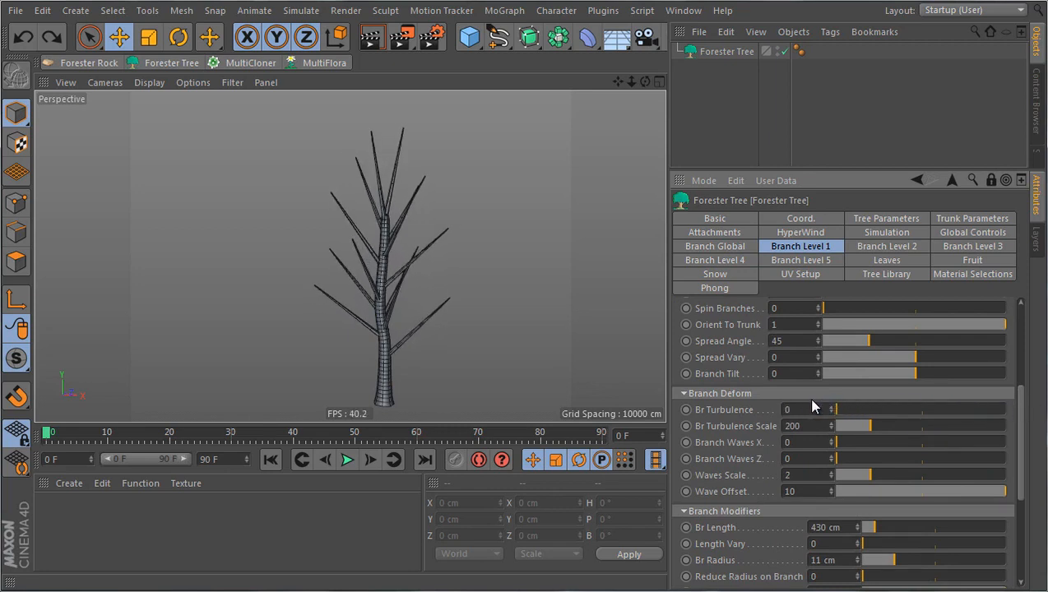
{"action": "left_click_drag", "start_coordinate": [834, 409], "coordinate": [908, 409]}
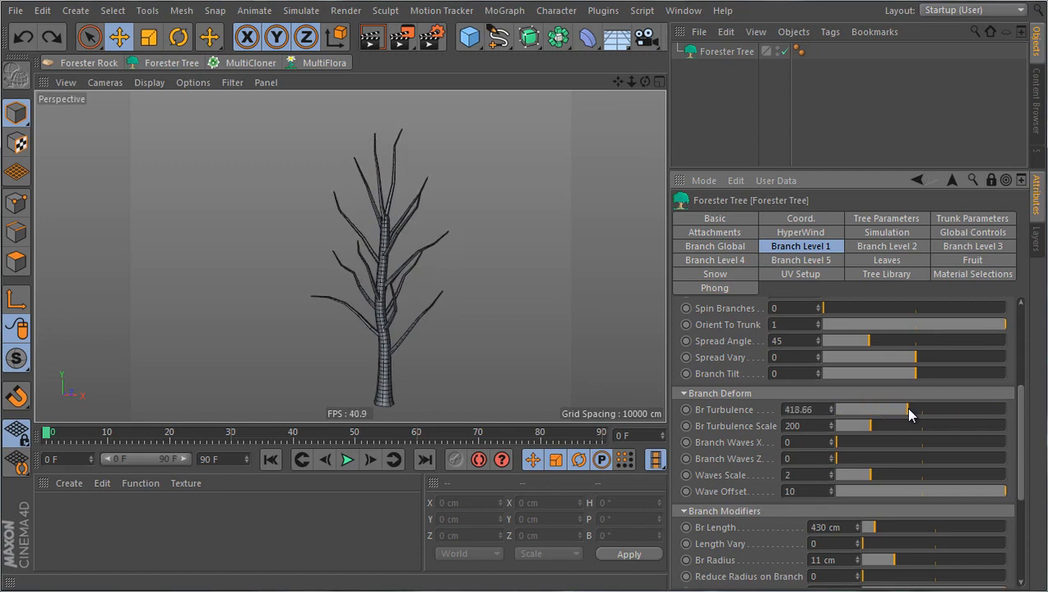
{"action": "left_click_drag", "start_coordinate": [859, 424], "coordinate": [885, 424]}
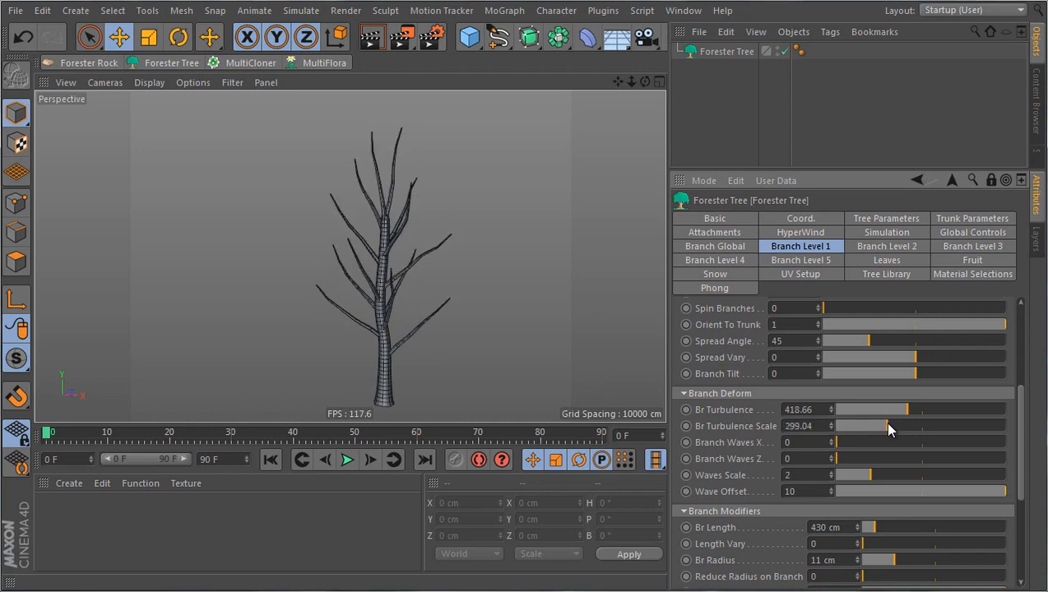
{"action": "left_click_drag", "start_coordinate": [891, 410], "coordinate": [921, 410]}
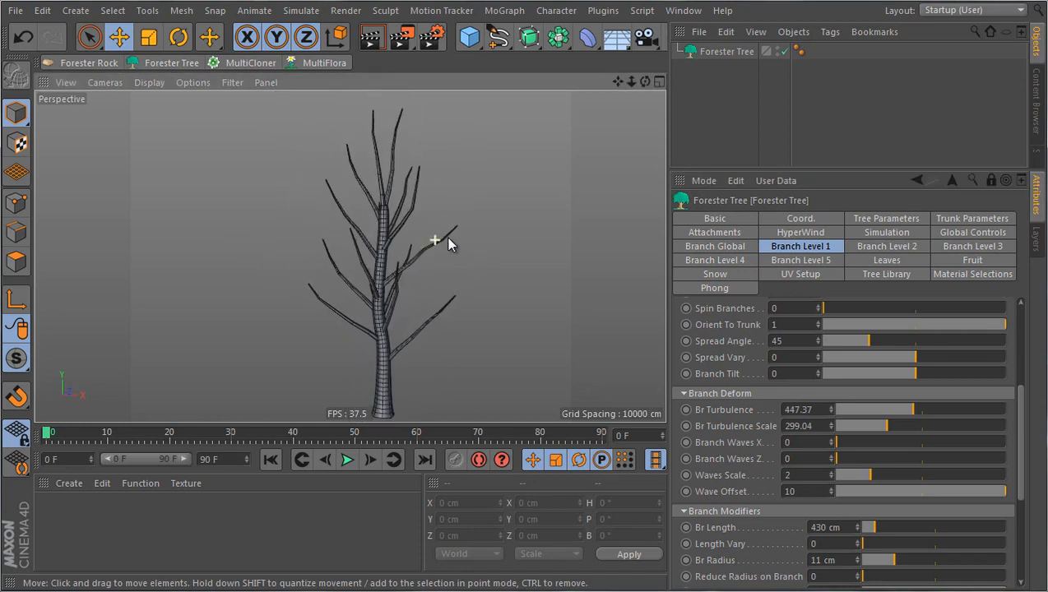
{"action": "left_click", "coordinate": [713, 246]}
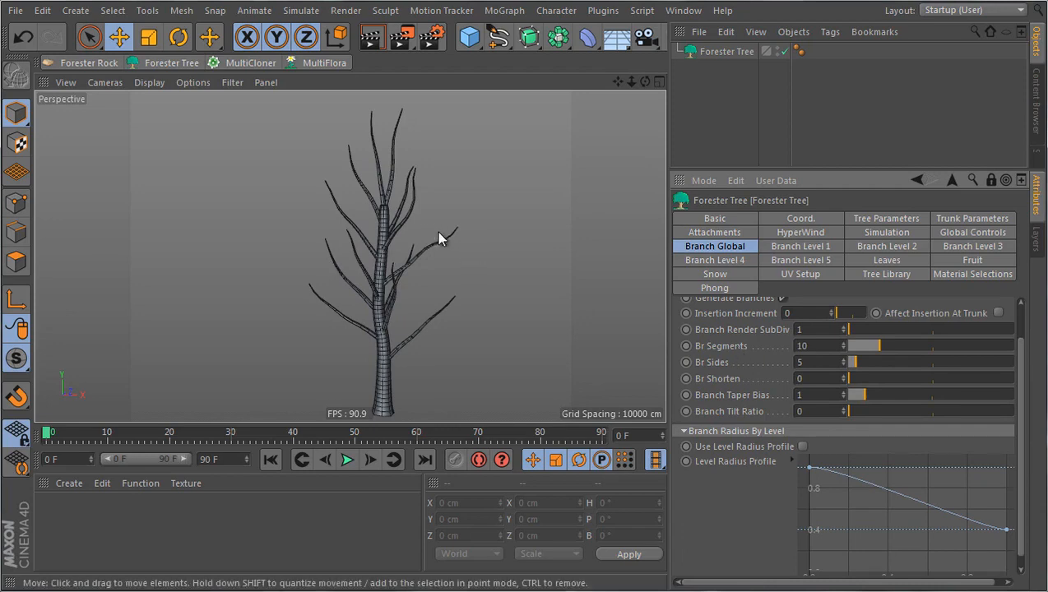
Bring the global Br Segments back from 10 down to 5.
{"action": "scroll", "scroll_direction": "up", "scroll_amount": 3}
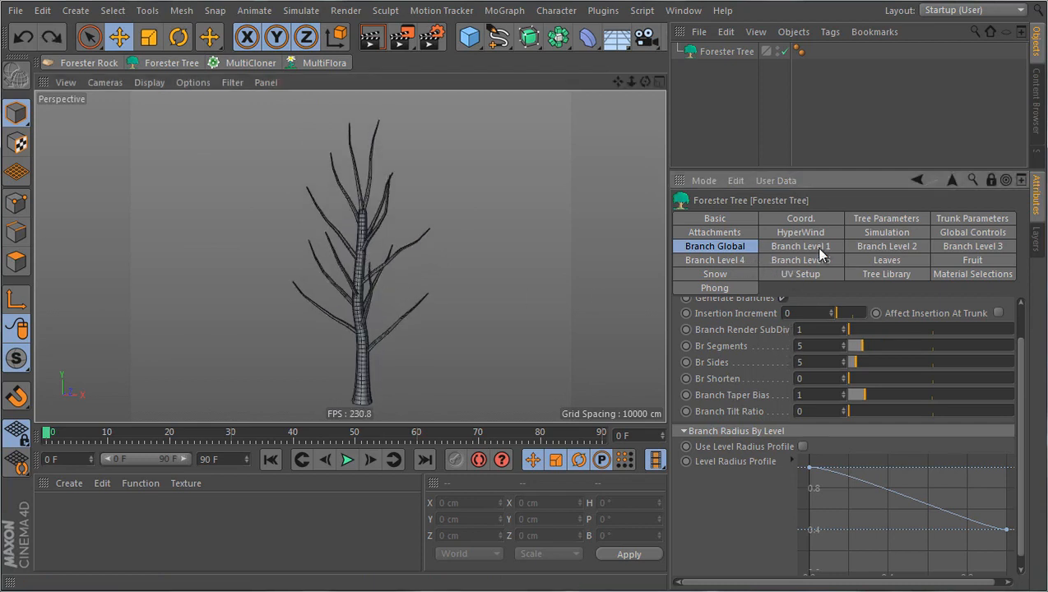
Thicken the first-level branches to a 20 cm Br Radius.
{"action": "left_click", "coordinate": [799, 247]}
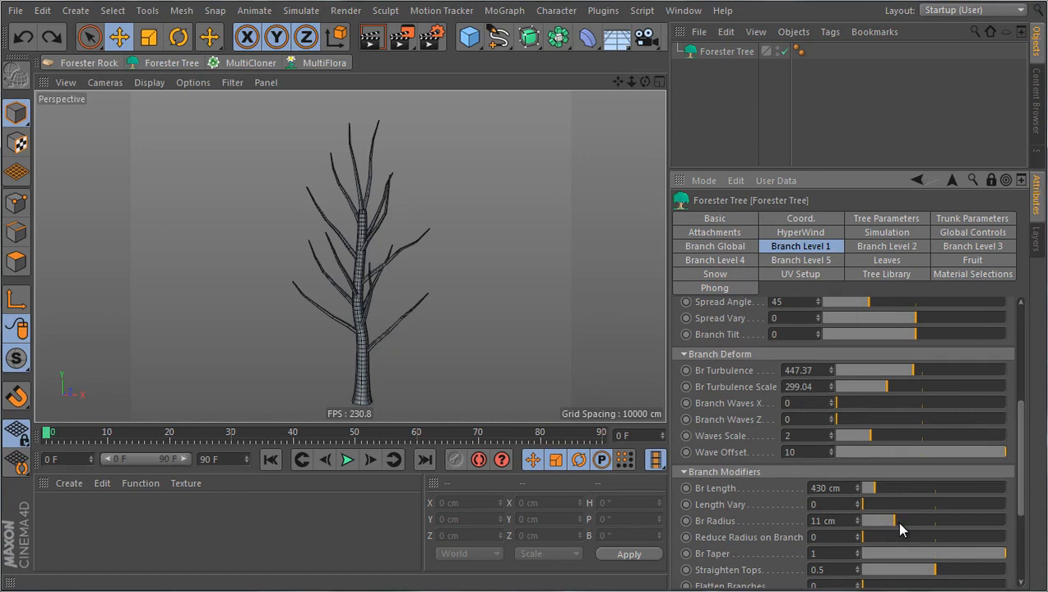
{"action": "left_click_drag", "start_coordinate": [875, 519], "coordinate": [908, 519]}
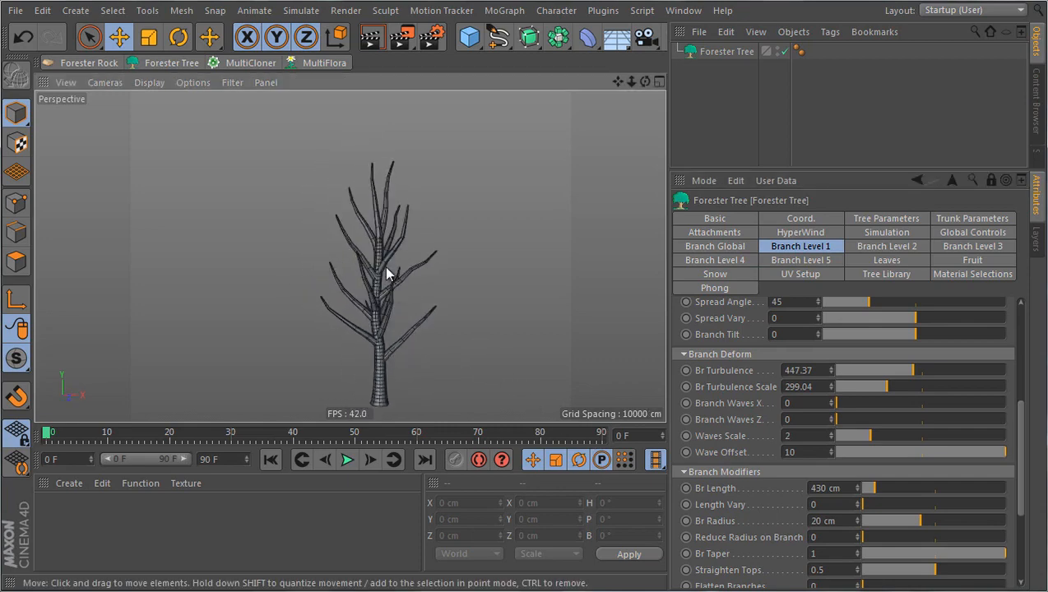
{"action": "scroll", "scroll_direction": "up", "scroll_amount": 3}
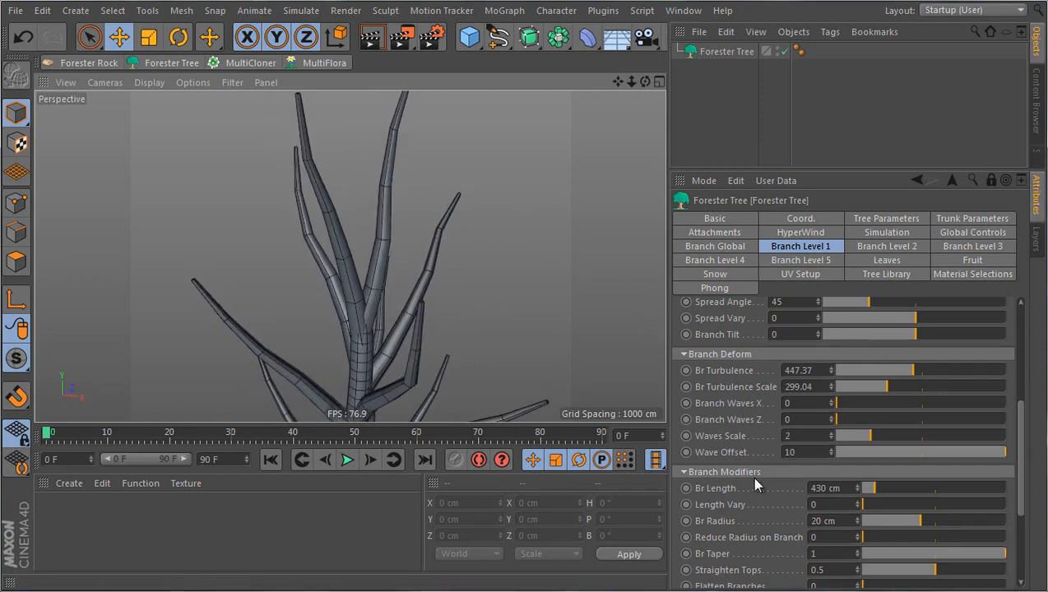
{"action": "scroll", "scroll_direction": "down", "scroll_amount": 3}
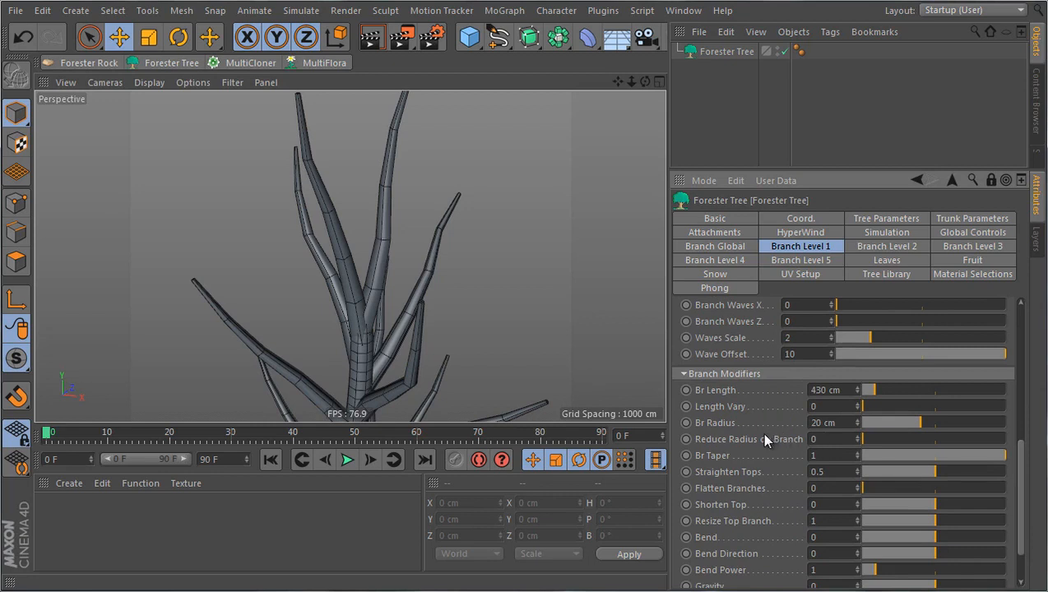
Try Reduce Radius on Branch values up to 0.40, then return it toward zero.
{"action": "left_click_drag", "start_coordinate": [858, 437], "coordinate": [904, 437]}
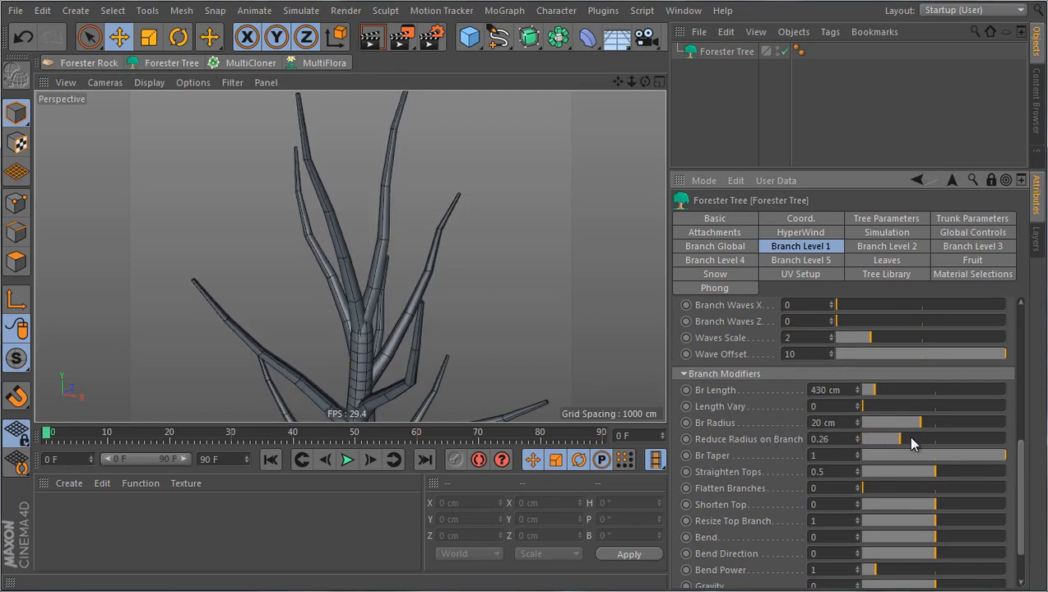
{"action": "left_click_drag", "start_coordinate": [901, 437], "coordinate": [924, 437]}
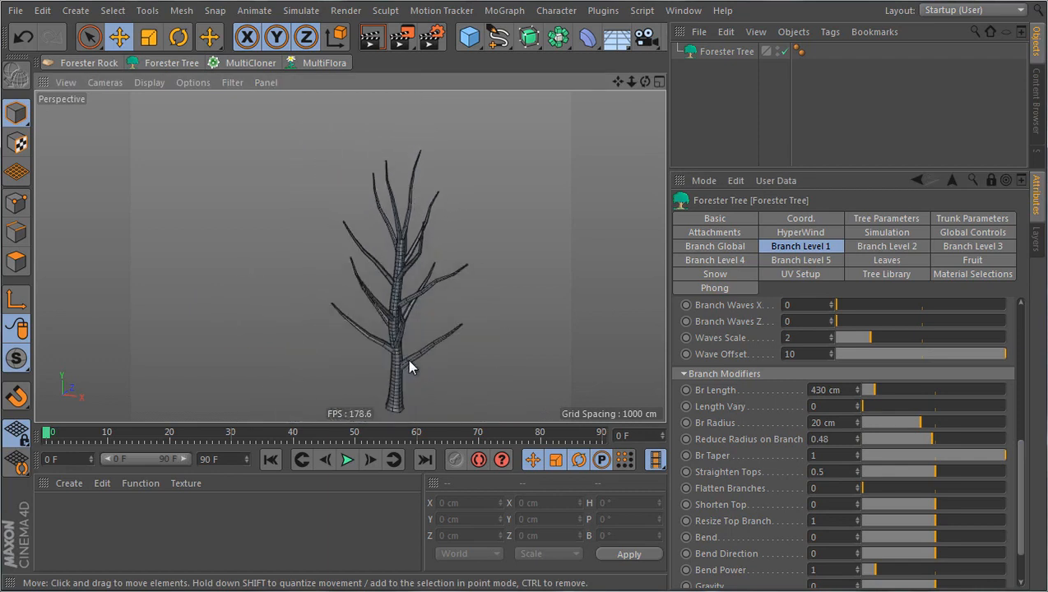
{"action": "left_click_drag", "start_coordinate": [896, 438], "coordinate": [881, 438]}
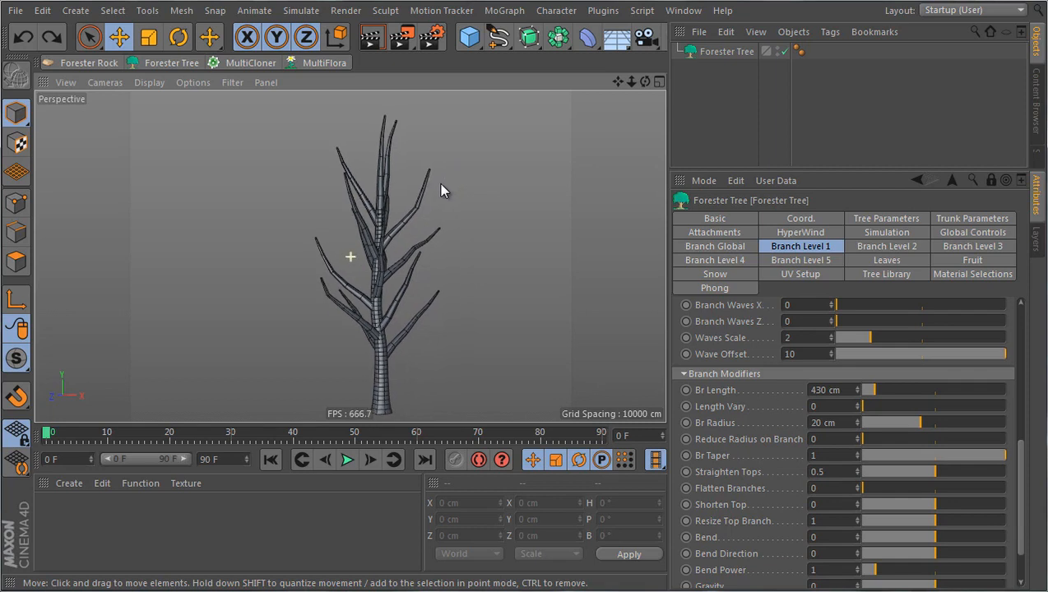
{"action": "mouse_move", "coordinate": [395, 139]}
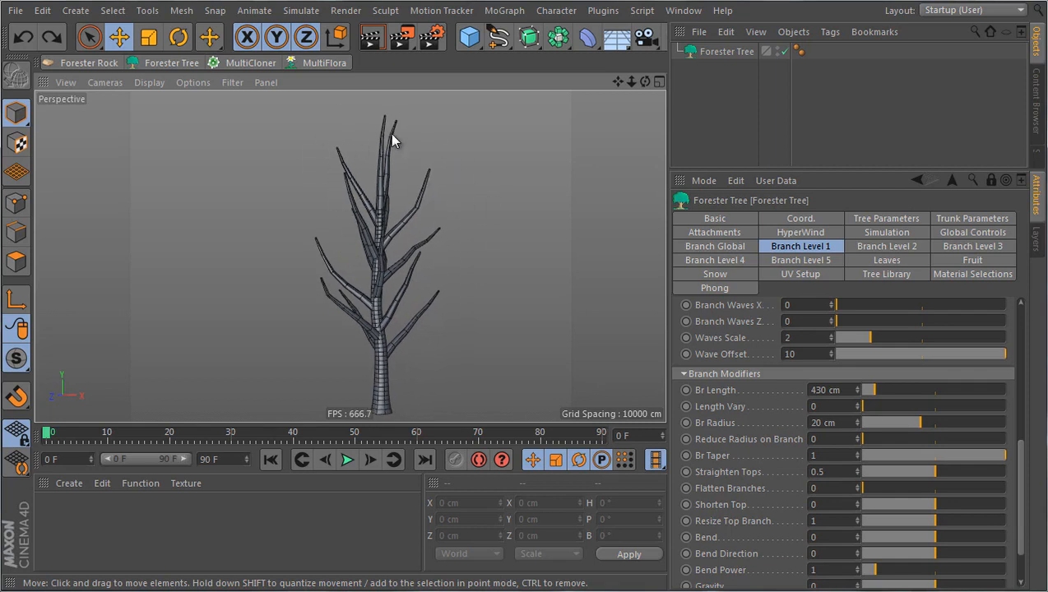
{"action": "mouse_move", "coordinate": [451, 269]}
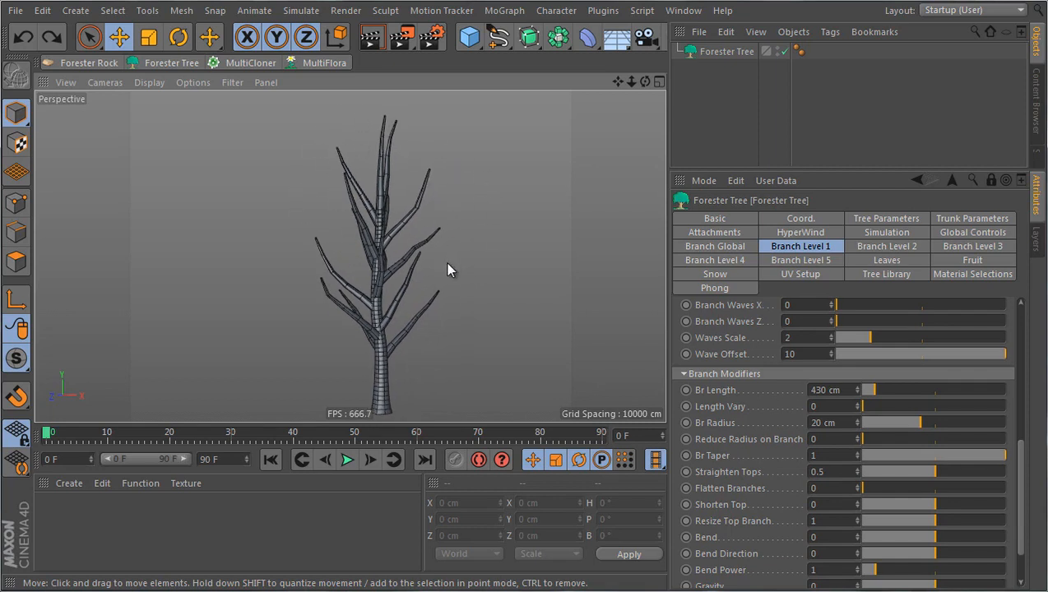
Set first-level branch Swivel to 100, checking it from above and from the side.
{"action": "scroll", "scroll_direction": "down", "scroll_amount": 3}
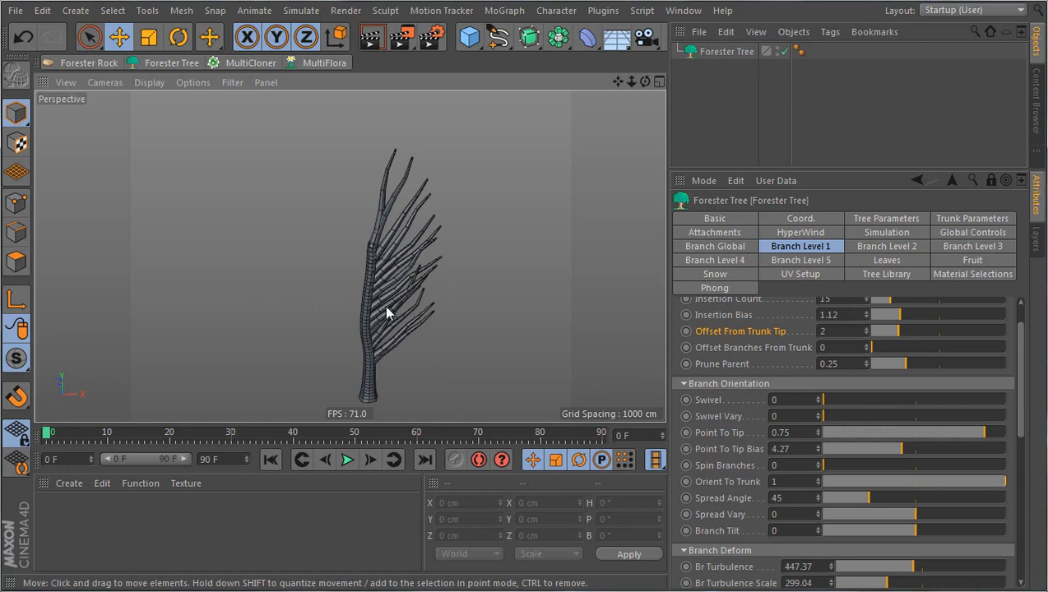
{"action": "left_click_drag", "start_coordinate": [822, 400], "coordinate": [842, 400]}
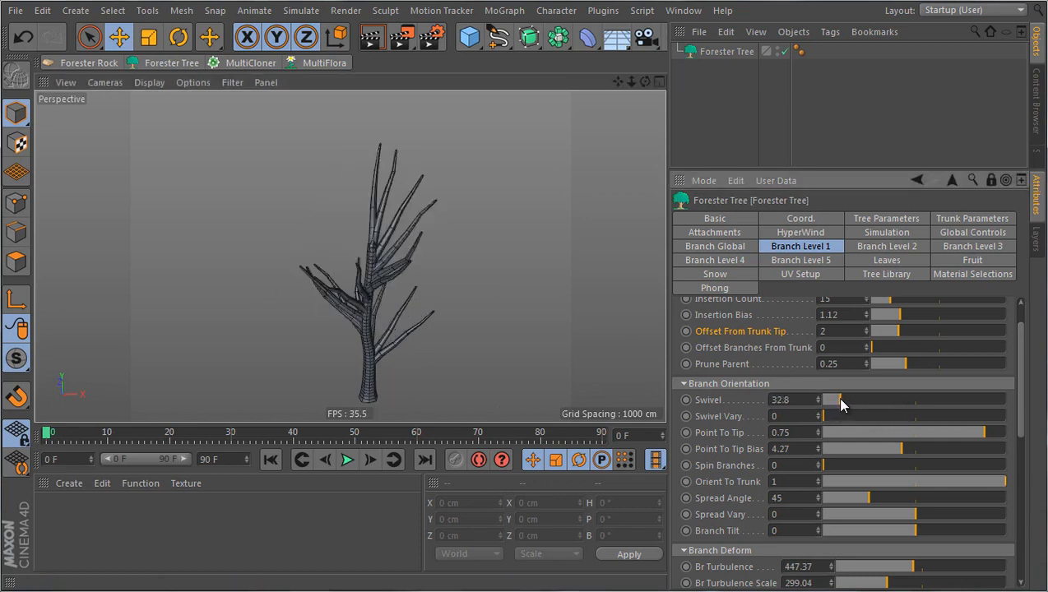
{"action": "left_click_drag", "start_coordinate": [830, 400], "coordinate": [863, 400]}
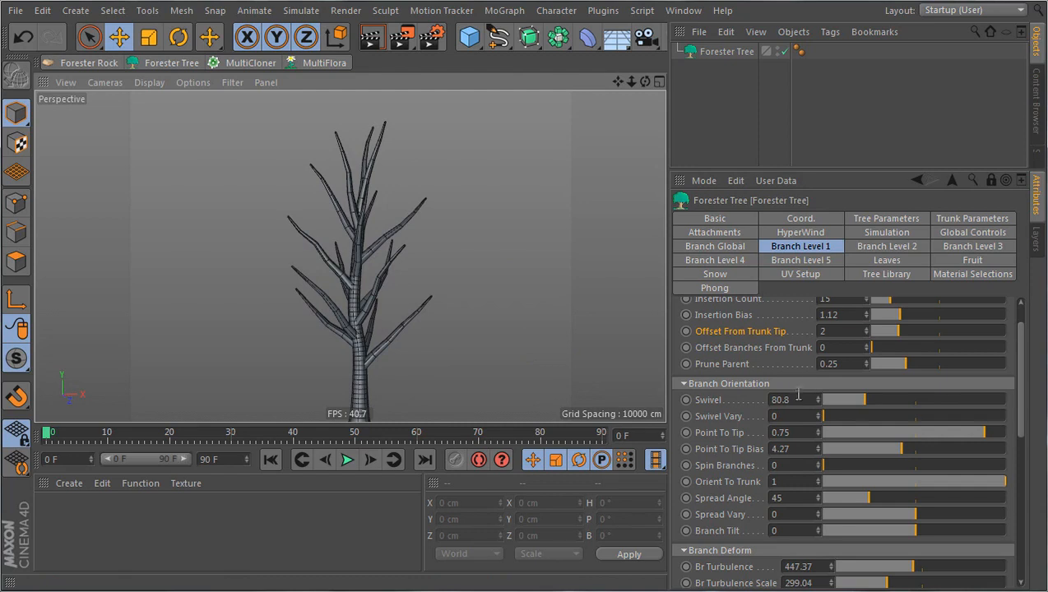
{"action": "left_click", "coordinate": [792, 400]}
{"action": "type", "text": "100"}
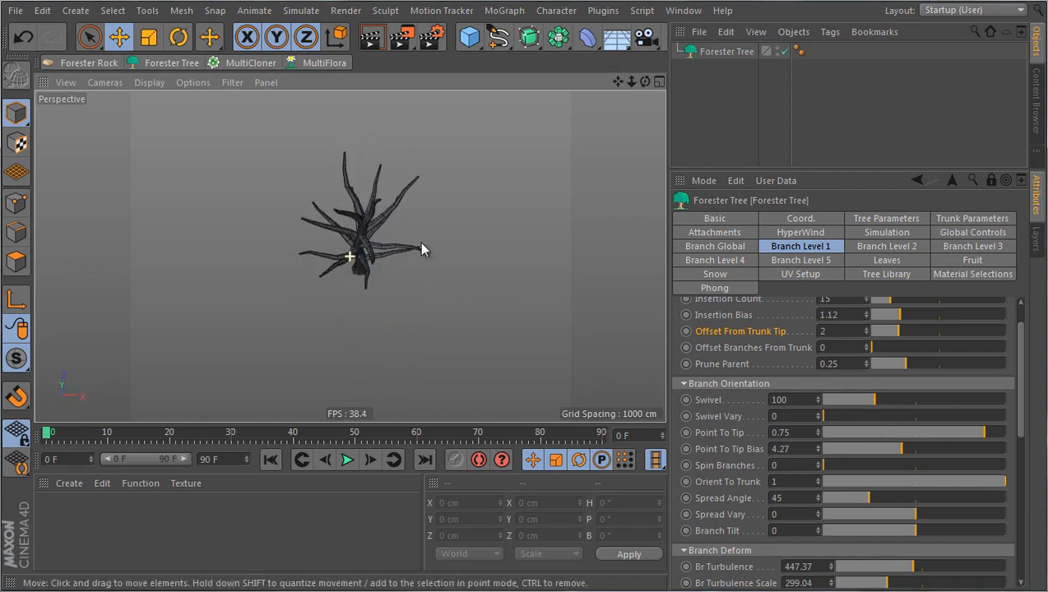
{"action": "left_click_drag", "start_coordinate": [885, 399], "coordinate": [873, 399]}
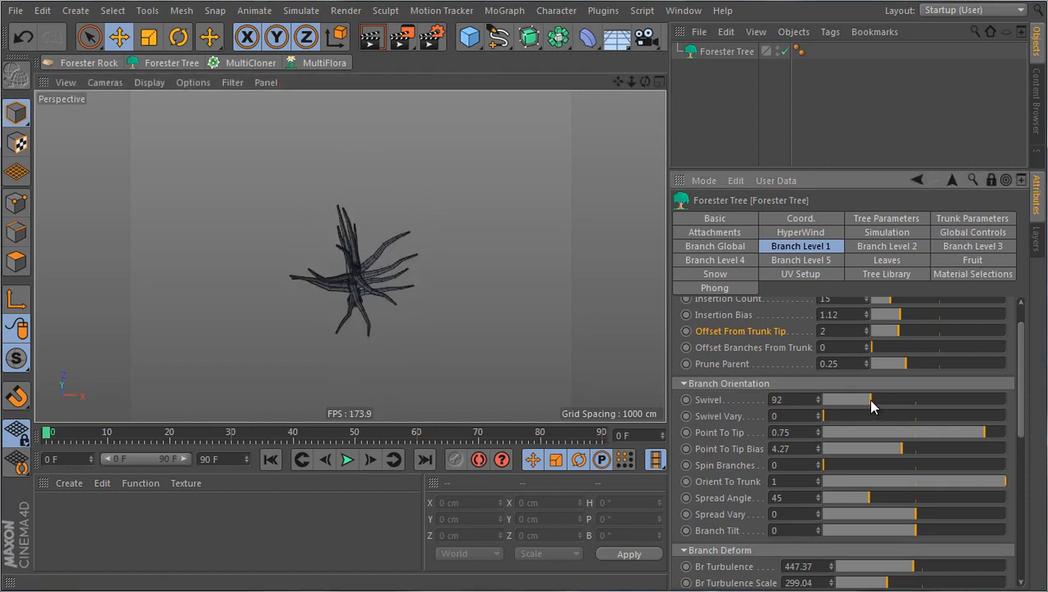
{"action": "left_click_drag", "start_coordinate": [847, 399], "coordinate": [830, 400]}
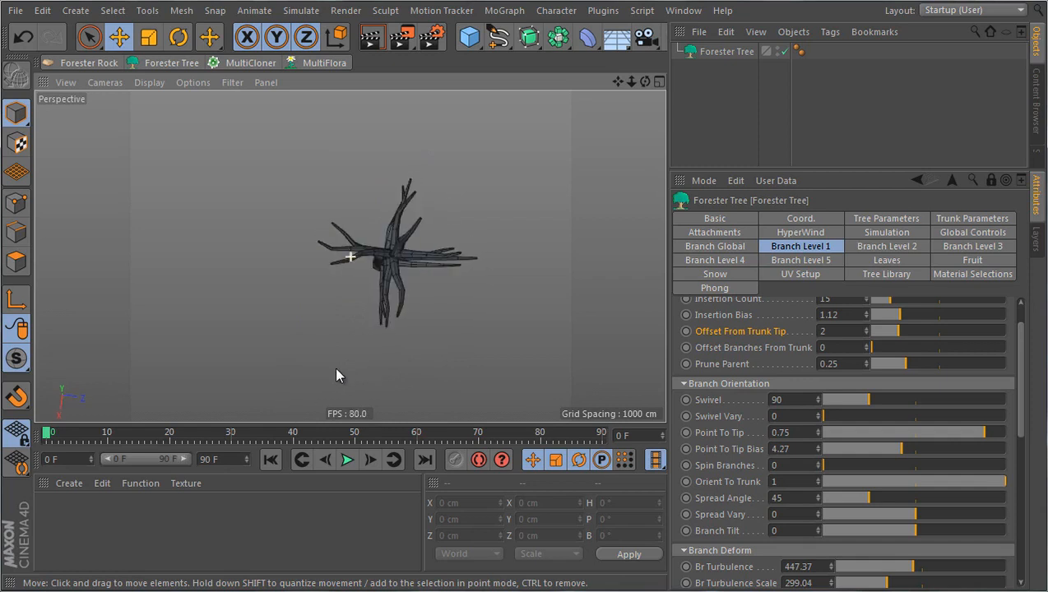
{"action": "left_click_drag", "start_coordinate": [338, 375], "coordinate": [417, 325]}
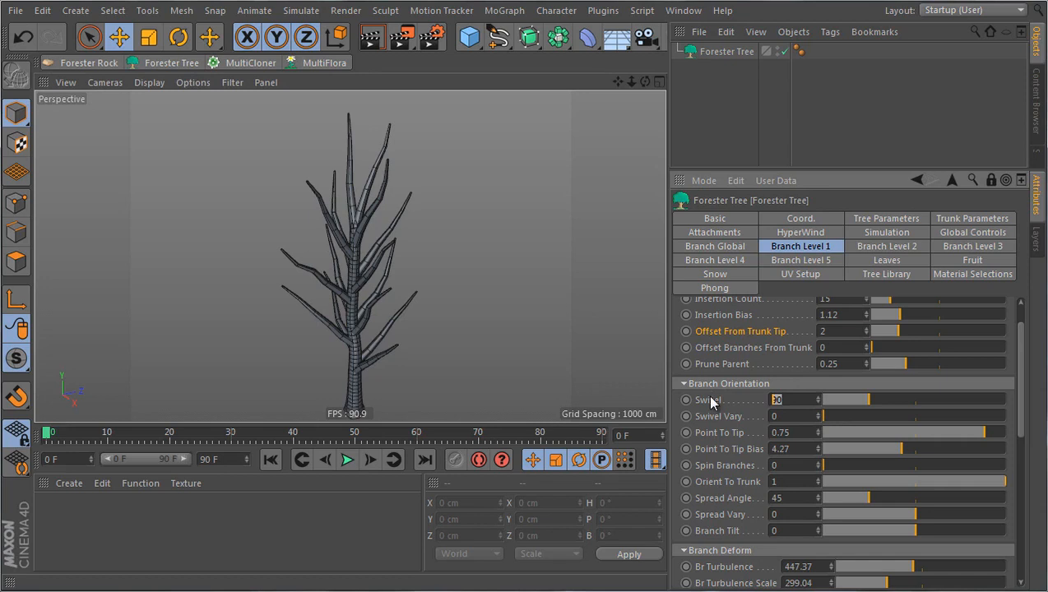
{"action": "left_click_drag", "start_coordinate": [847, 399], "coordinate": [872, 400]}
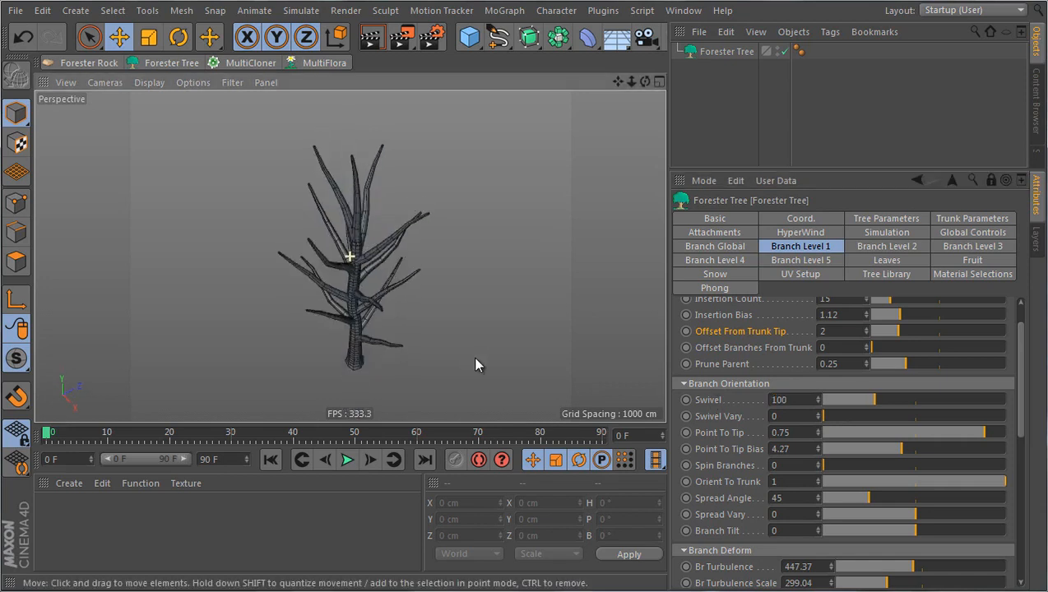